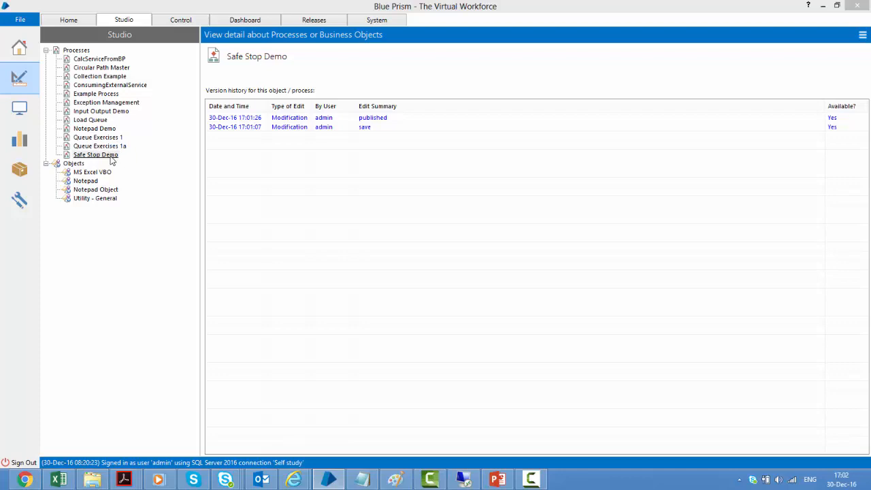
# Review the Safe Stop Demo process diagram and close it again.
pyautogui.doubleClick(96, 155)
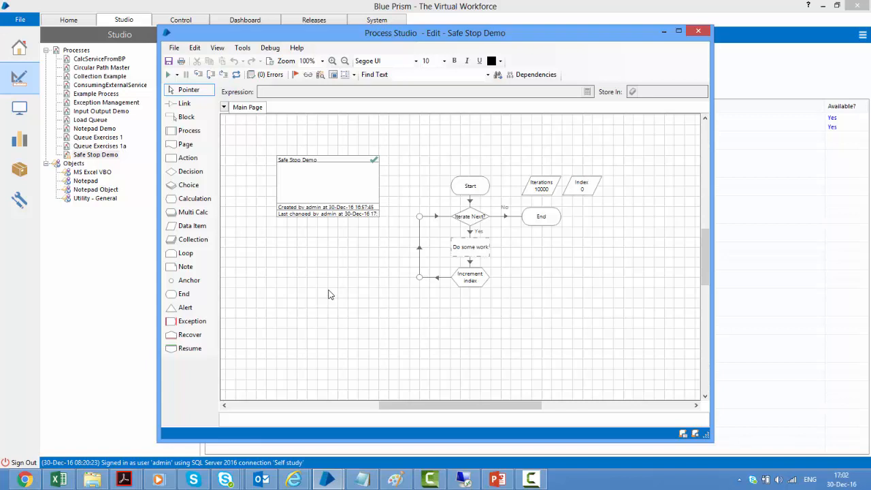
pyautogui.moveTo(491, 262)
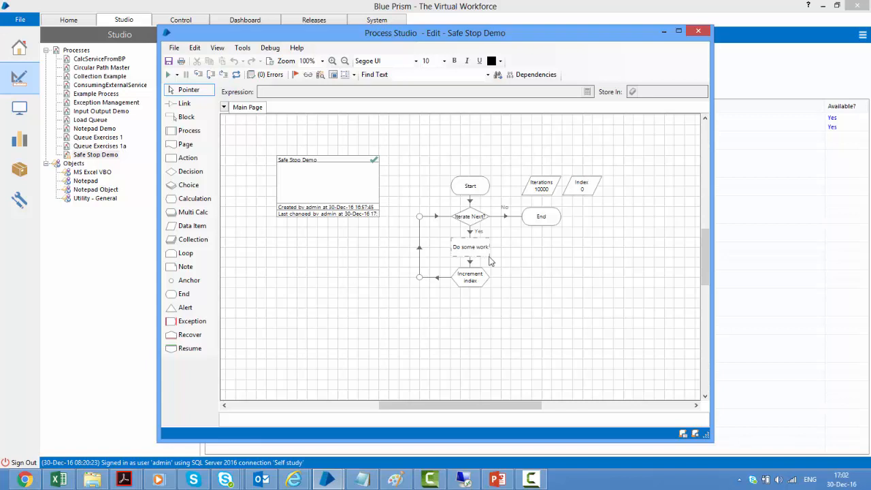
pyautogui.moveTo(484, 196)
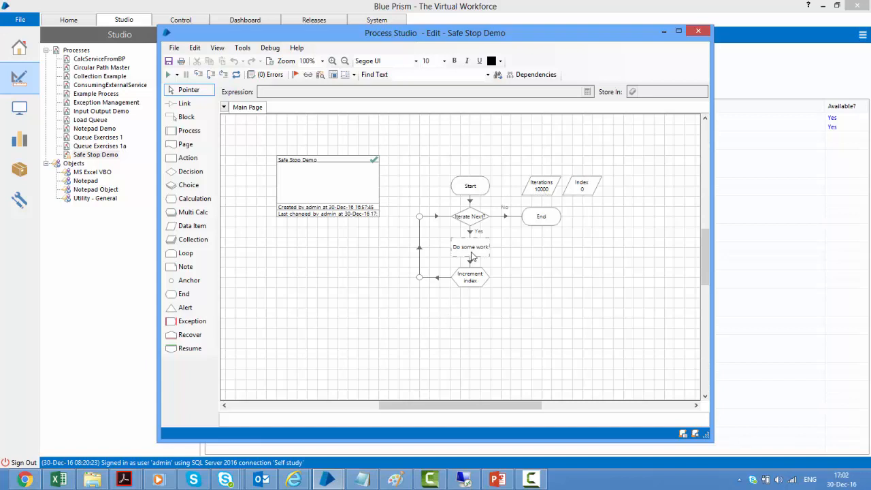
pyautogui.moveTo(588, 200)
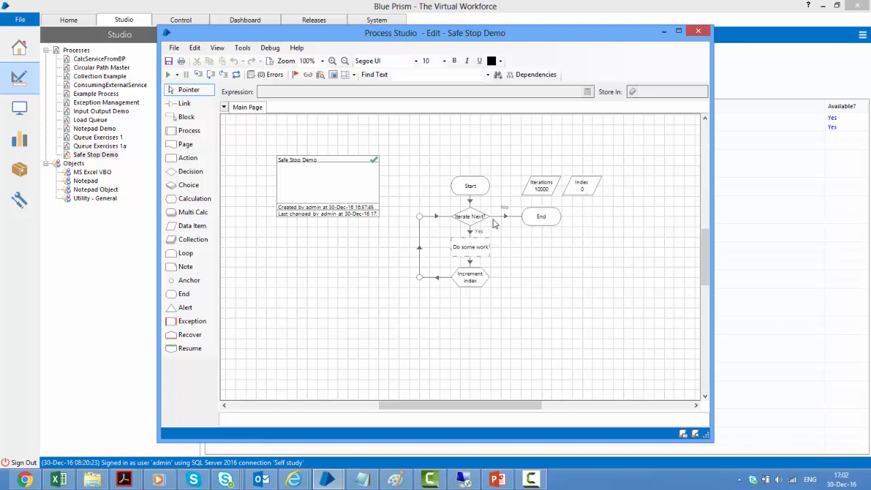
pyautogui.moveTo(741, 29)
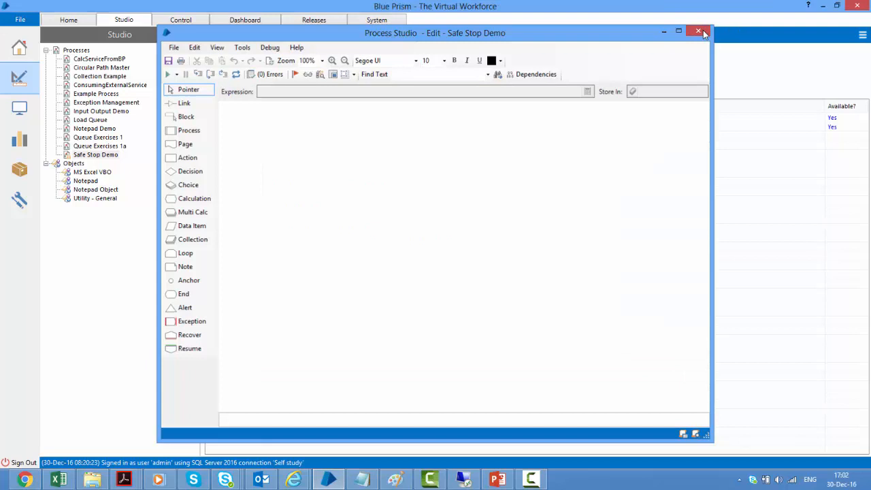
pyautogui.click(698, 31)
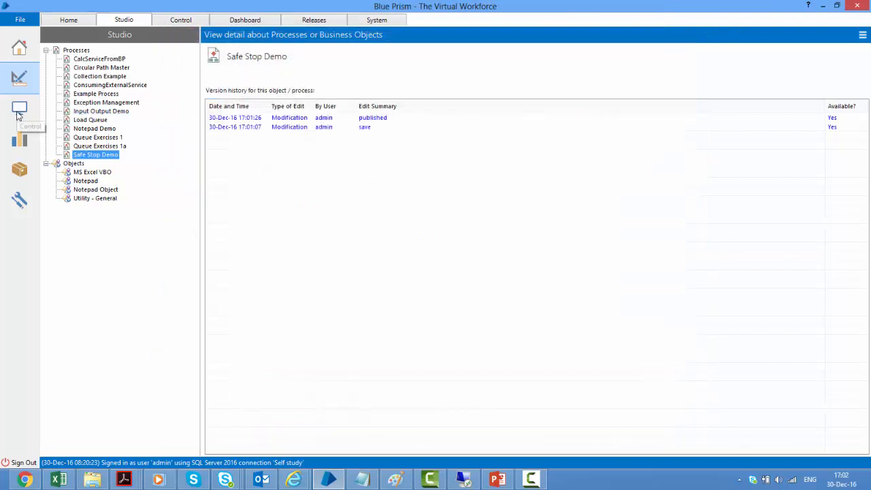
# Start the Safe Stop Demo session in Control and bring up its stop actions.
pyautogui.click(180, 20)
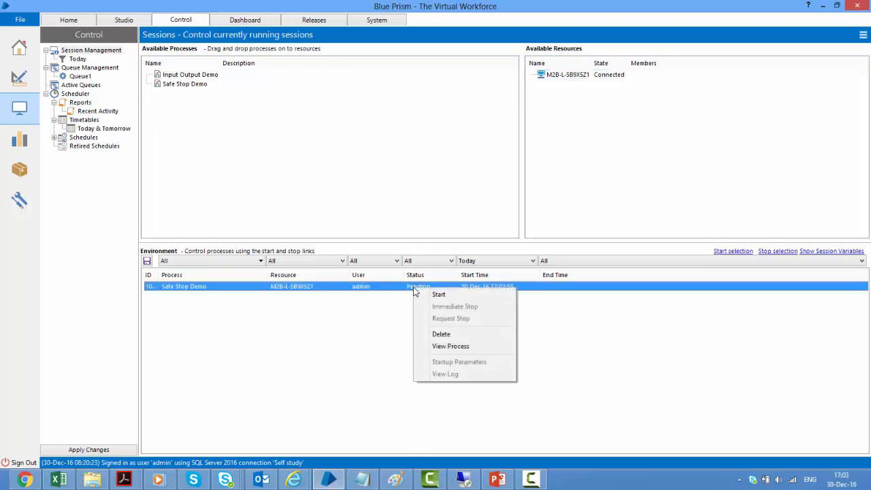
pyautogui.click(473, 312)
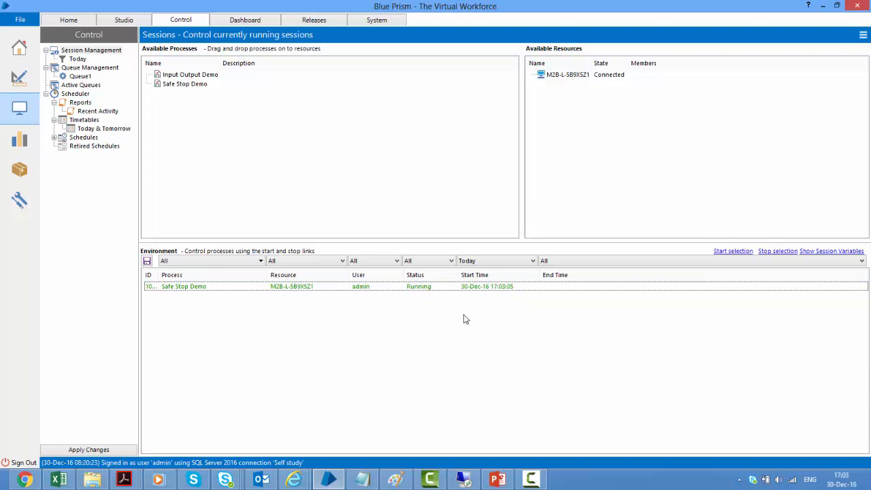
pyautogui.moveTo(463, 306)
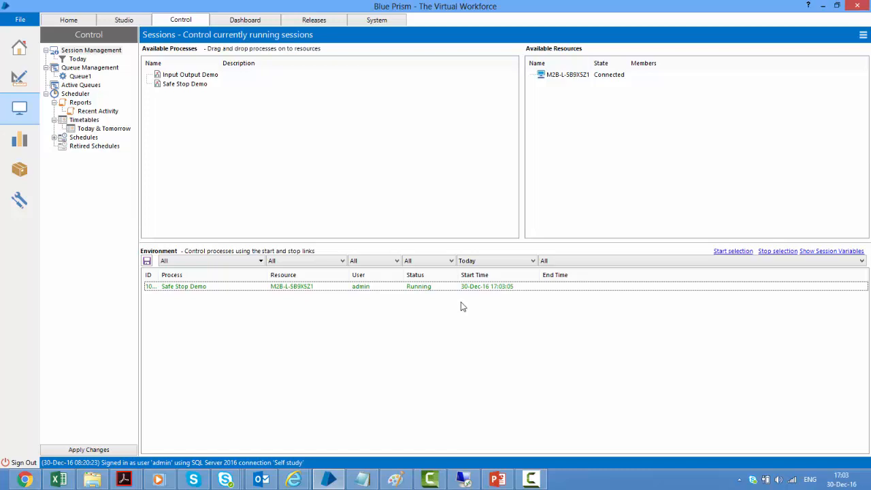
pyautogui.moveTo(457, 289)
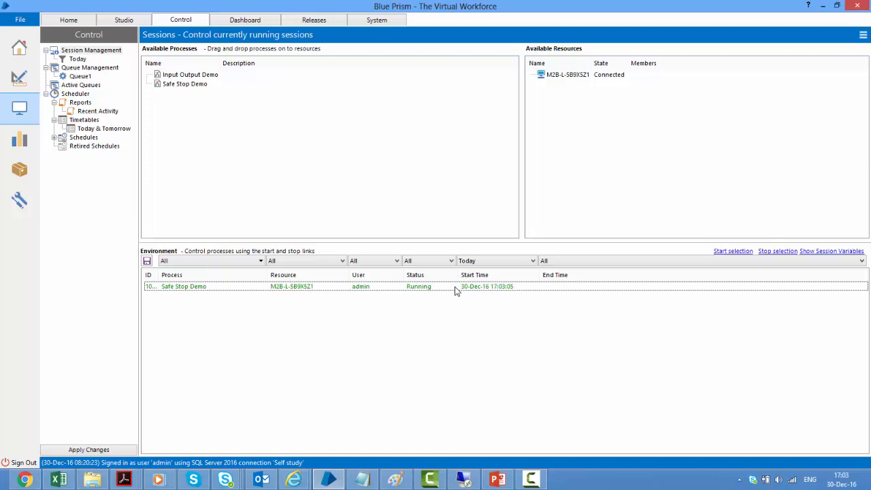
pyautogui.rightClick(455, 286)
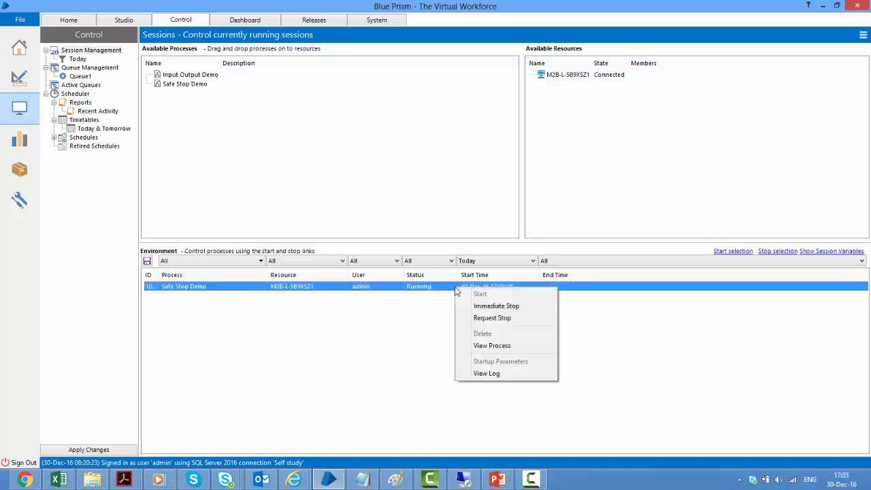
pyautogui.moveTo(520, 304)
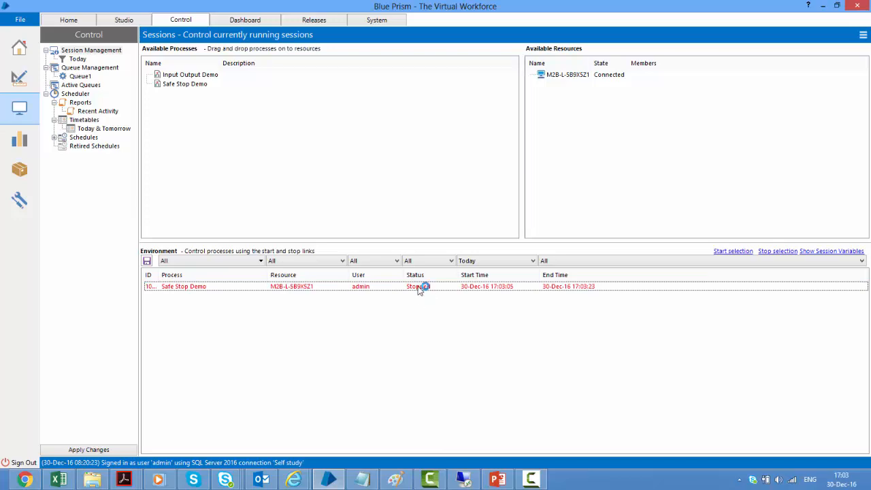
pyautogui.click(419, 286)
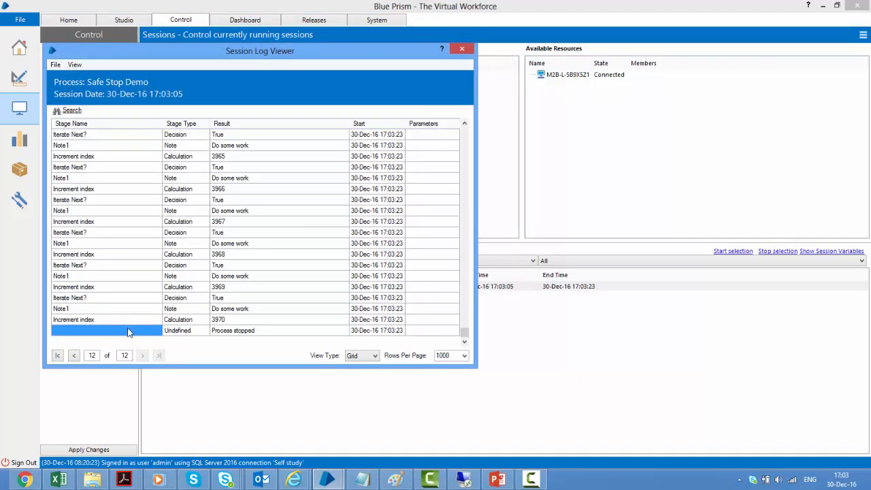
pyautogui.click(232, 319)
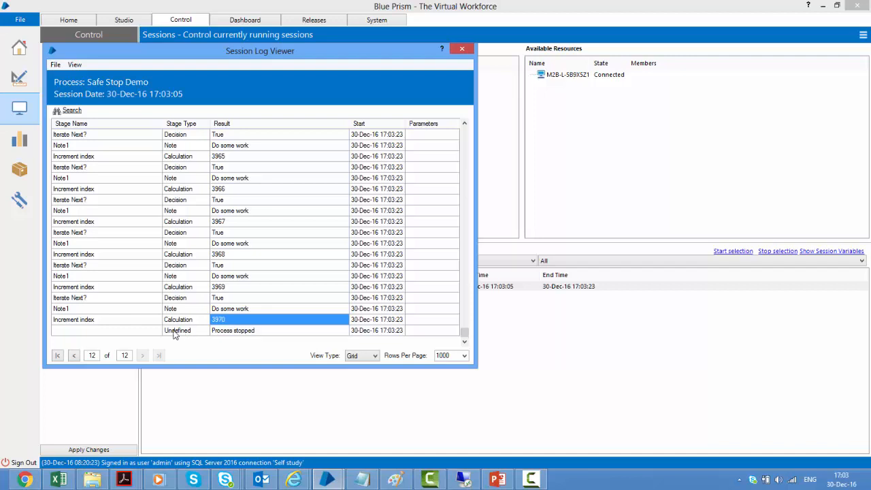
pyautogui.moveTo(178, 335)
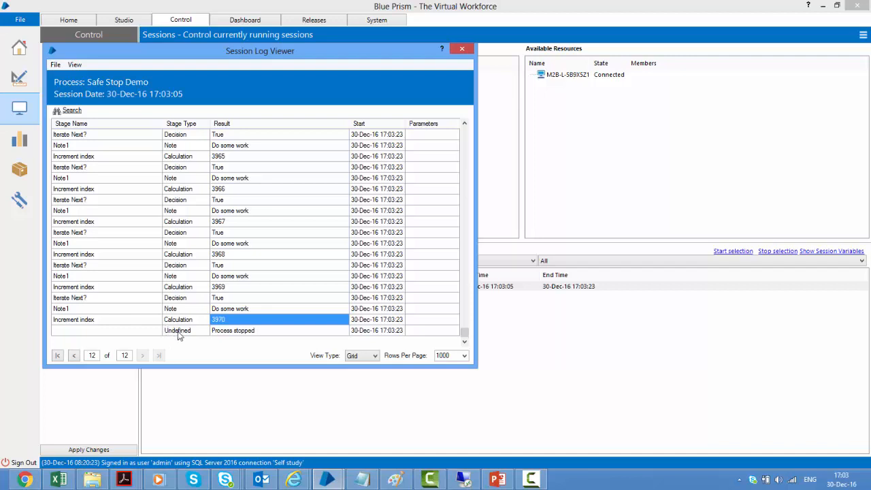
pyautogui.click(177, 331)
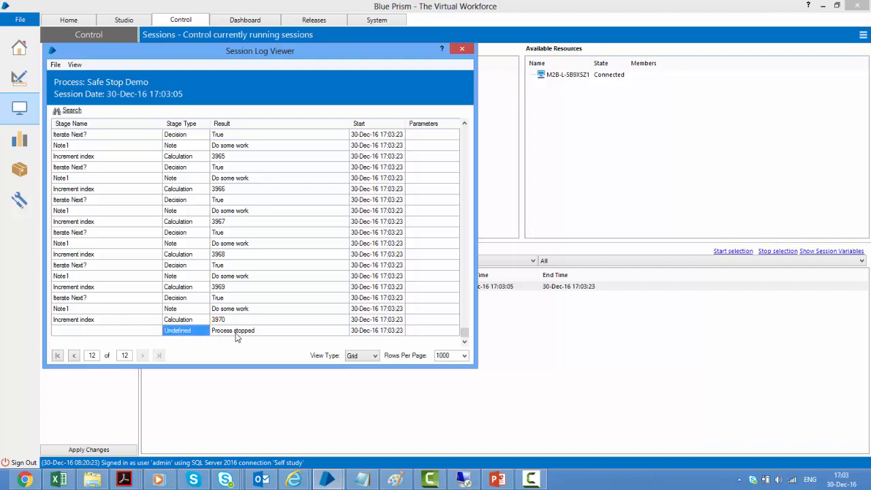
pyautogui.click(233, 331)
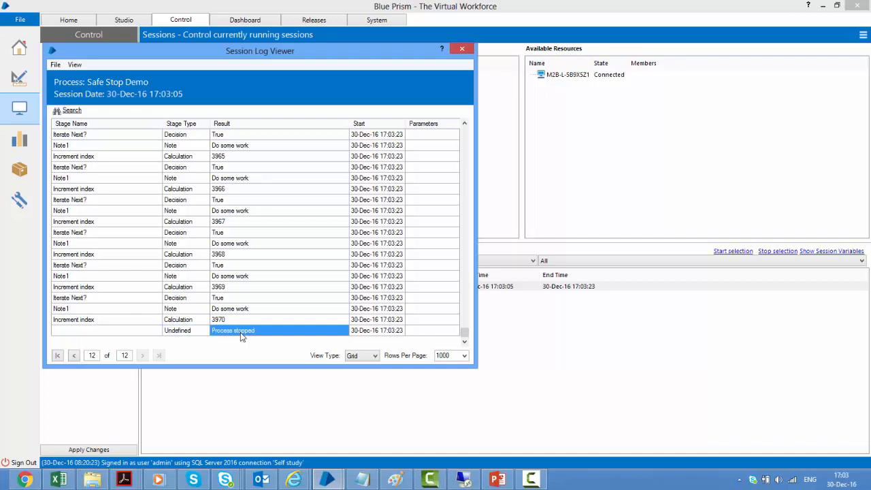
pyautogui.click(179, 331)
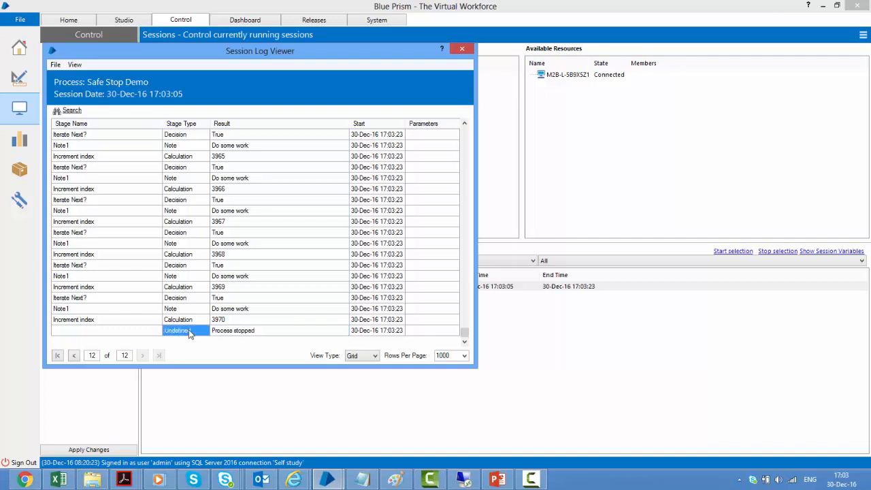
pyautogui.moveTo(278, 347)
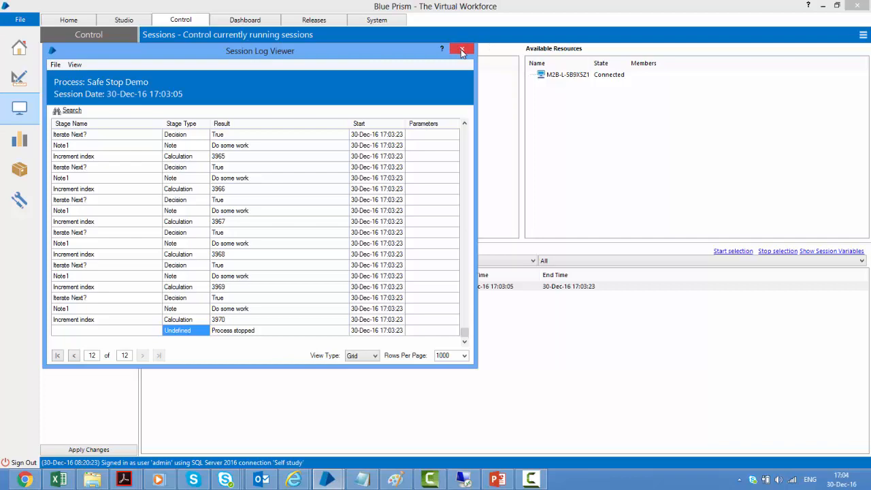
pyautogui.click(462, 51)
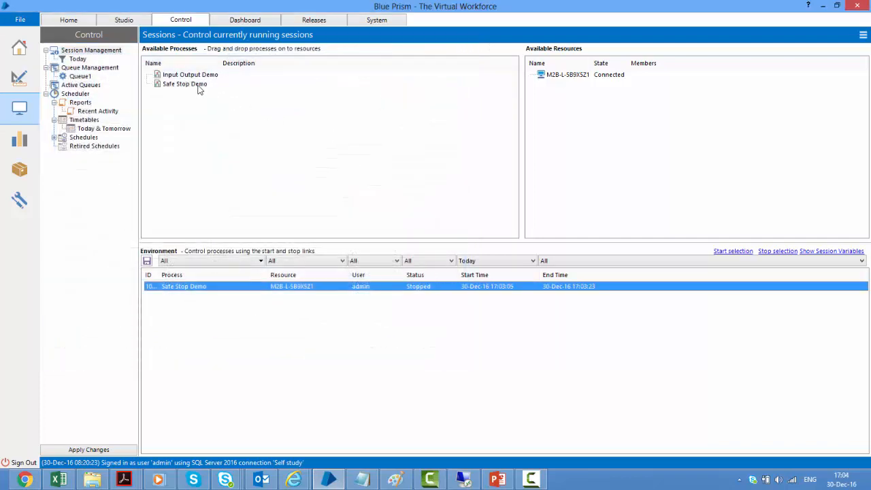
# Start a second Safe Stop Demo session and request it to stop.
pyautogui.click(185, 84)
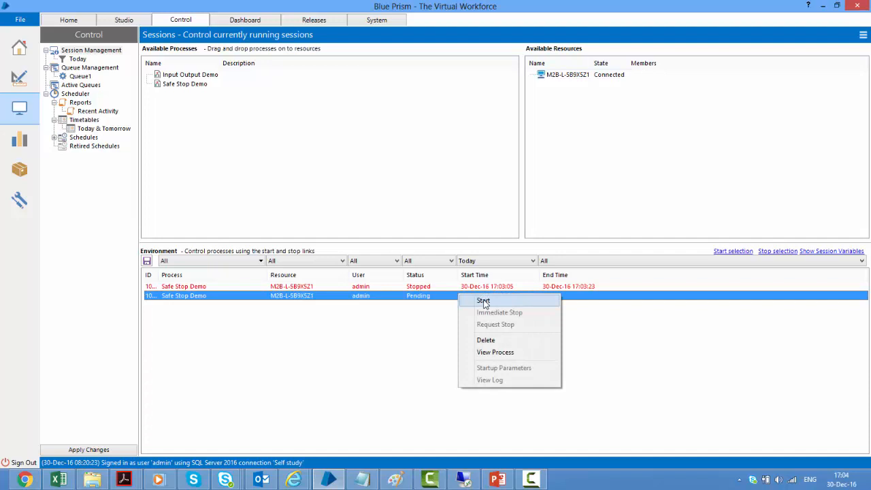
pyautogui.click(483, 301)
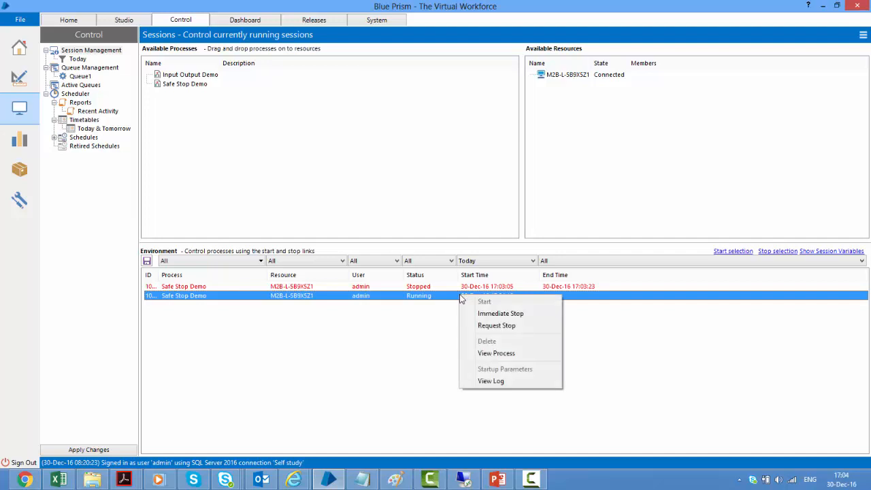
pyautogui.click(497, 326)
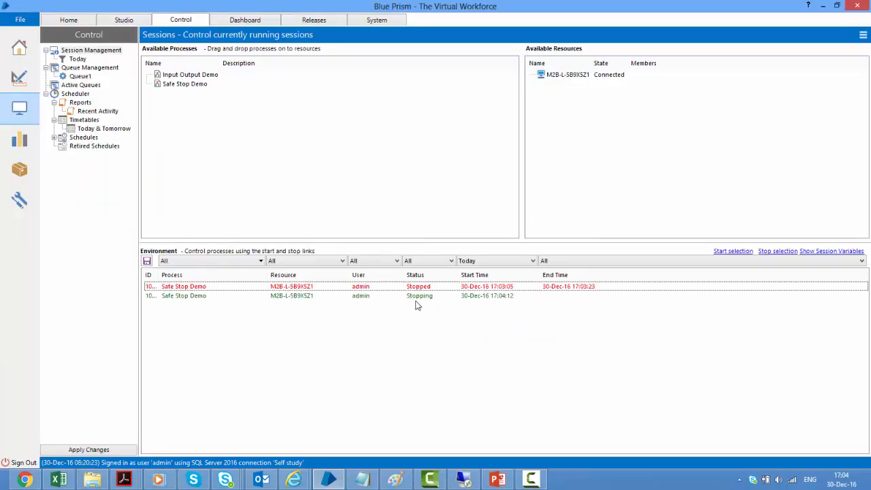
pyautogui.moveTo(432, 308)
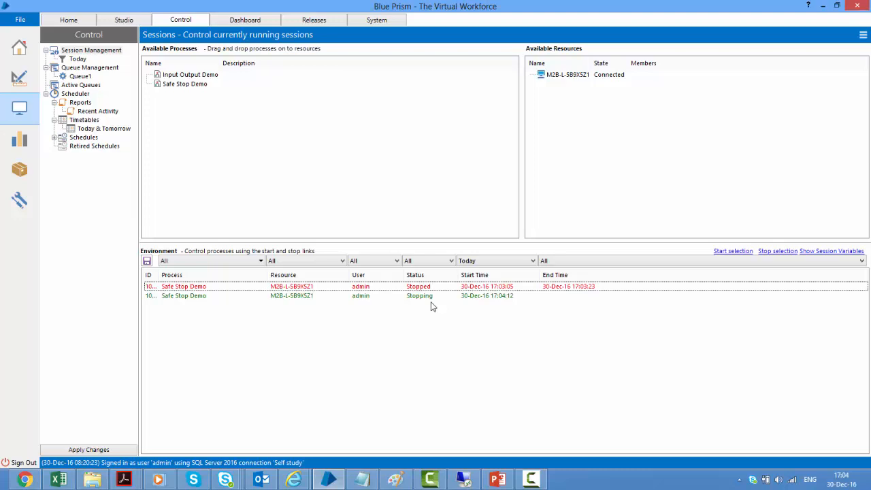
pyautogui.moveTo(340, 234)
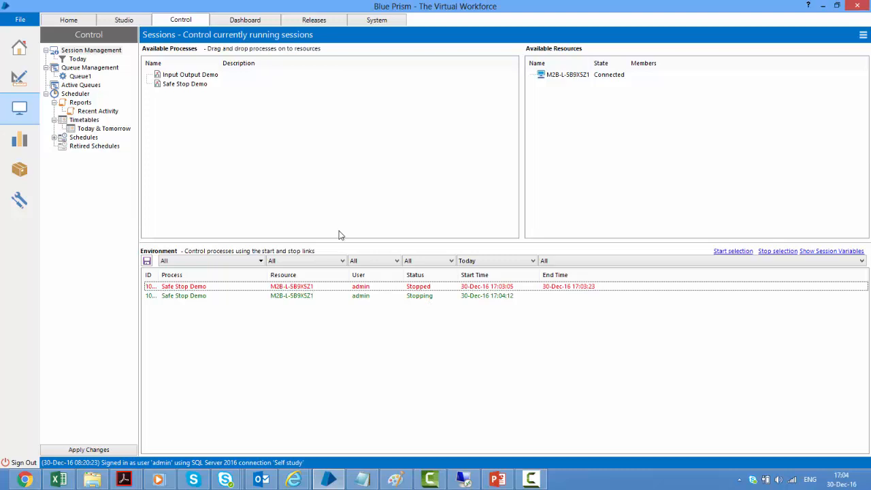
pyautogui.moveTo(19, 80)
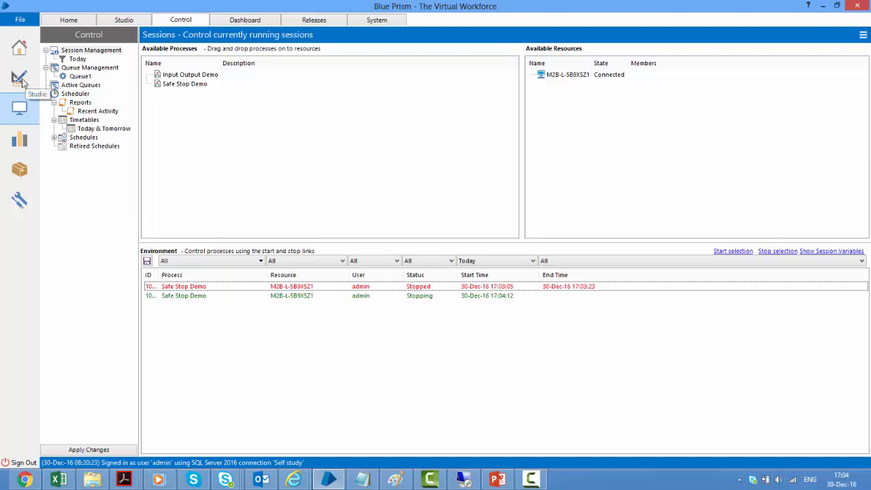
# Open the Safe Stop Demo process in Process Studio for editing.
pyautogui.click(124, 19)
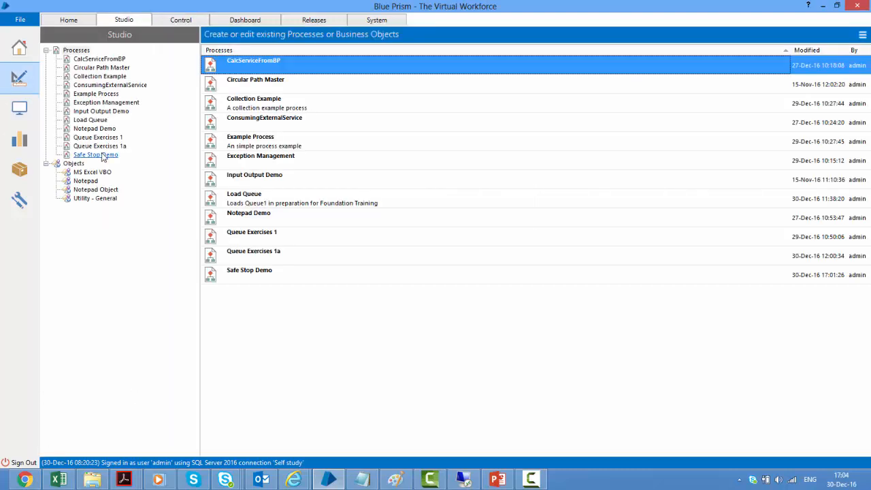
pyautogui.doubleClick(95, 155)
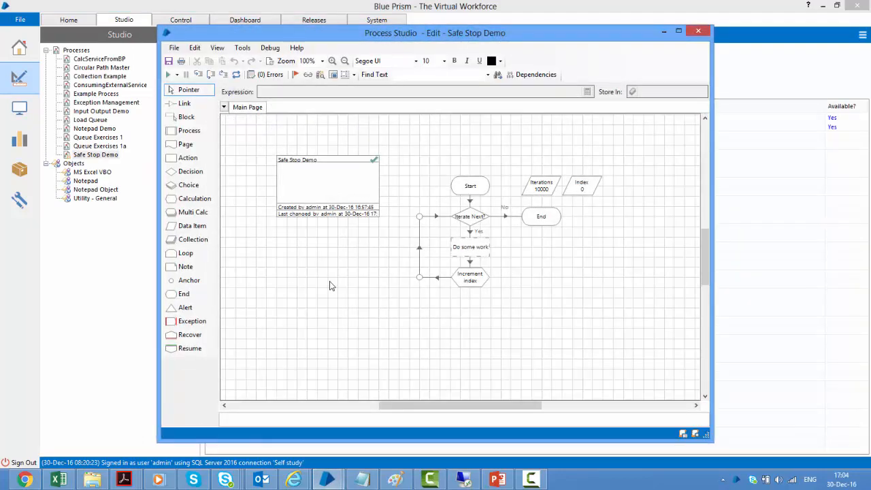
pyautogui.moveTo(546, 257)
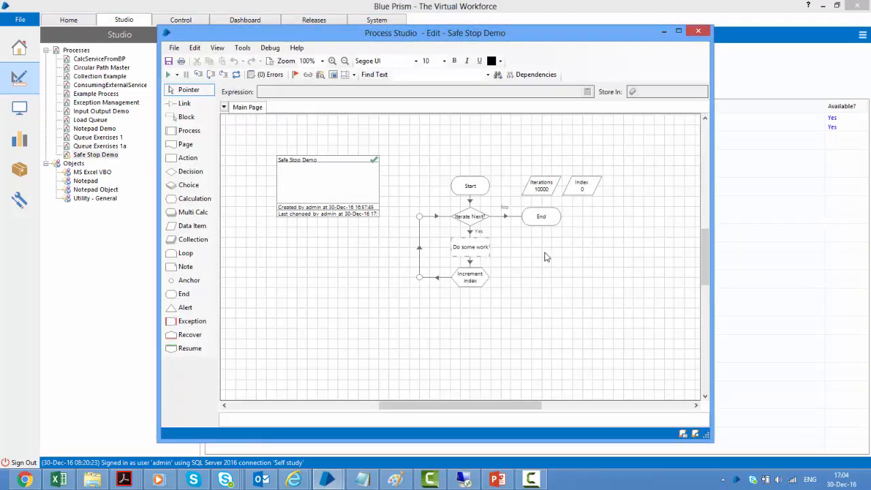
pyautogui.moveTo(449, 220)
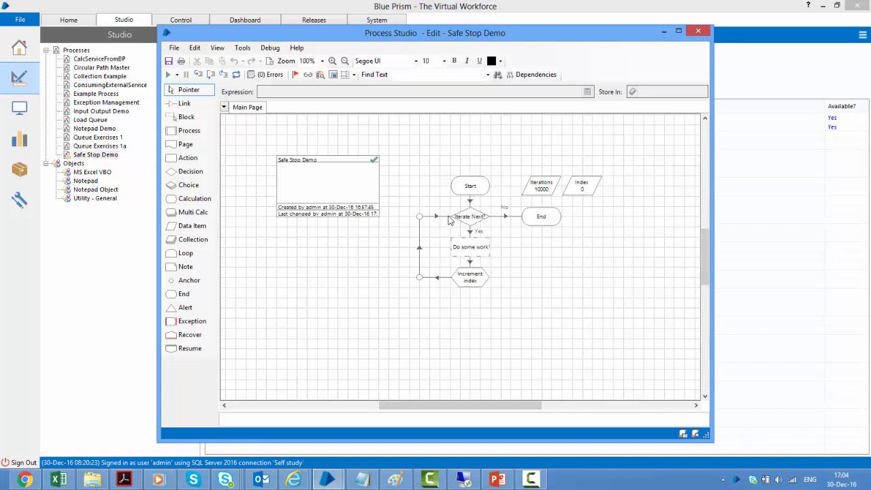
pyautogui.moveTo(514, 262)
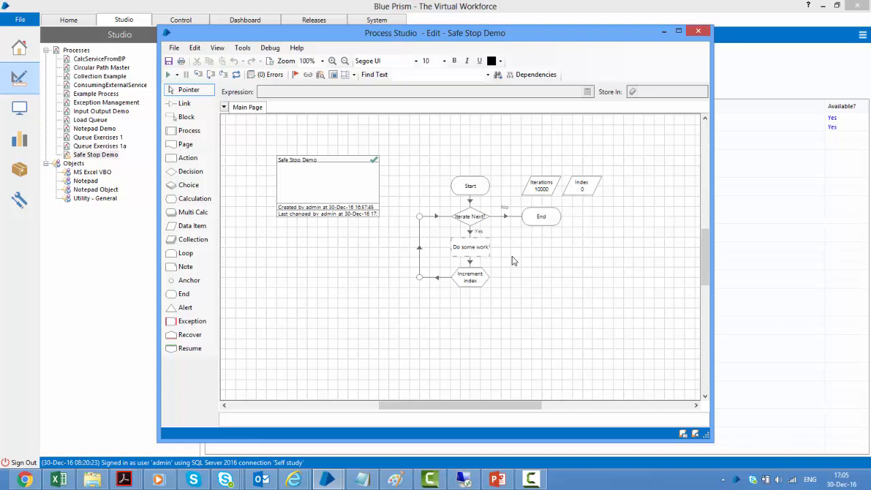
pyautogui.moveTo(307, 281)
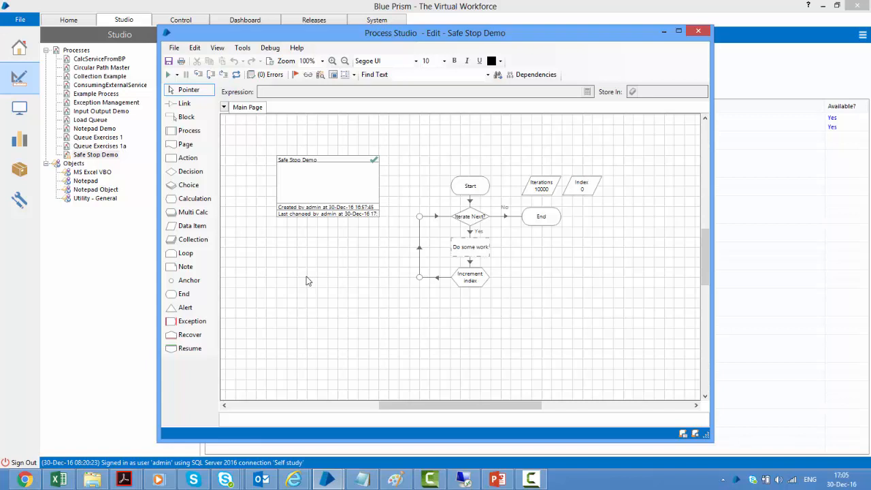
pyautogui.moveTo(226, 174)
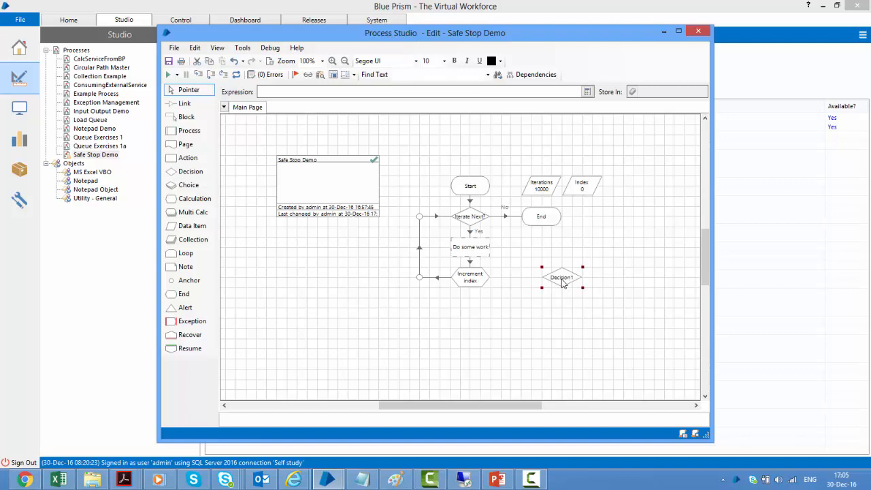
# Set the decision's expression to the Environment function IsStopRequested() and confirm.
pyautogui.doubleClick(560, 278)
pyautogui.write('Is stop requested?')
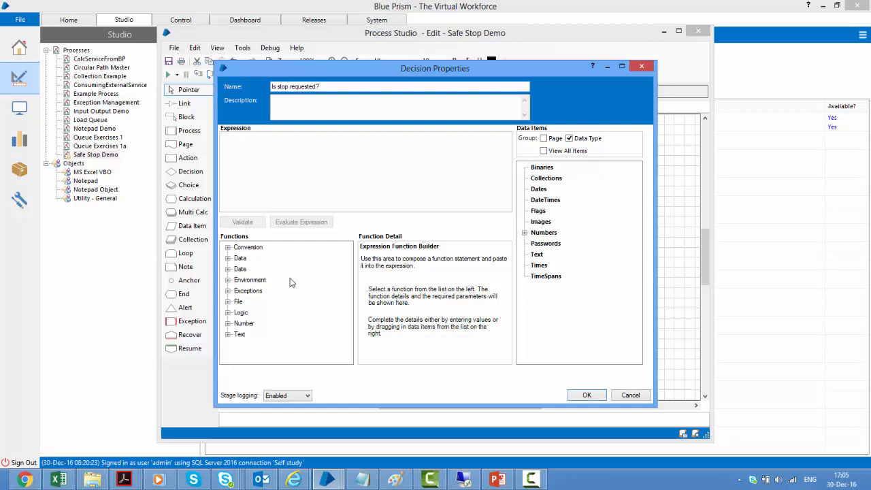
pyautogui.moveTo(283, 319)
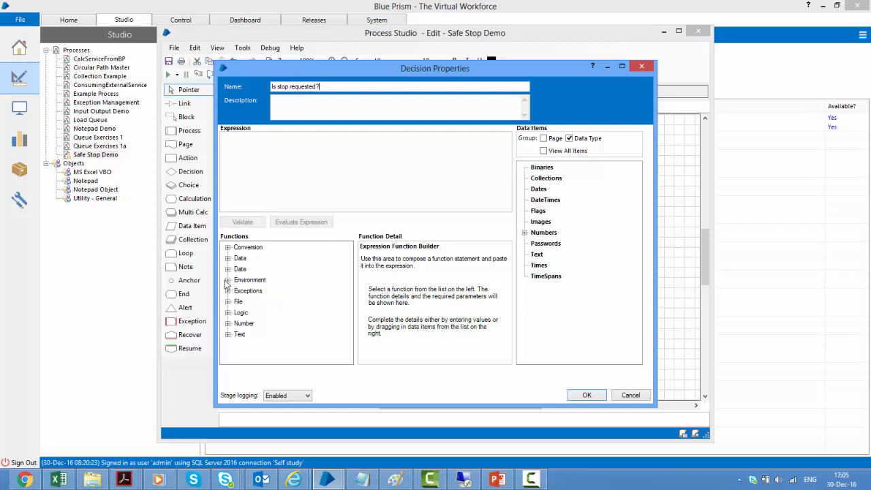
pyautogui.click(229, 281)
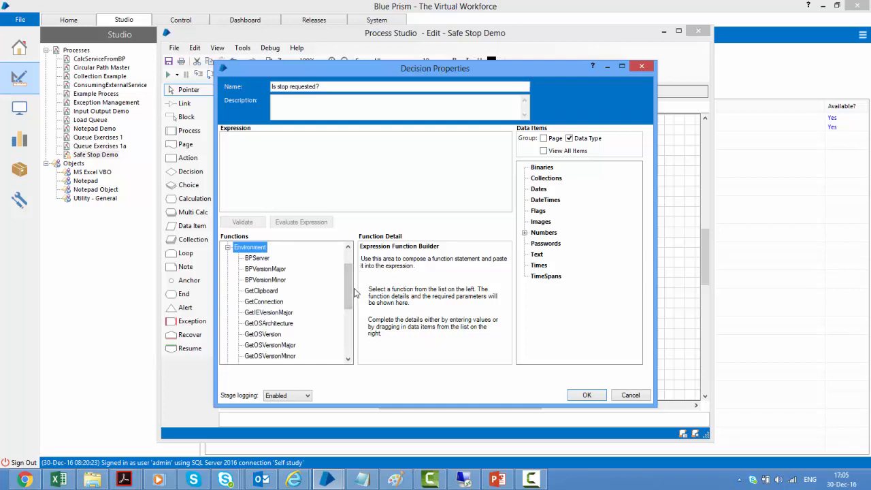
pyautogui.scroll(-3)
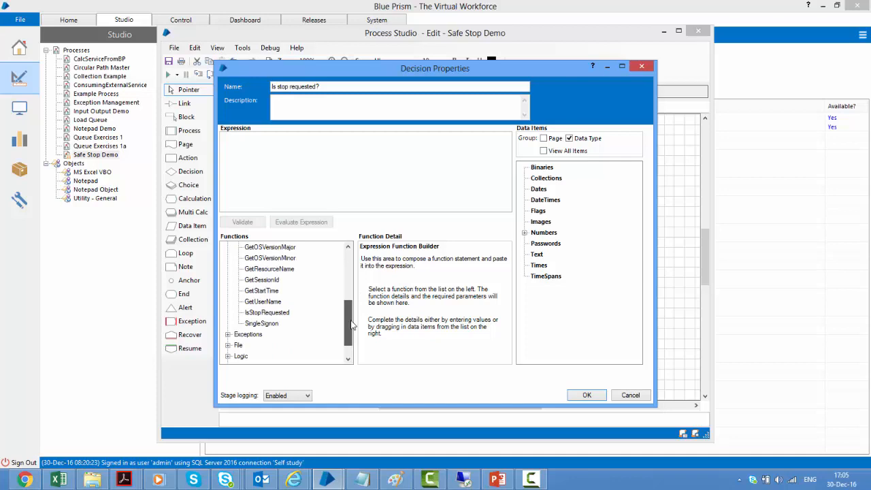
pyautogui.click(267, 312)
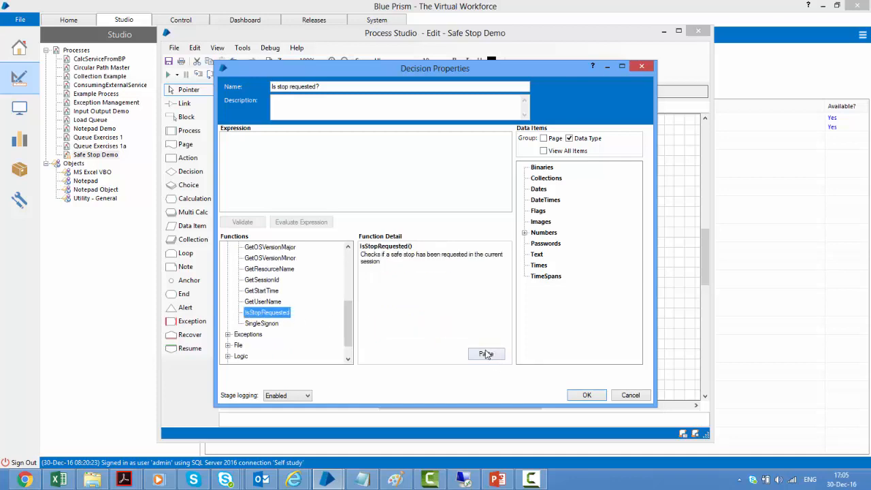
pyautogui.click(486, 354)
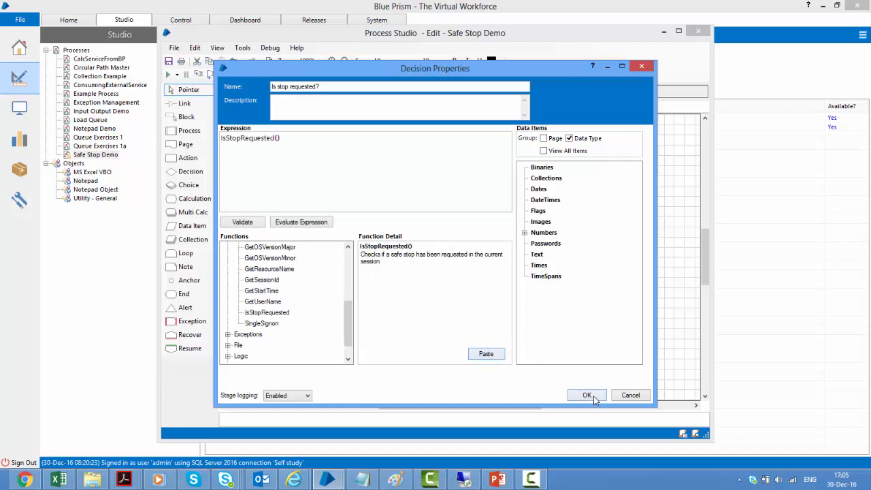
pyautogui.click(585, 395)
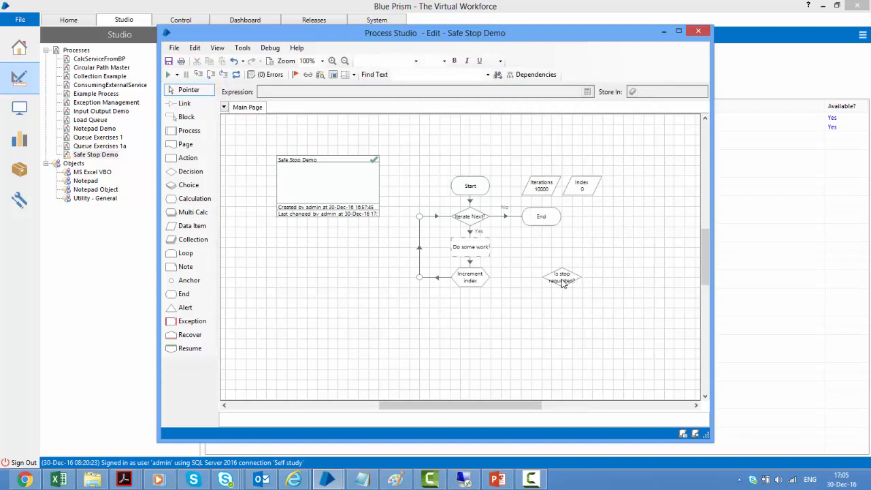
pyautogui.moveTo(561, 281)
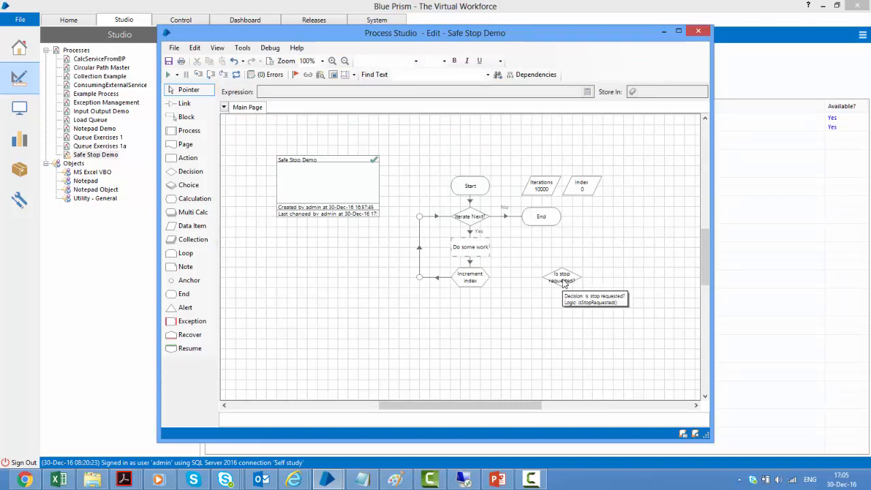
pyautogui.moveTo(567, 291)
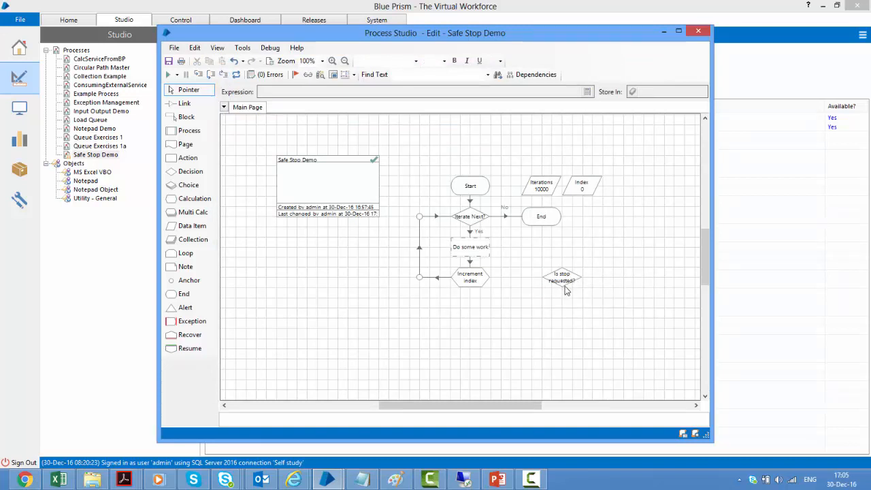
pyautogui.moveTo(598, 277)
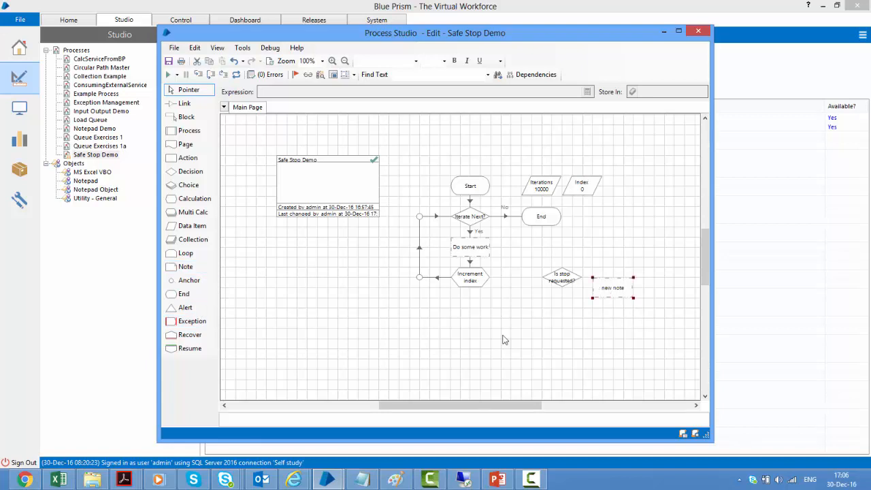
# Set the note text to 'Close systems and log out' and move it below the decision.
pyautogui.doubleClick(613, 287)
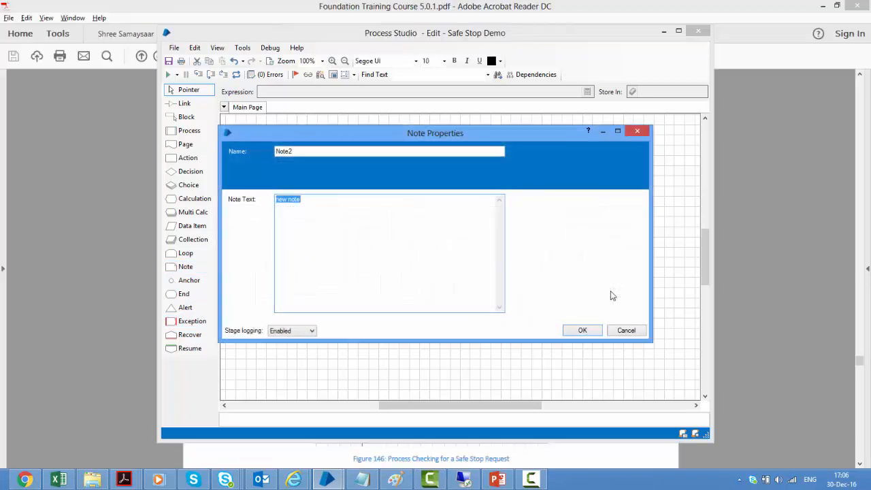
pyautogui.write('Close sys')
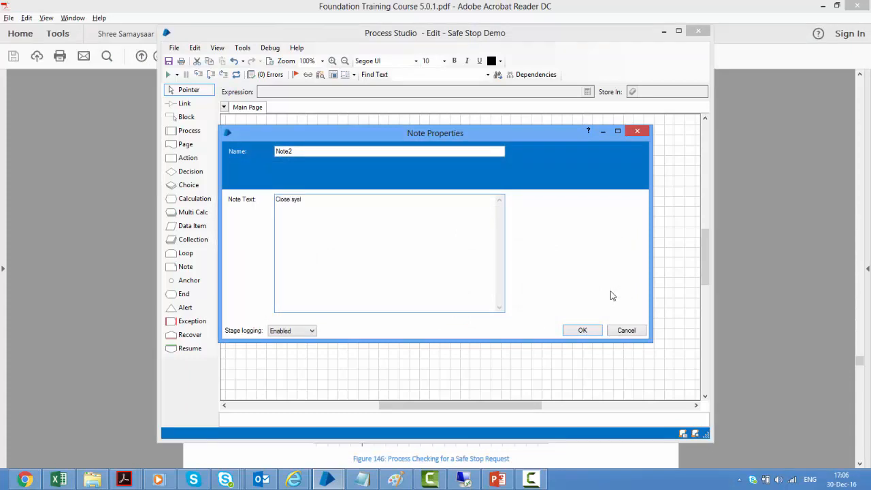
pyautogui.write('ystems a')
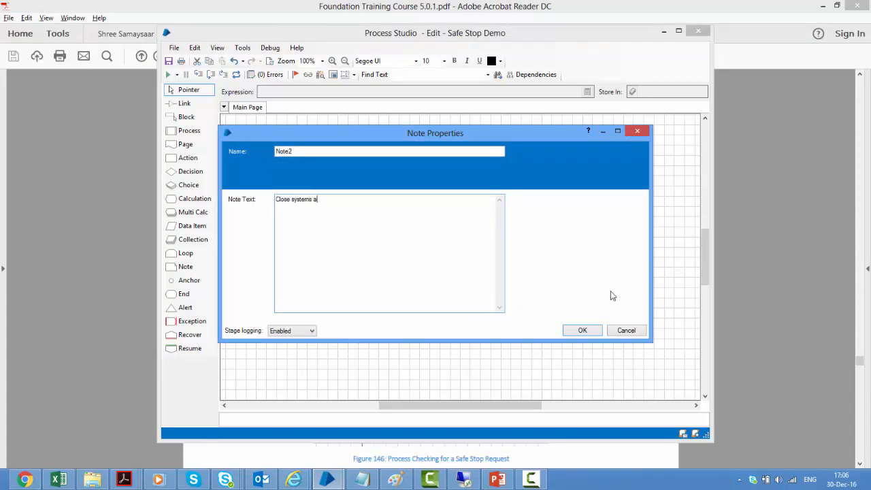
pyautogui.write('nd log out')
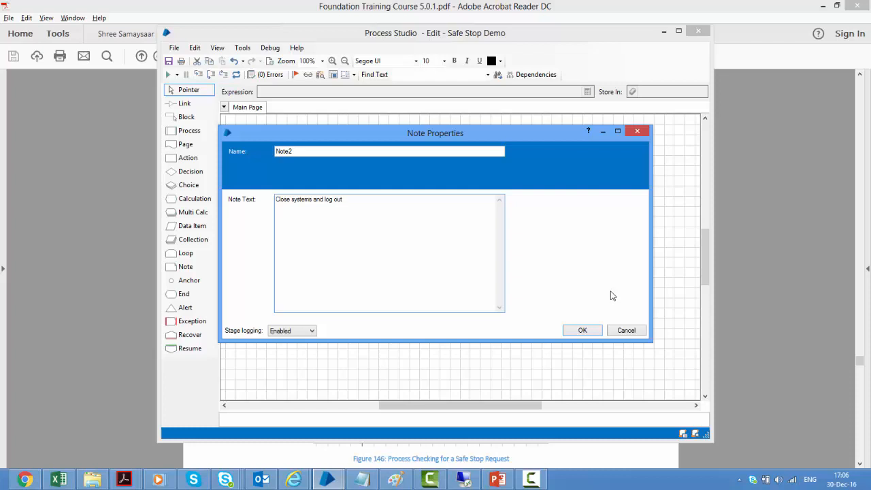
pyautogui.click(582, 330)
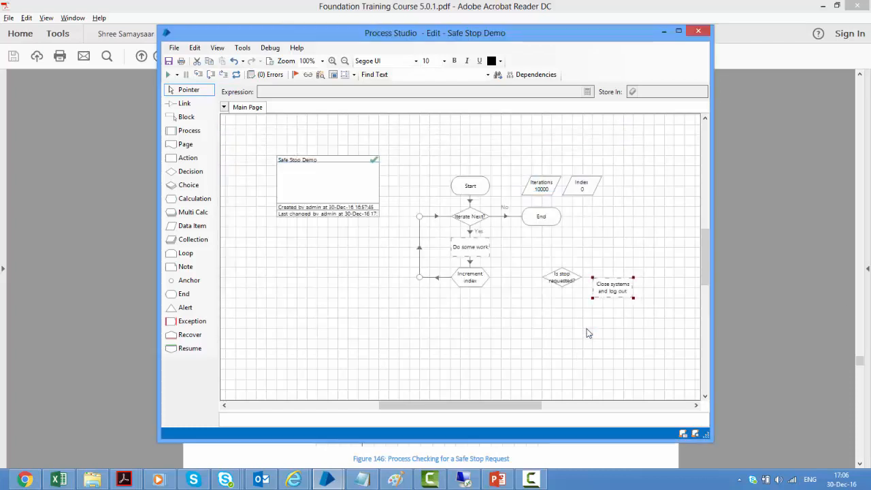
pyautogui.moveTo(612, 287); pyautogui.dragTo(572, 321)
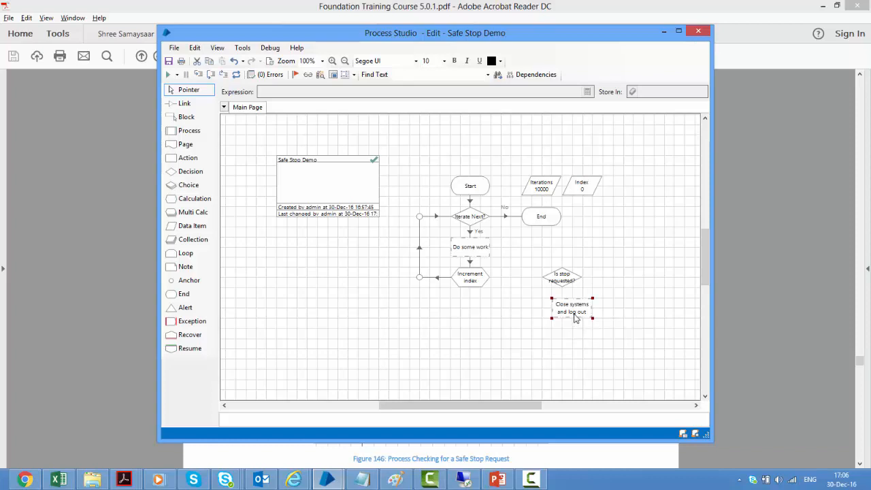
pyautogui.click(185, 103)
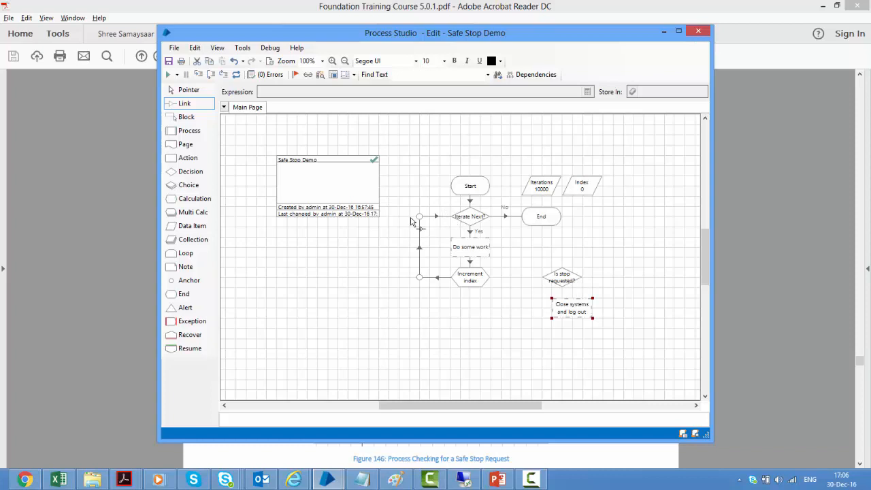
pyautogui.moveTo(476, 282)
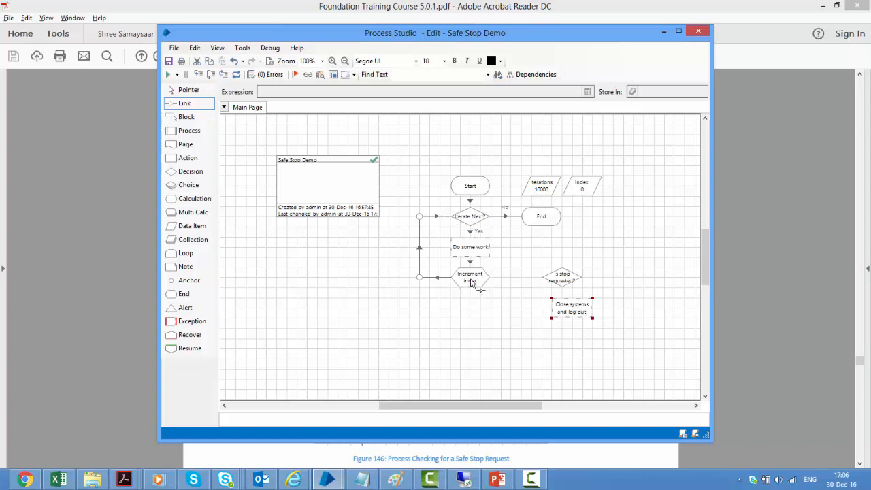
pyautogui.moveTo(574, 280)
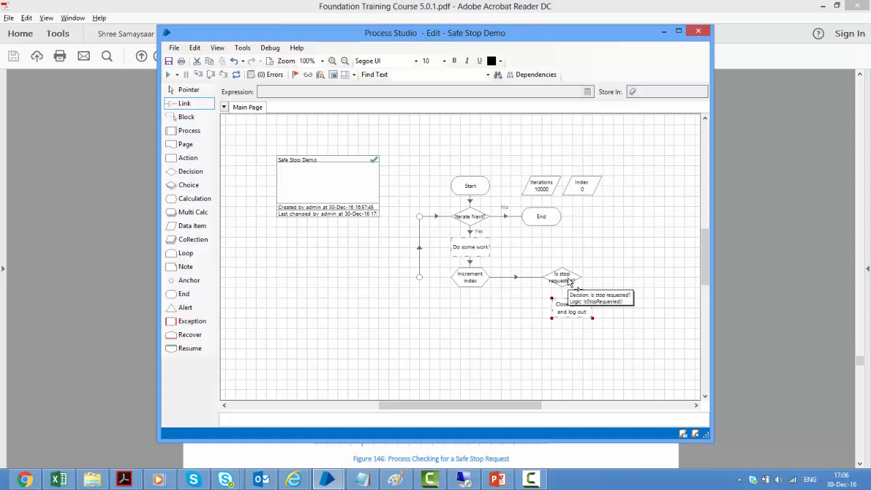
pyautogui.moveTo(574, 281)
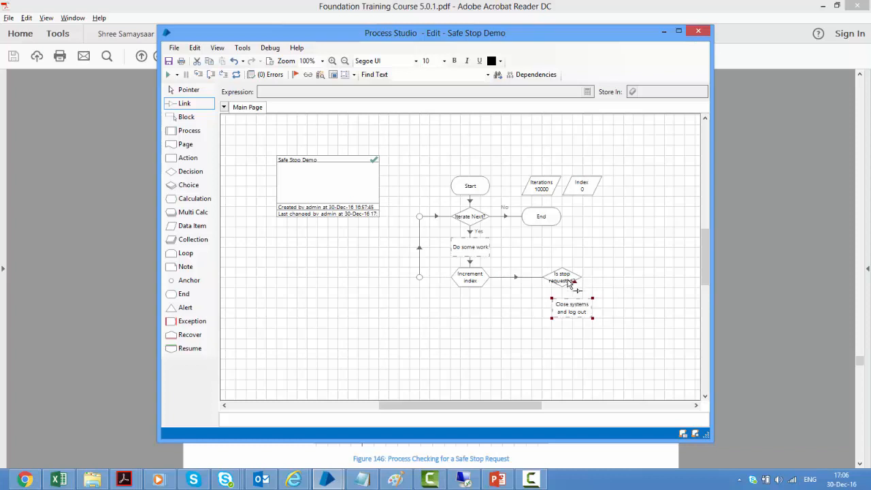
pyautogui.moveTo(569, 313)
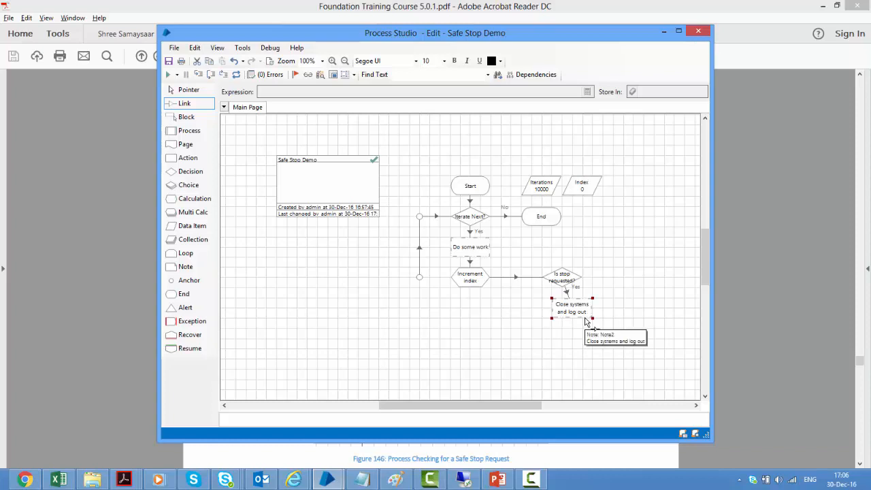
pyautogui.moveTo(188, 186)
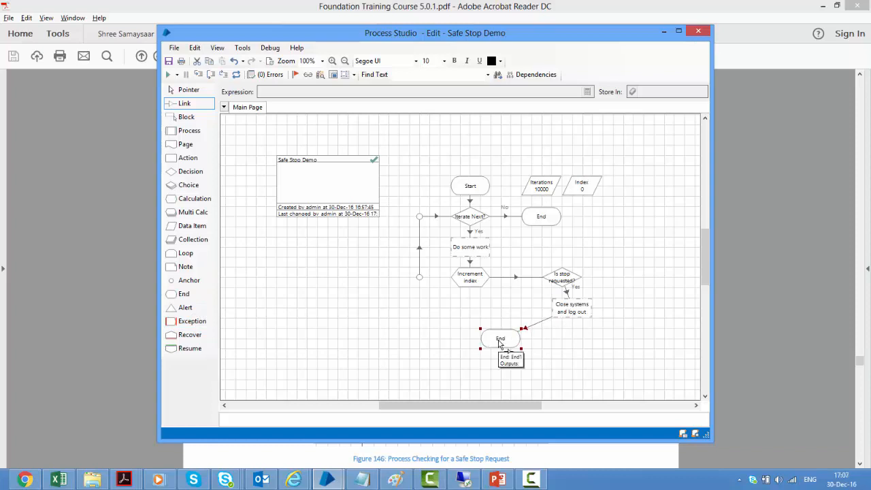
pyautogui.moveTo(584, 272)
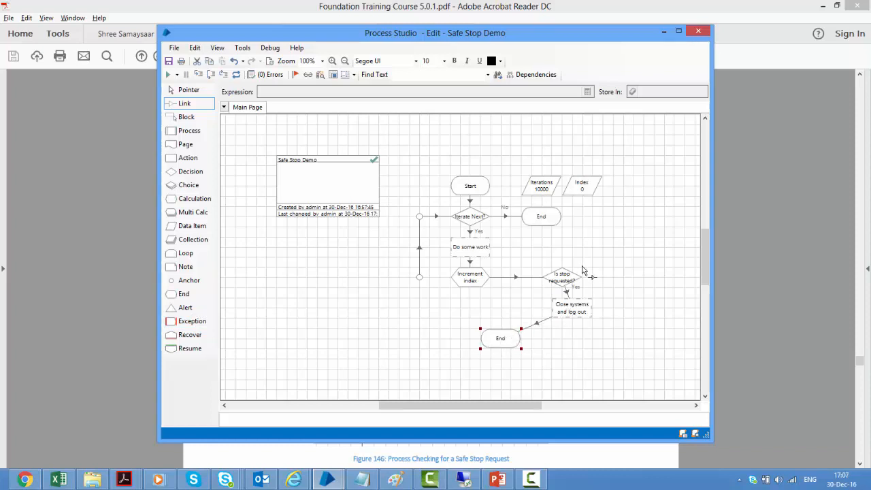
pyautogui.moveTo(560, 280)
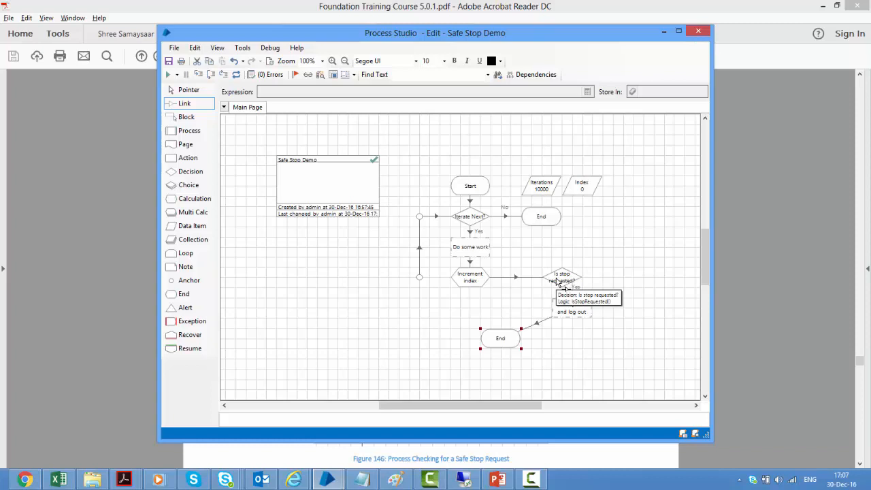
pyautogui.moveTo(425, 278)
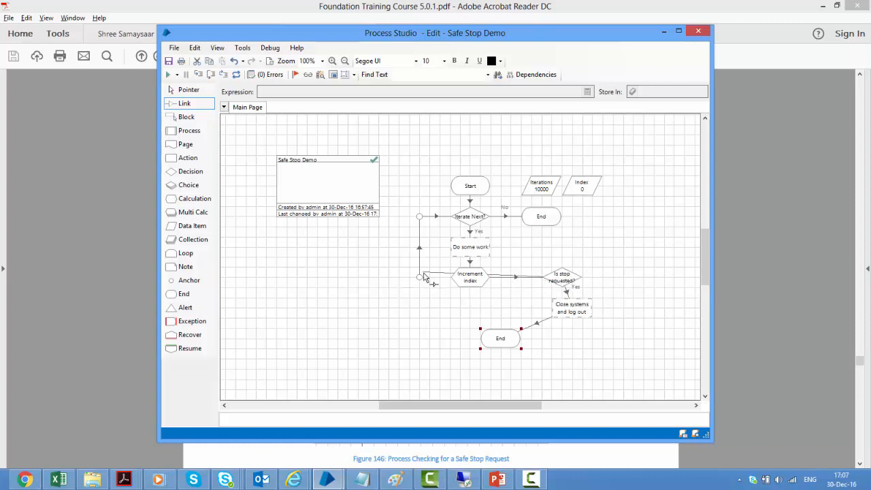
# Move the 'Is stop requested?' decision below the Increment index stage.
pyautogui.click(188, 90)
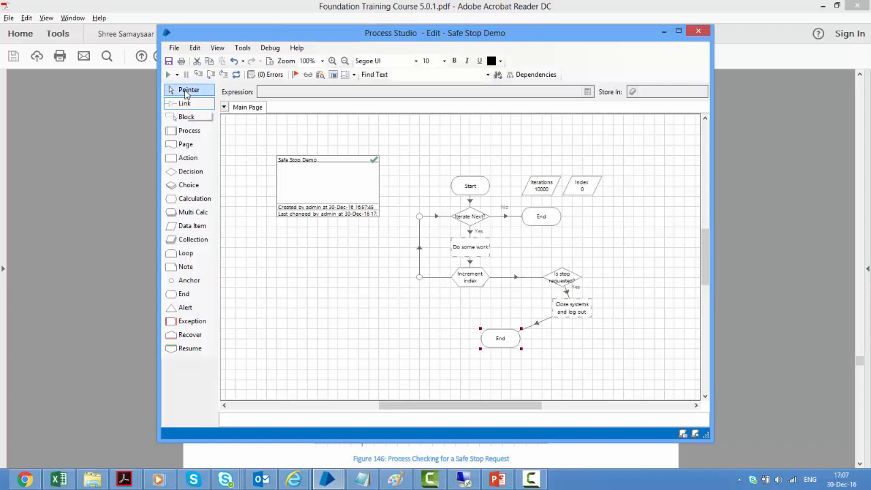
pyautogui.moveTo(561, 279); pyautogui.dragTo(501, 297)
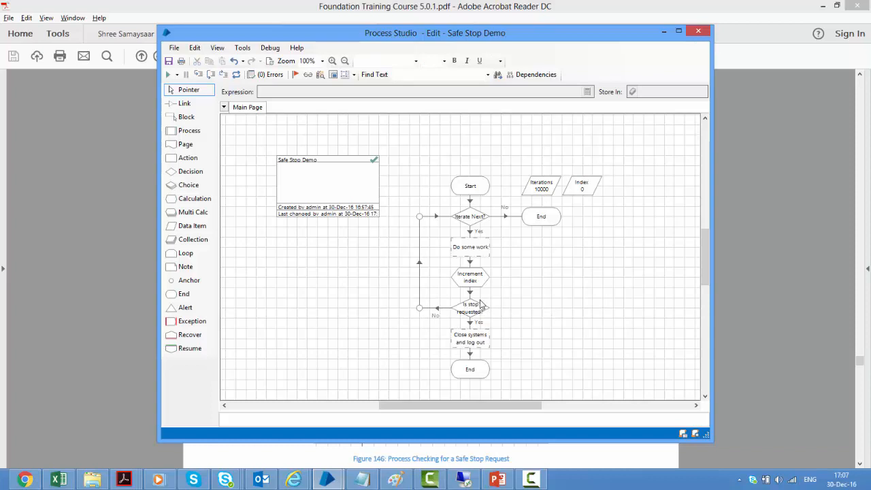
pyautogui.moveTo(479, 310)
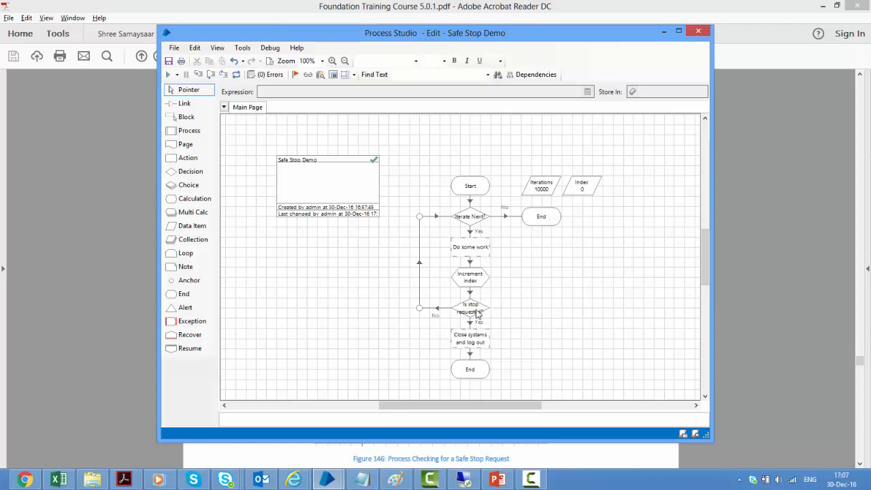
pyautogui.moveTo(483, 346)
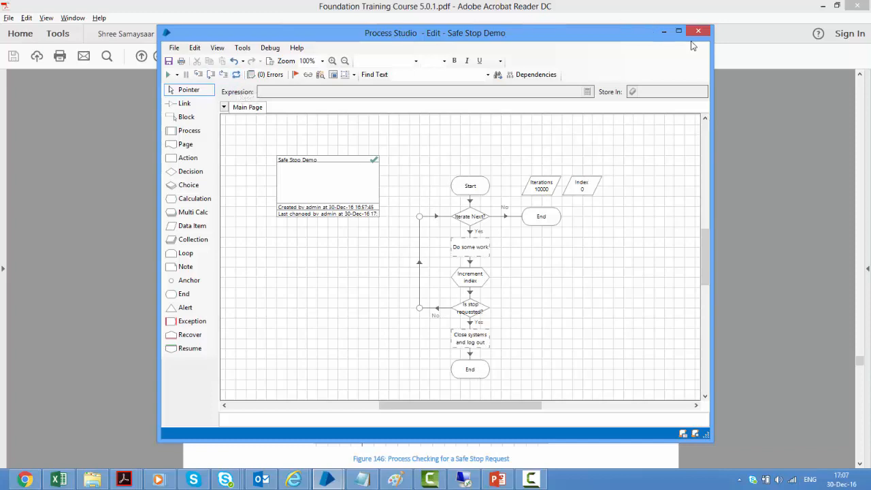
# Close Process Studio and save the Safe Stop Demo changes with a comment.
pyautogui.click(698, 30)
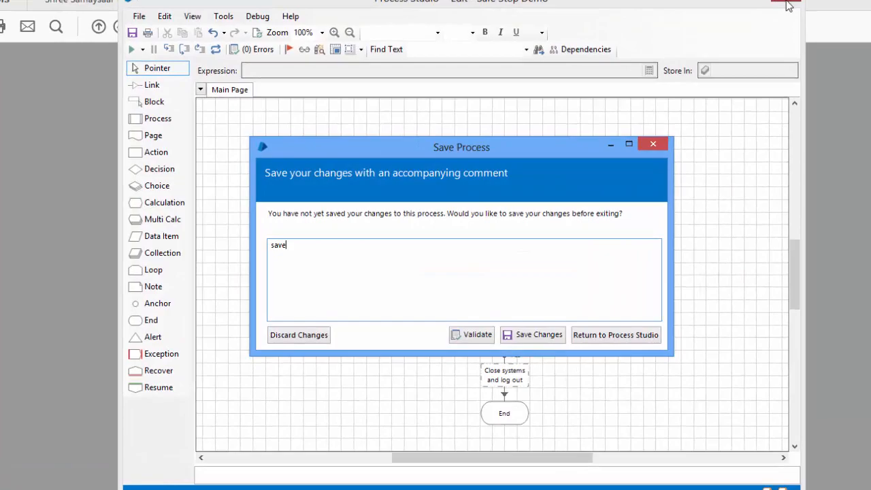
pyautogui.click(539, 334)
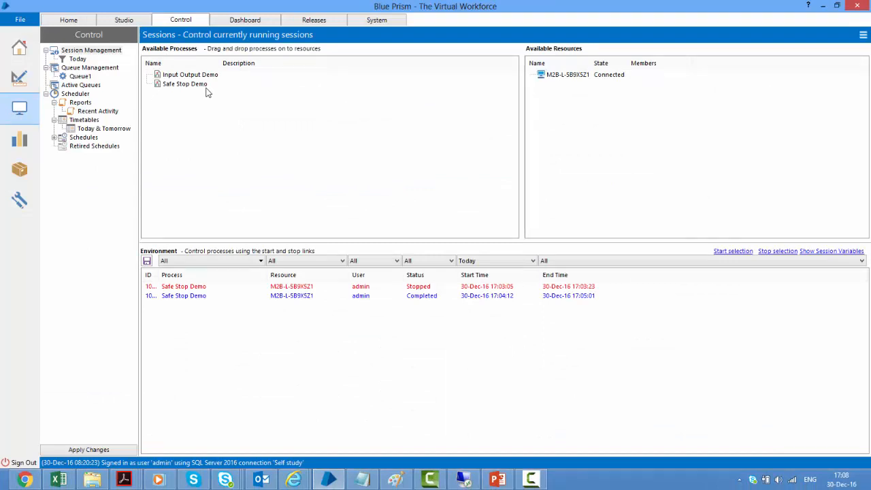
pyautogui.moveTo(422, 299)
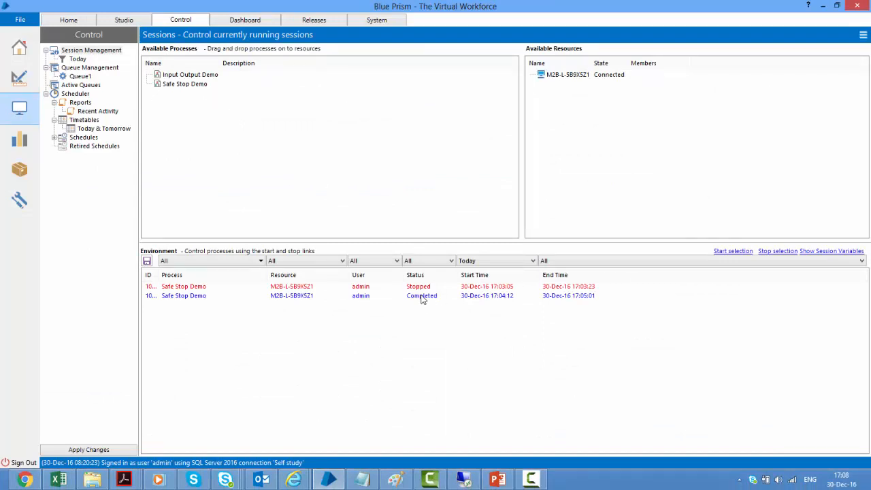
pyautogui.moveTo(421, 299)
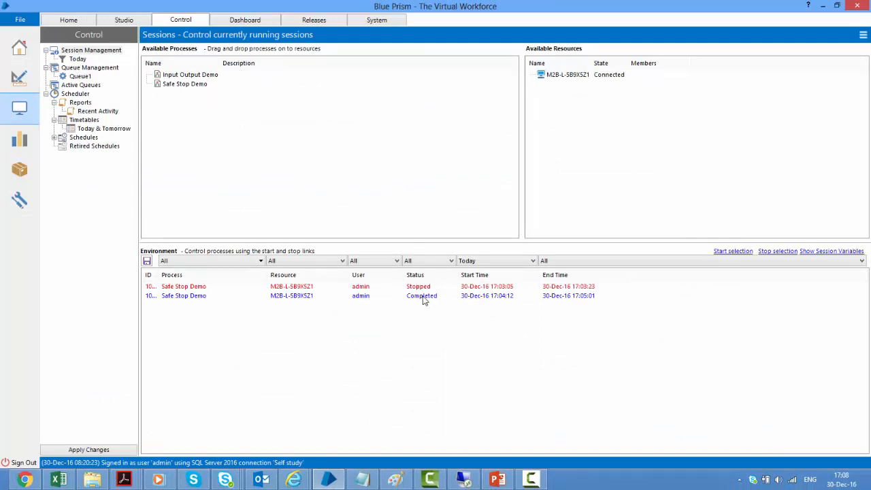
pyautogui.click(422, 295)
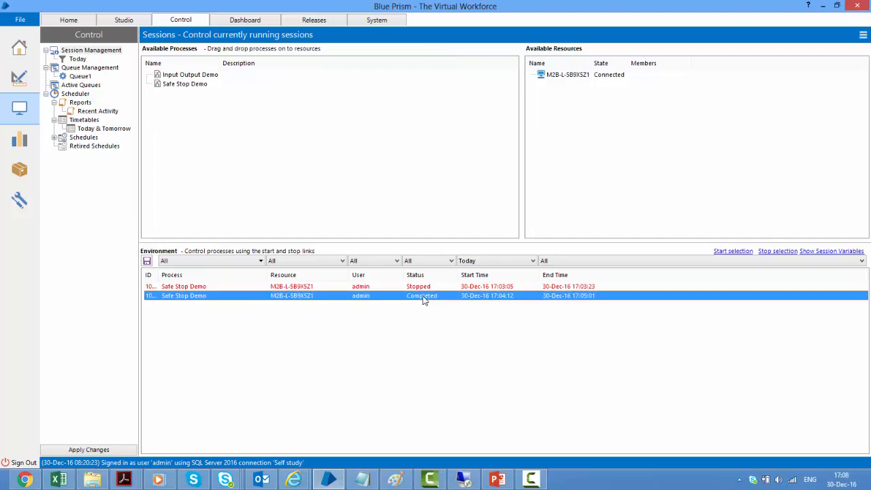
pyautogui.doubleClick(184, 295)
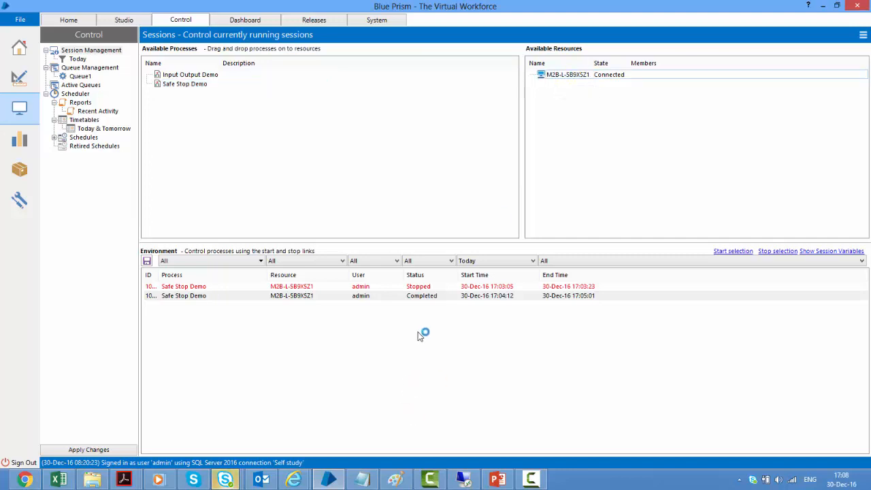
# Start the new Safe Stop Demo session and request a graceful stop.
pyautogui.rightClick(419, 305)
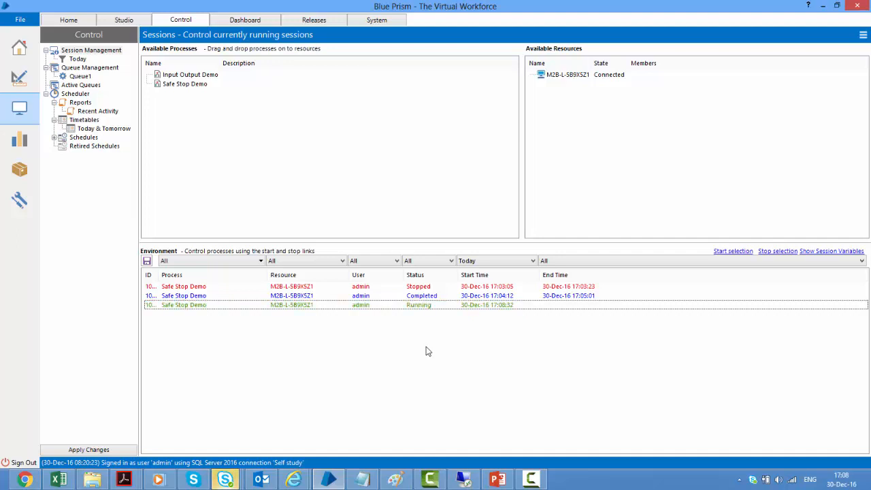
pyautogui.rightClick(429, 305)
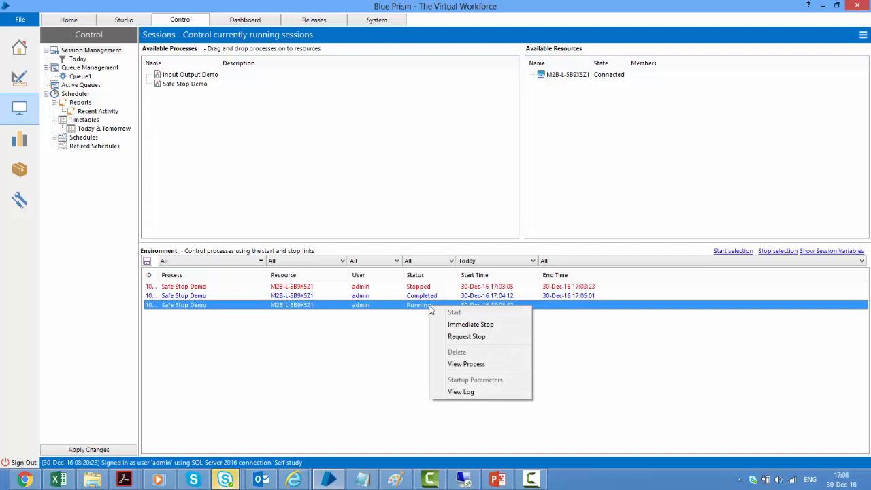
pyautogui.click(466, 337)
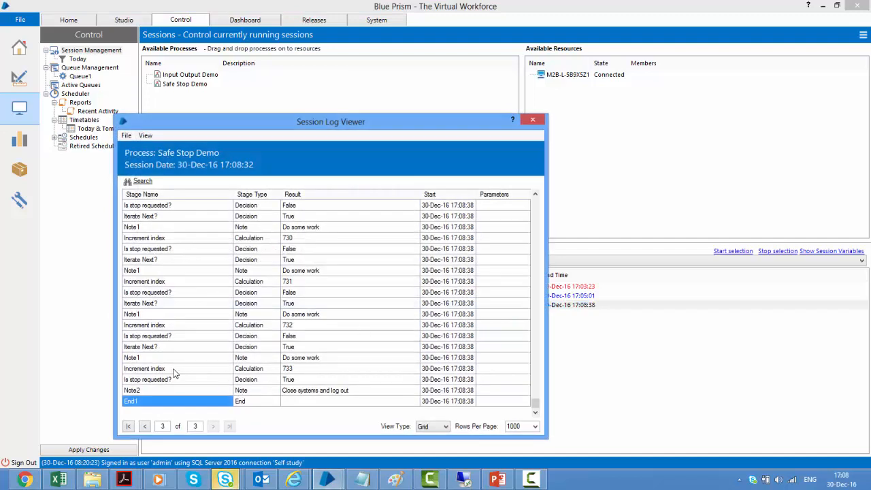
# Inspect the Increment index, 'Is stop requested?' False/True and 'Close systems' log rows, then close the log.
pyautogui.click(170, 367)
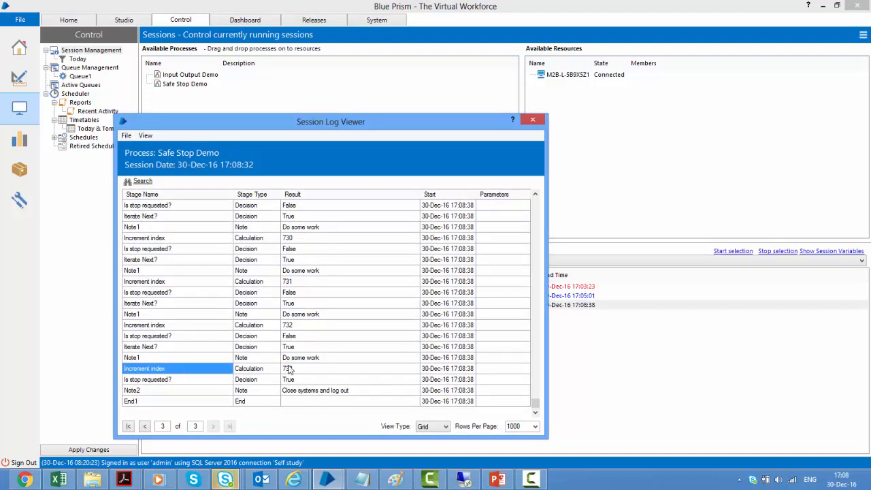
pyautogui.click(299, 368)
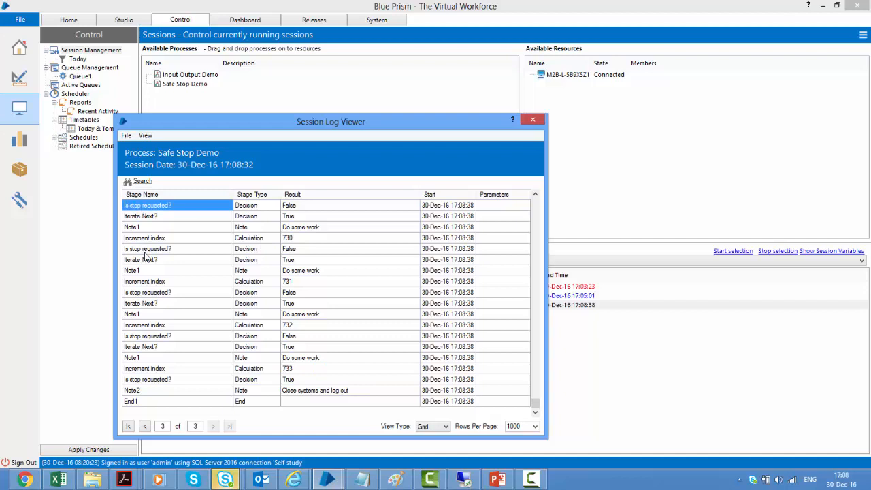
pyautogui.click(147, 292)
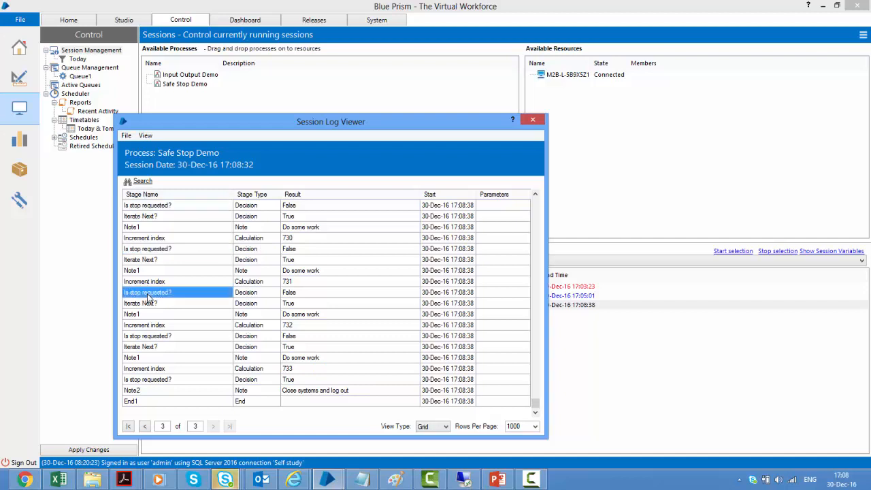
pyautogui.click(147, 335)
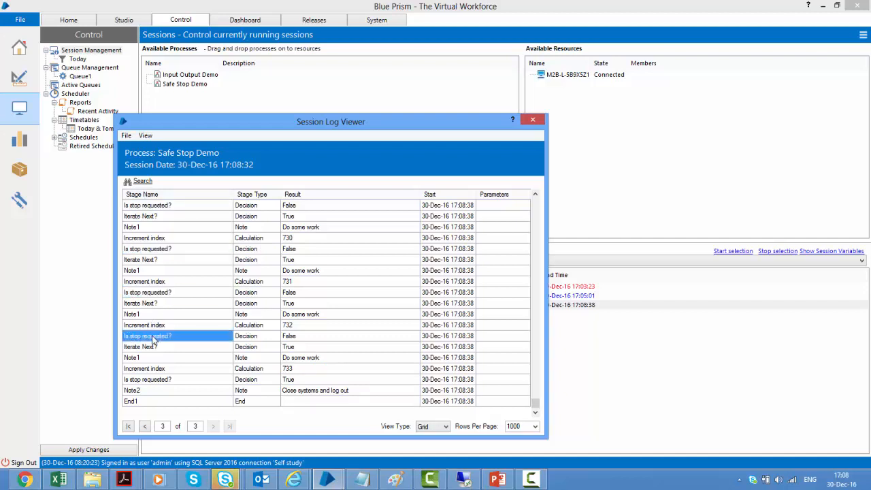
pyautogui.click(147, 378)
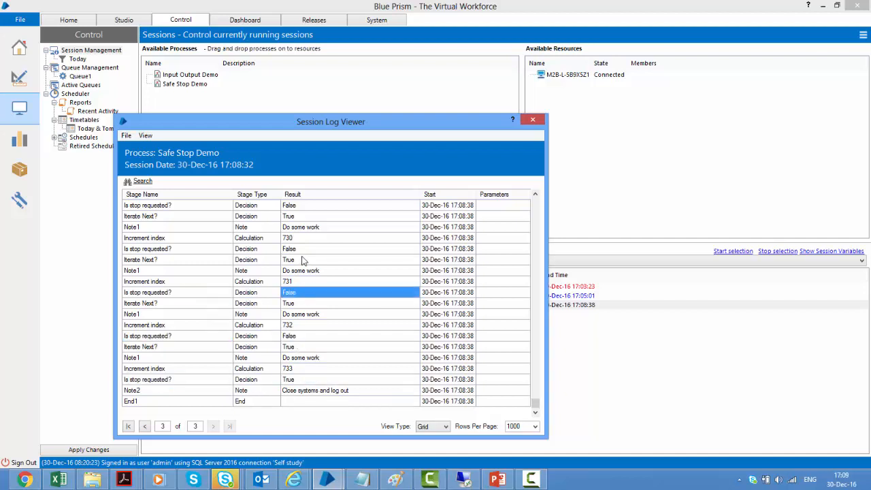
pyautogui.click(288, 379)
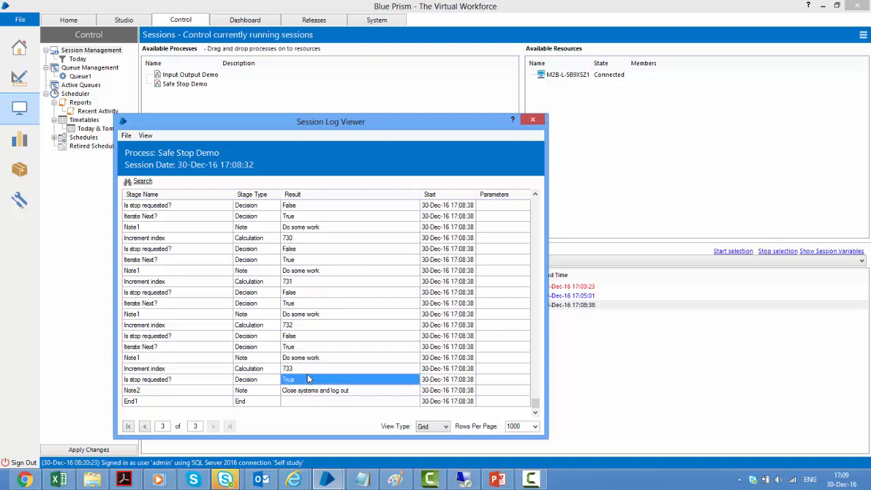
pyautogui.moveTo(263, 395)
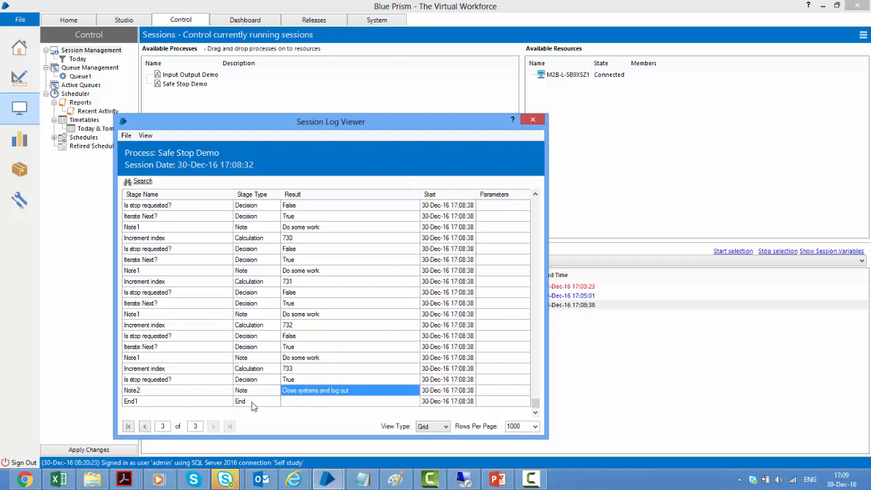
pyautogui.click(240, 400)
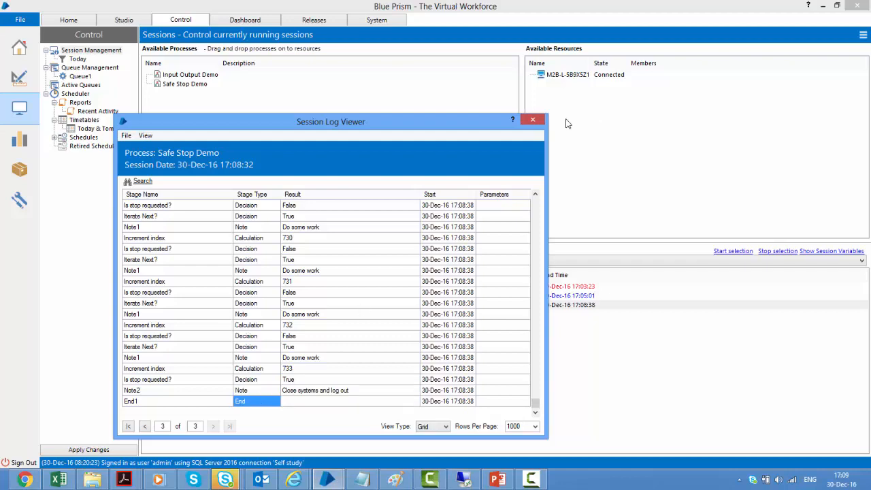
pyautogui.click(533, 120)
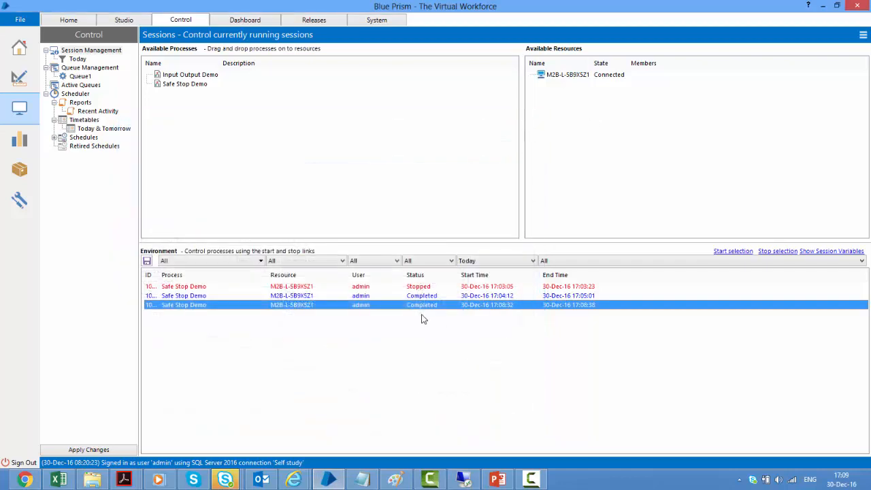
pyautogui.moveTo(455, 346)
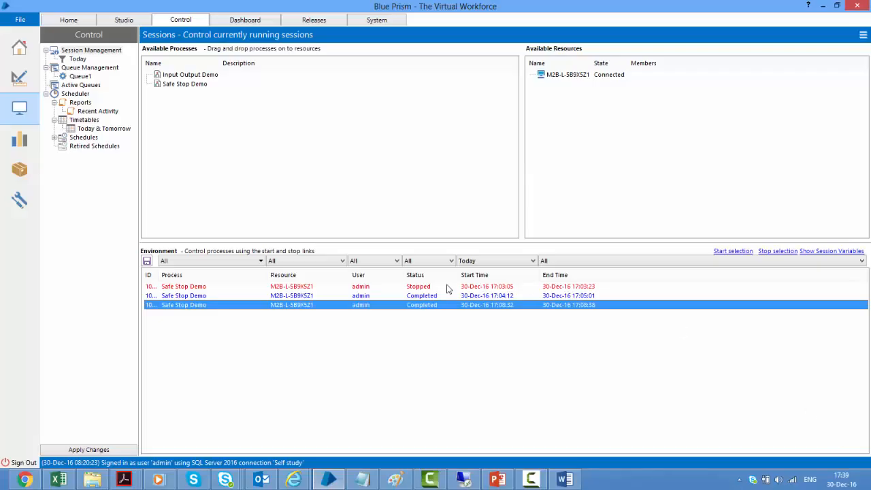
pyautogui.moveTo(448, 288)
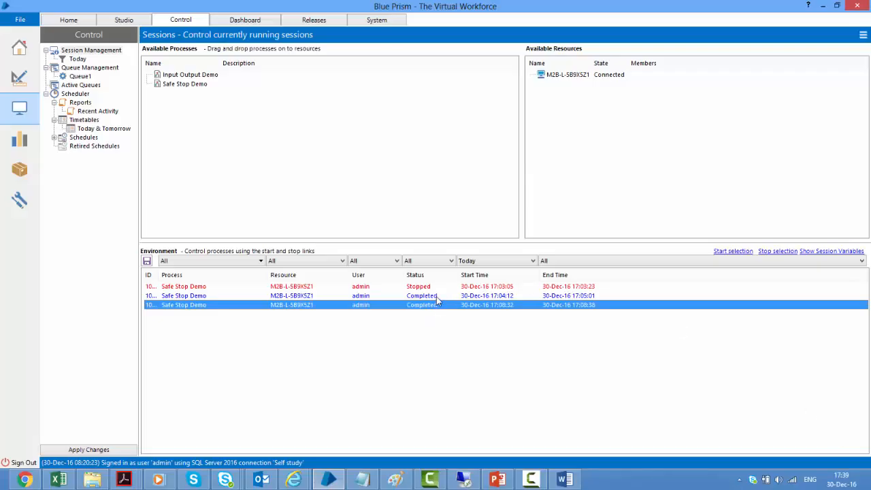
pyautogui.doubleClick(183, 295)
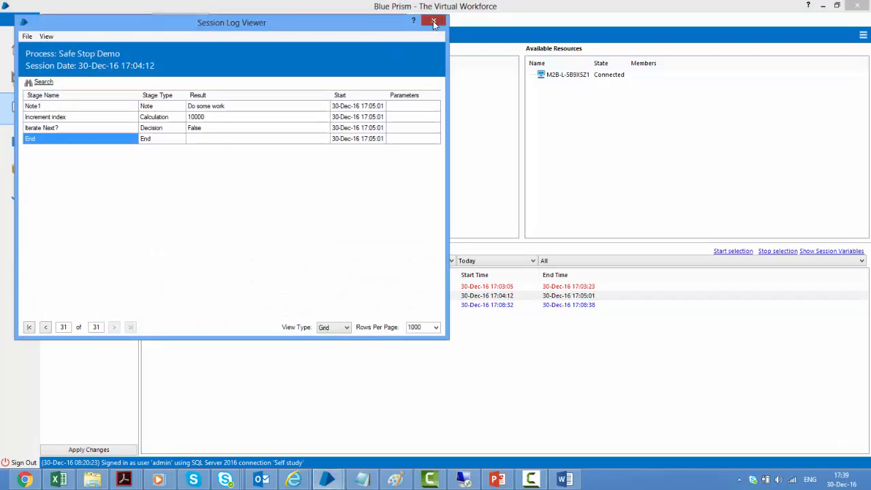
pyautogui.click(434, 21)
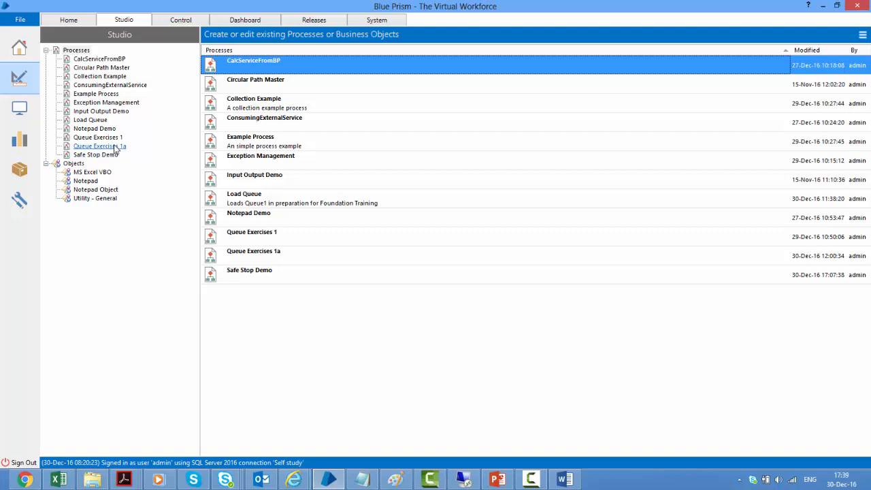
# Open Queue Exercises 1a and choose a Stage logging level for its Get Next Item action.
pyautogui.doubleClick(100, 146)
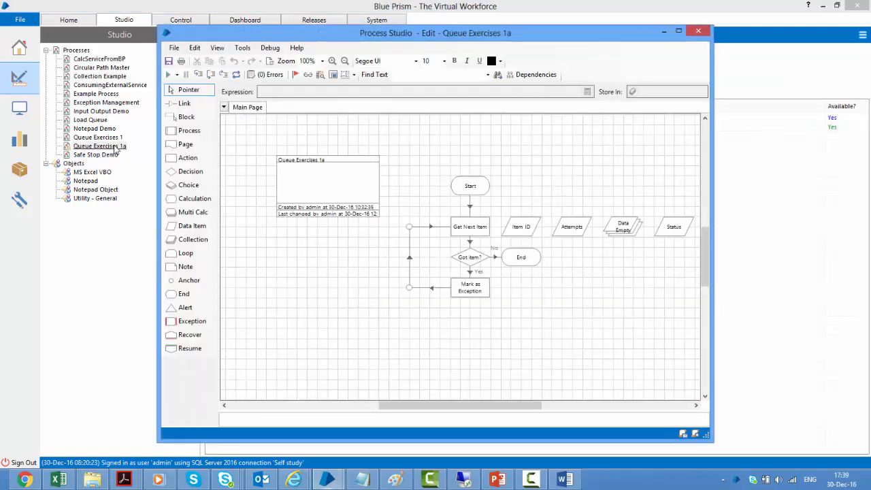
pyautogui.click(469, 226)
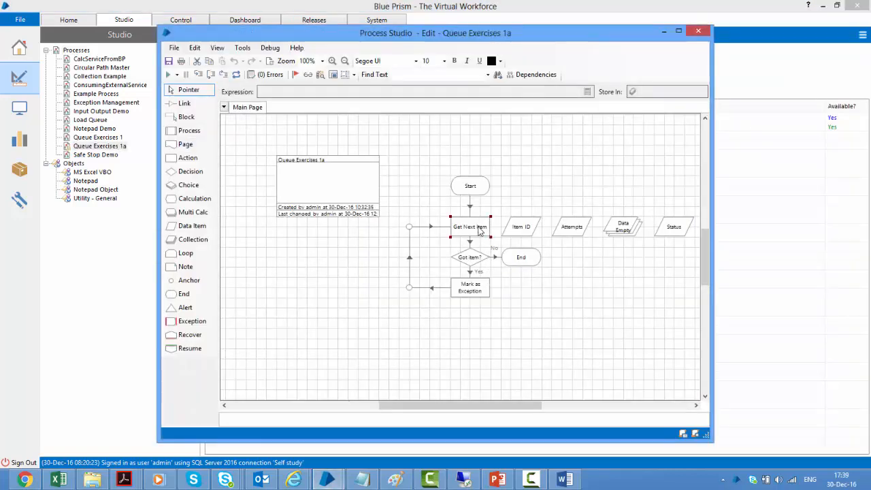
pyautogui.doubleClick(470, 226)
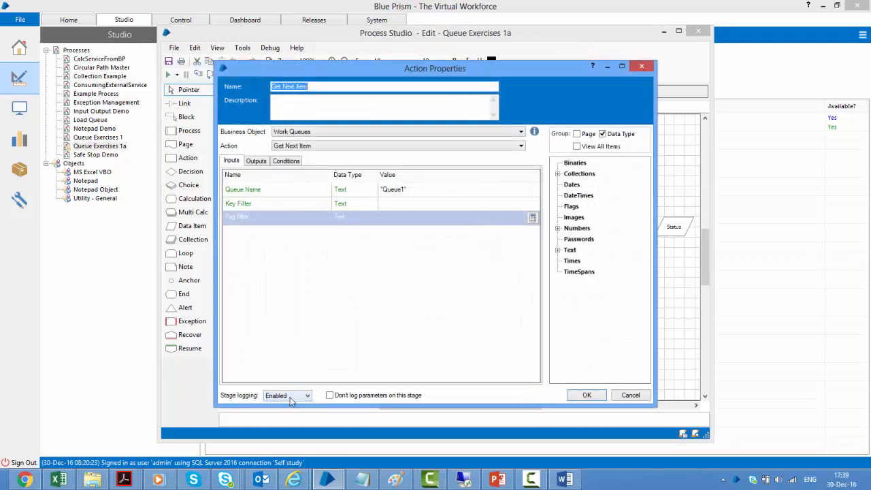
pyautogui.click(285, 395)
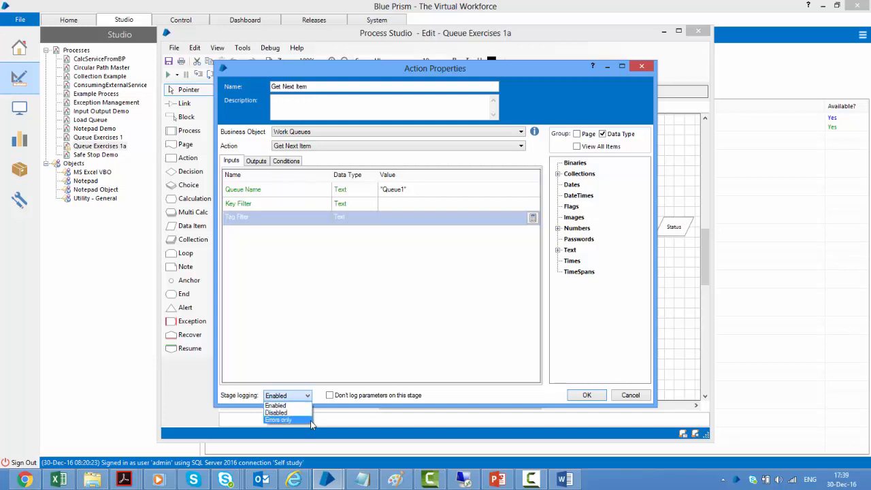
pyautogui.click(275, 406)
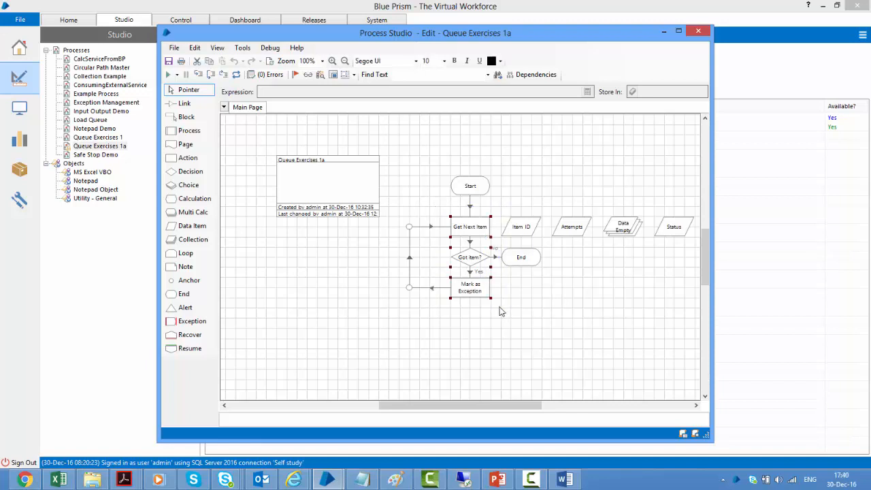
# View Edit > Selected Stages logging choices (enable, disable, errors only) for the selected stages.
pyautogui.click(195, 47)
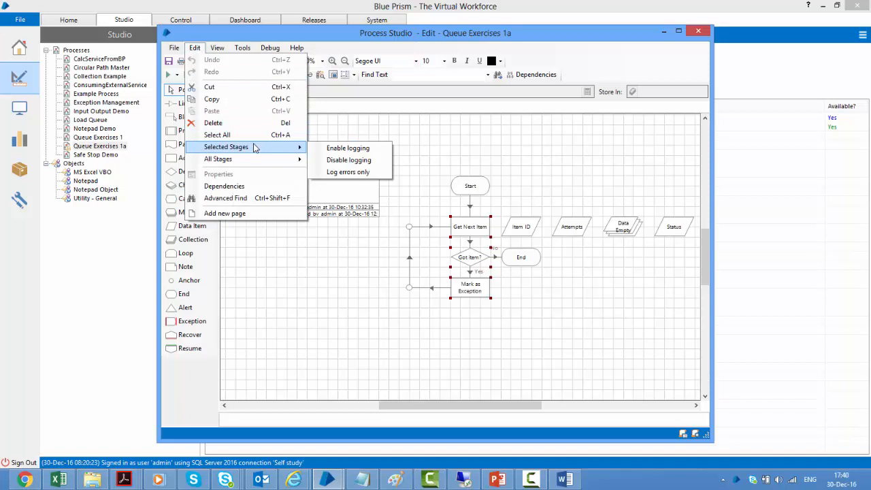
pyautogui.moveTo(348, 147)
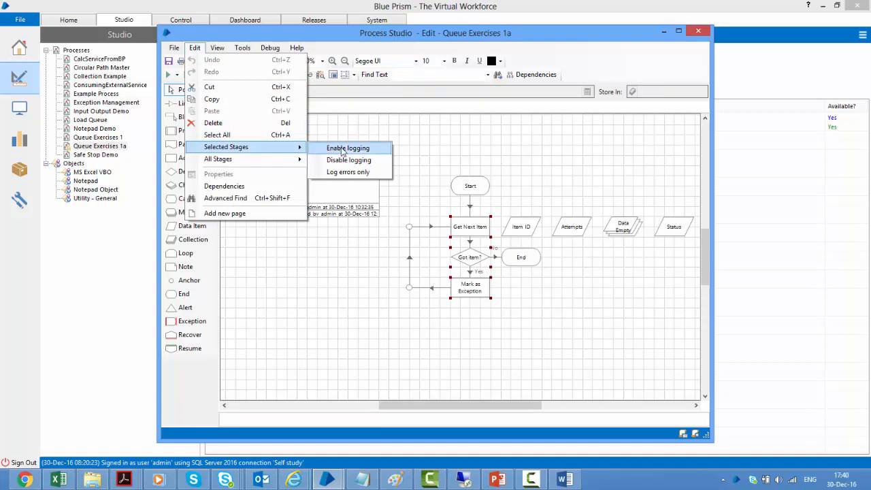
pyautogui.moveTo(349, 160)
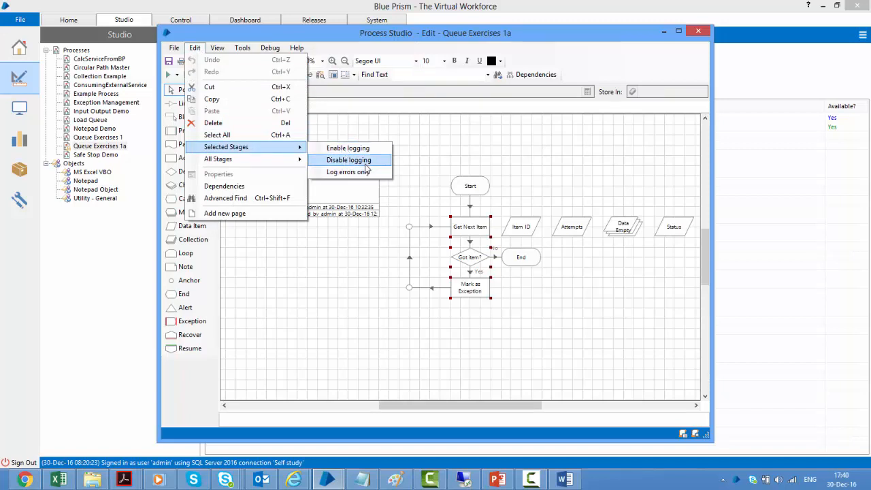
pyautogui.moveTo(349, 172)
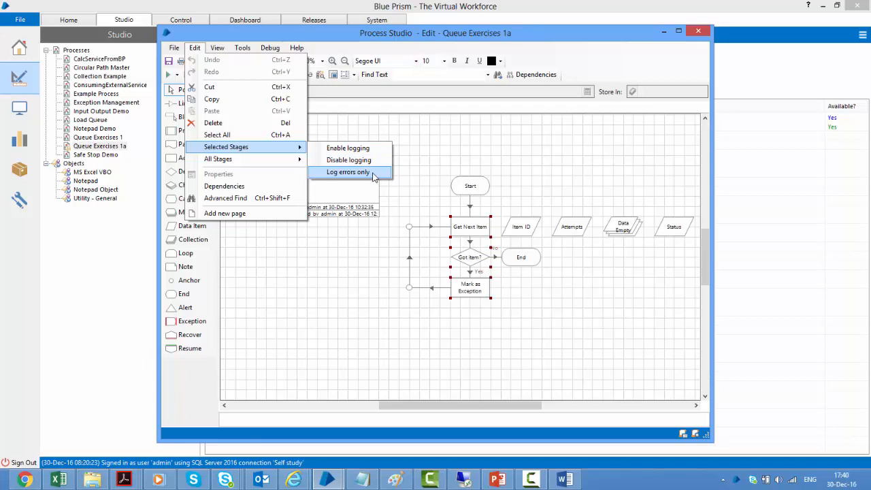
pyautogui.moveTo(217, 158)
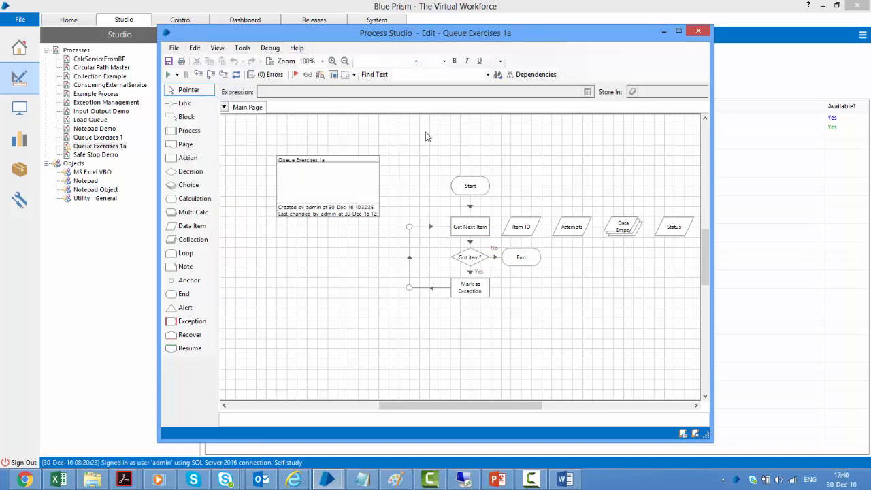
pyautogui.moveTo(517, 182)
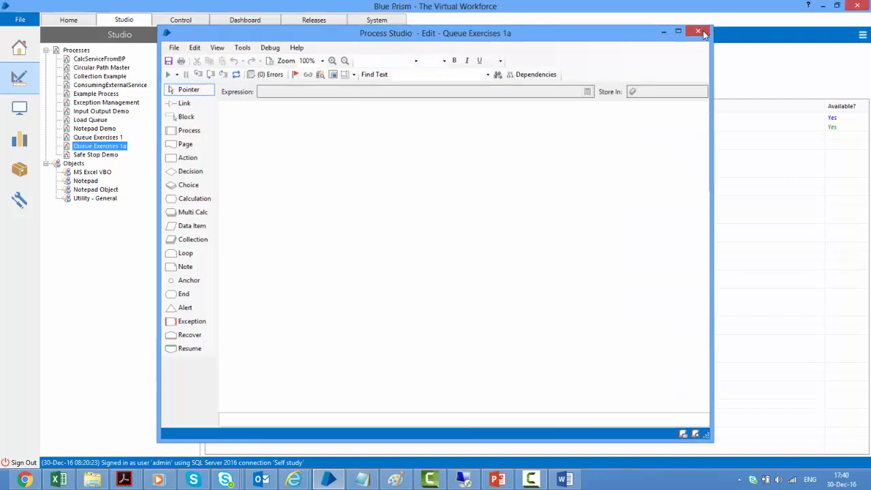
# Close the Queue Exercises 1a process and open the Notepad business object in Object Studio.
pyautogui.click(696, 32)
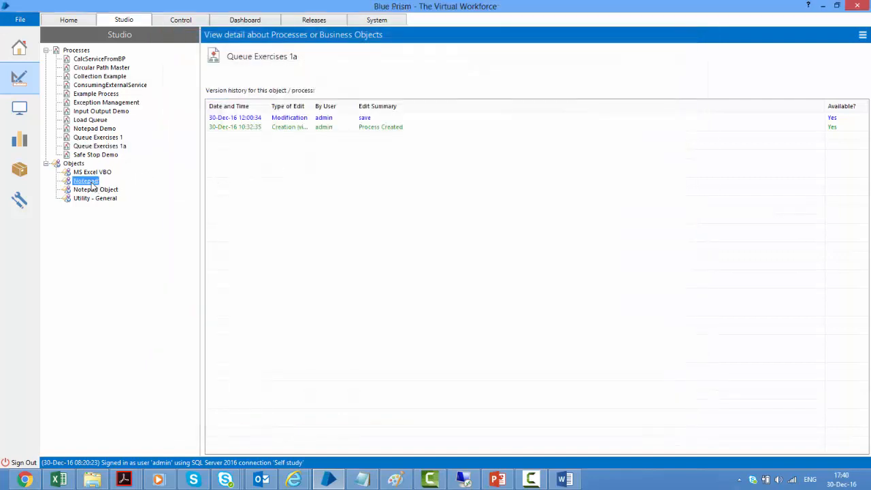
pyautogui.click(84, 180)
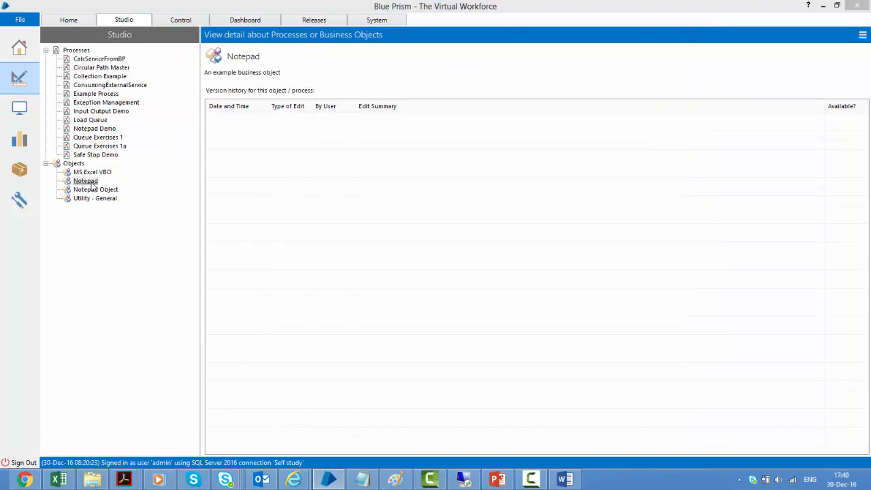
pyautogui.doubleClick(84, 180)
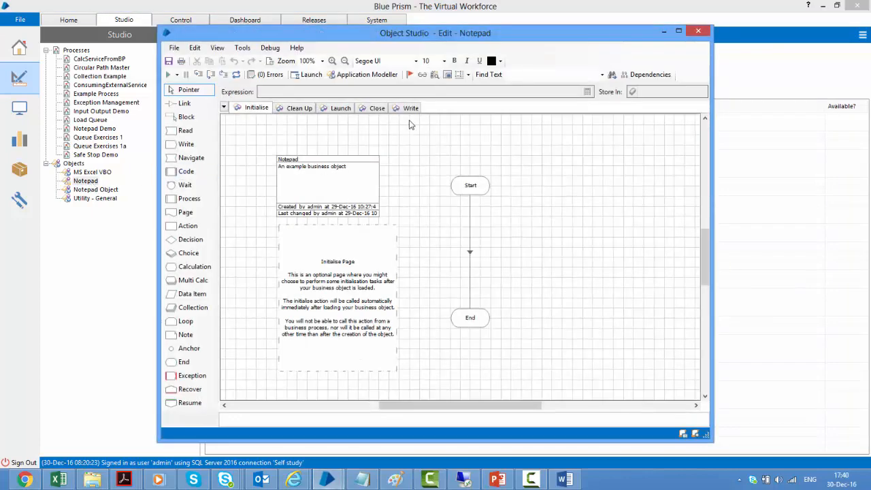
# On the Launch page, review the Launch navigate stage's logging setting and close its properties.
pyautogui.click(340, 108)
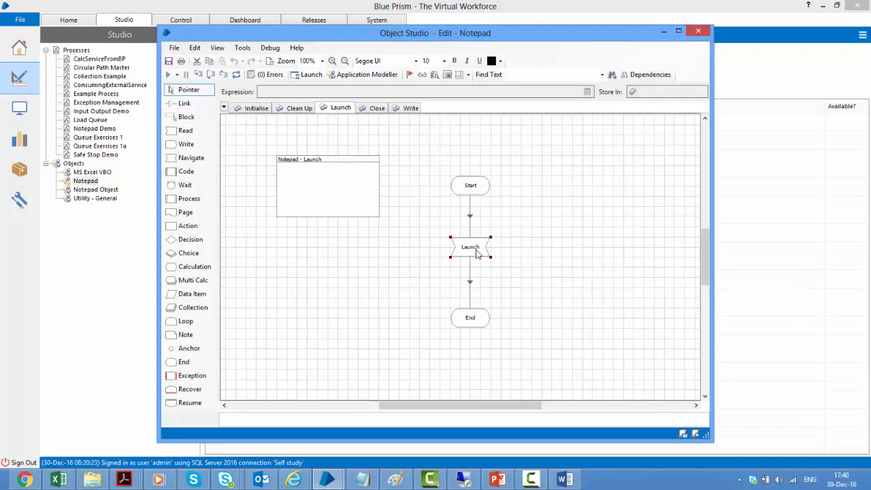
pyautogui.doubleClick(470, 247)
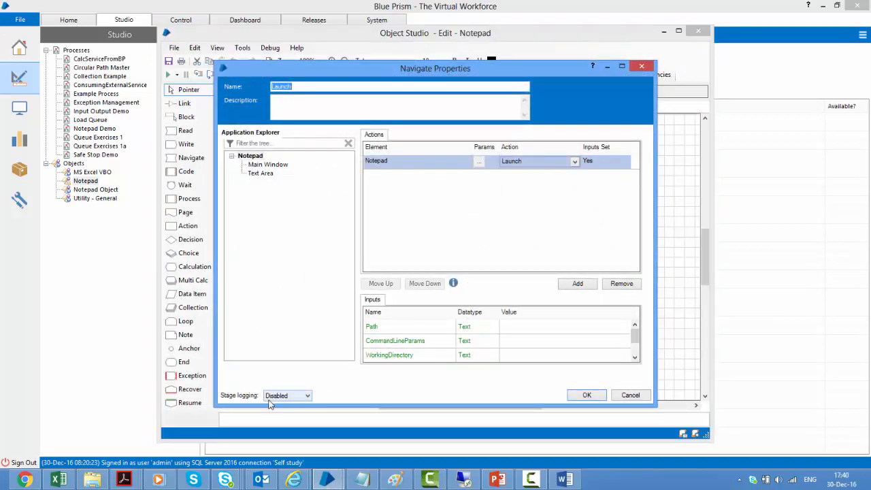
pyautogui.moveTo(285, 392)
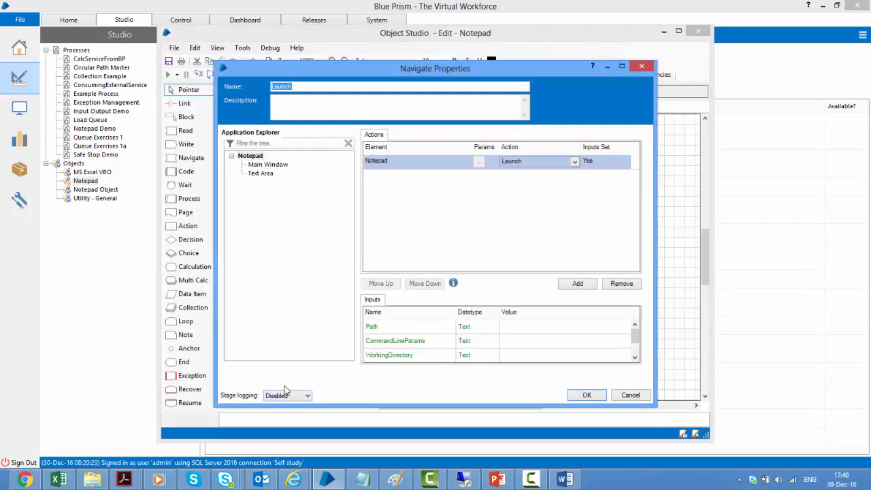
pyautogui.moveTo(324, 370)
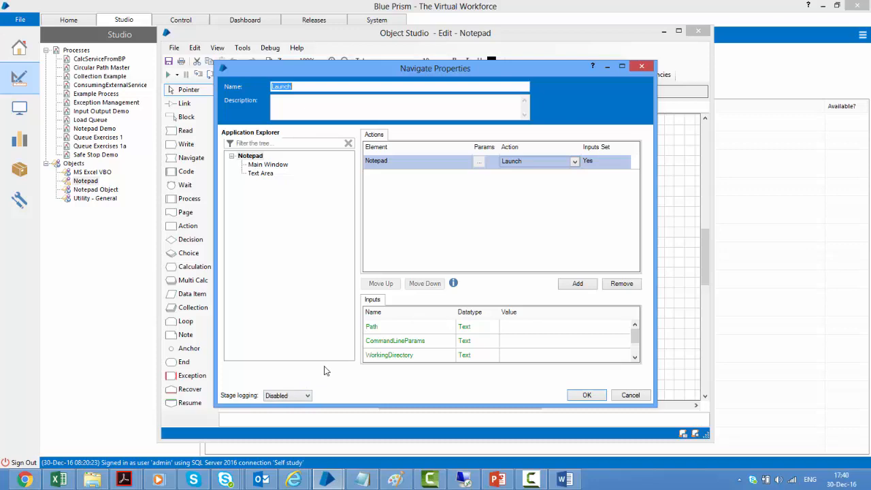
pyautogui.moveTo(613, 401)
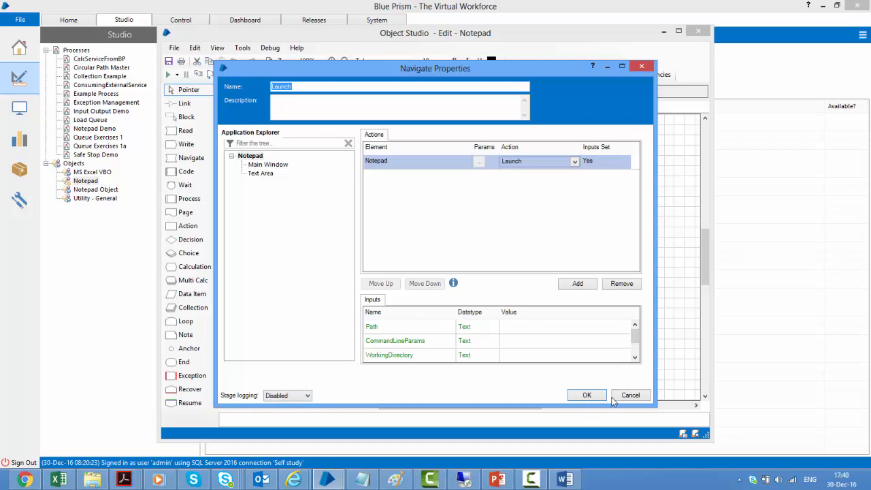
pyautogui.click(587, 395)
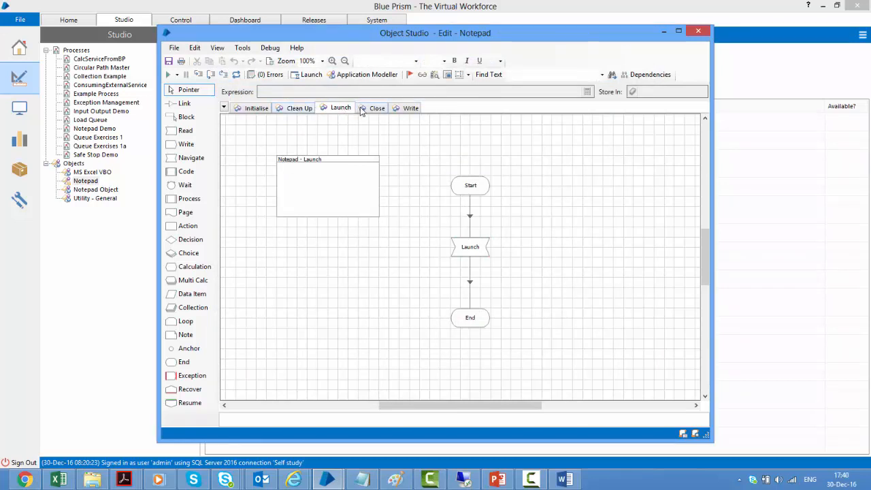
# On the Write page, select the Write Note stage and view its Edit > Selected Stages logging options.
pyautogui.click(409, 108)
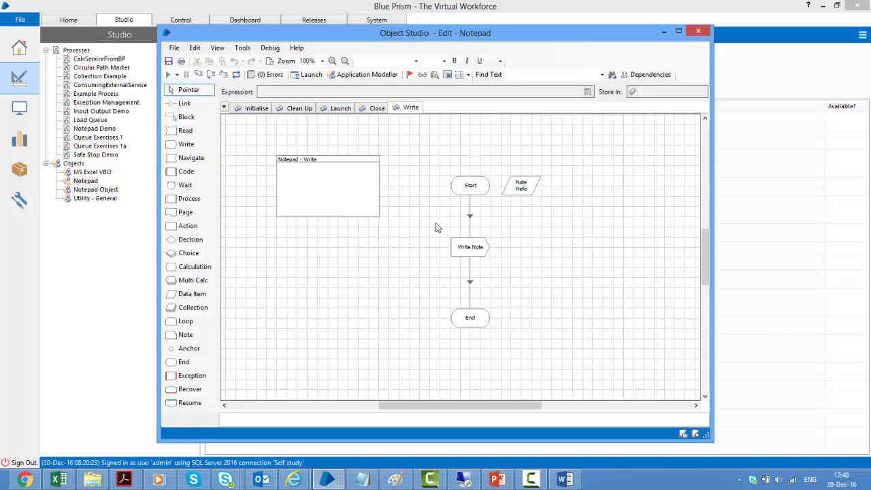
pyautogui.click(469, 246)
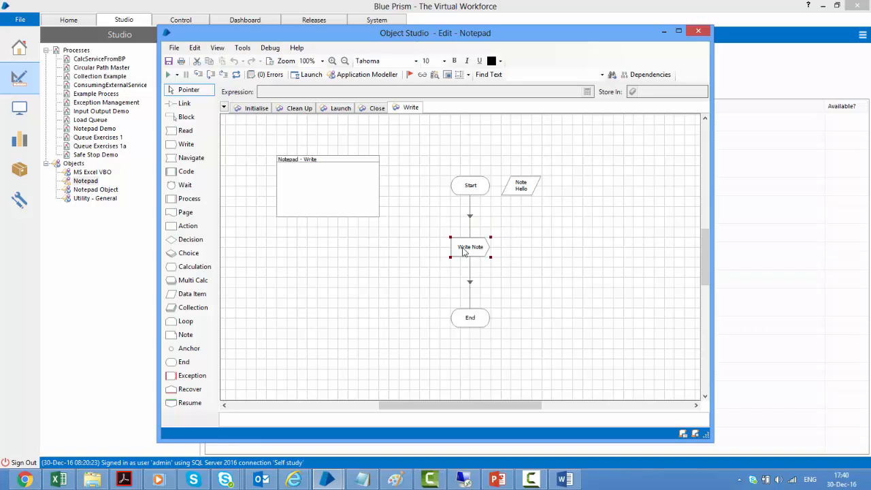
pyautogui.click(195, 48)
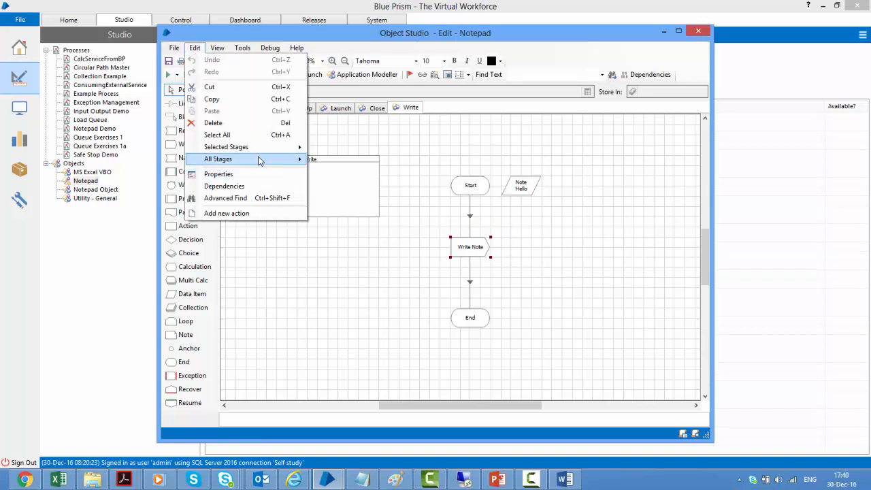
pyautogui.moveTo(226, 147)
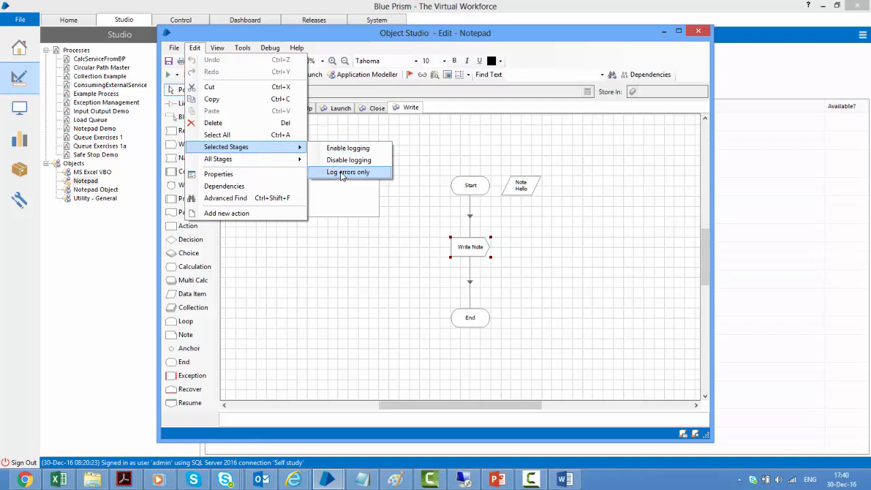
pyautogui.moveTo(218, 157)
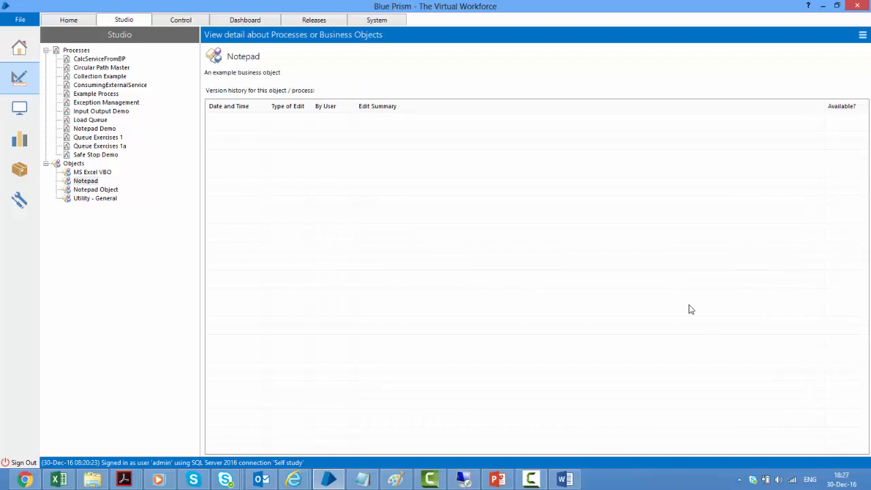
pyautogui.moveTo(174, 92)
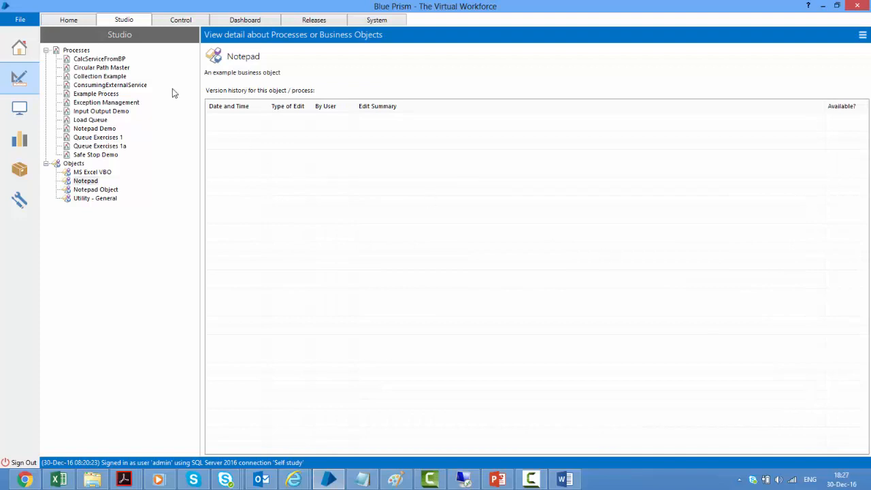
# Create a 'My Group' under Processes and move the Queue Exercises processes into it.
pyautogui.click(76, 49)
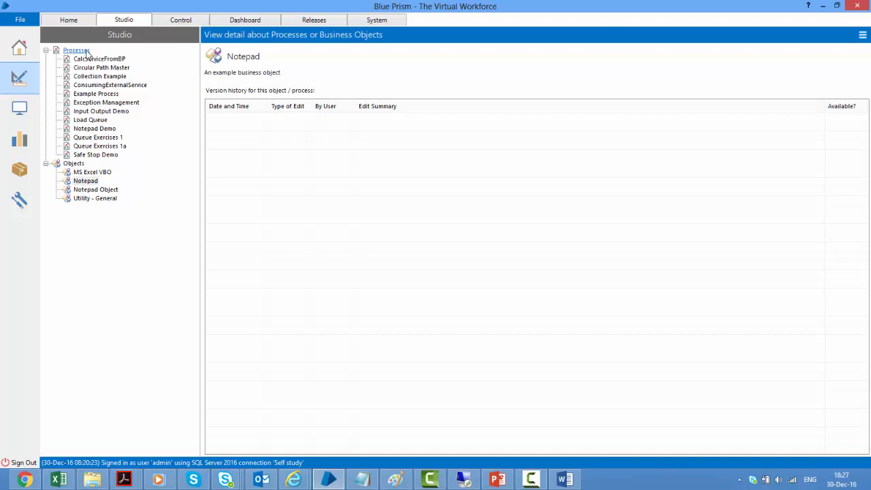
pyautogui.rightClick(76, 50)
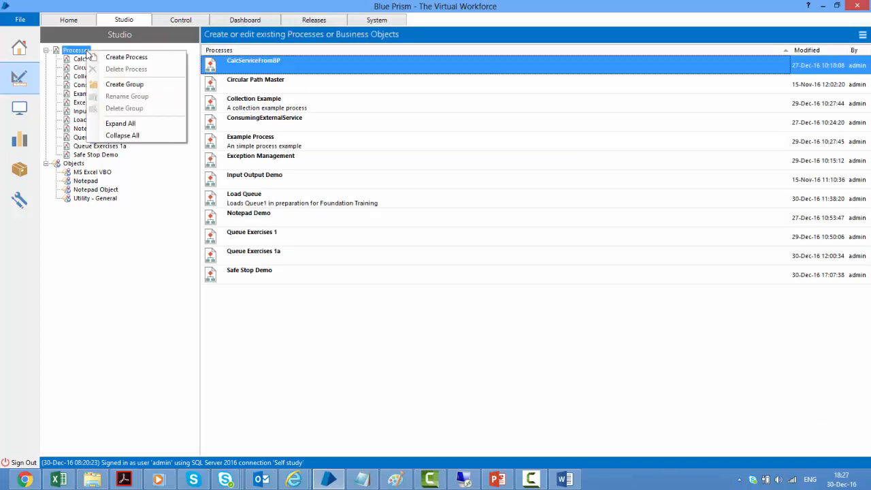
pyautogui.moveTo(125, 85)
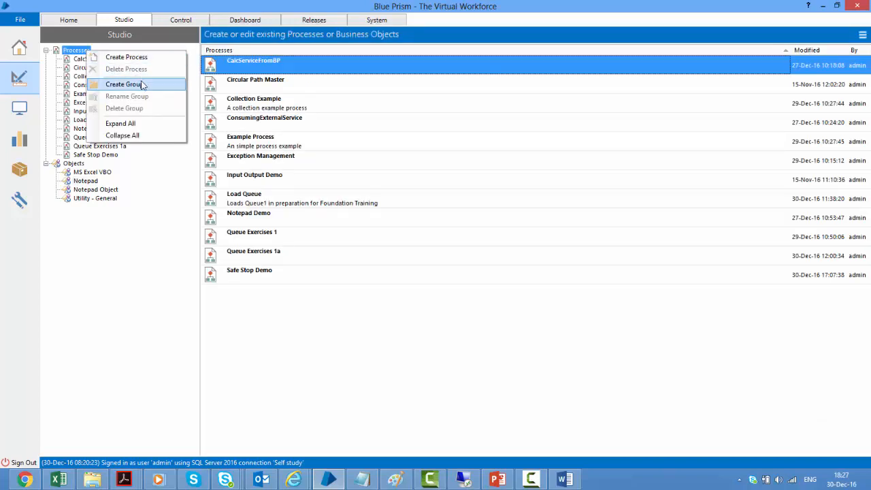
pyautogui.click(122, 84)
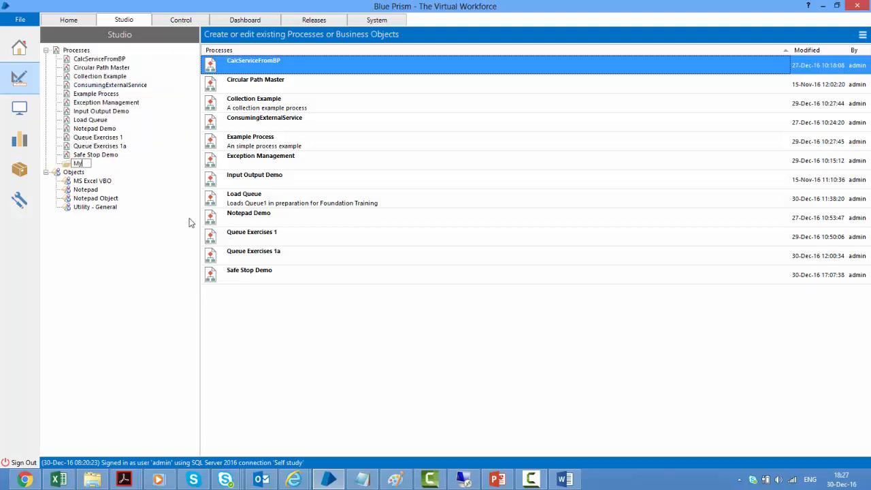
pyautogui.write('My Group')
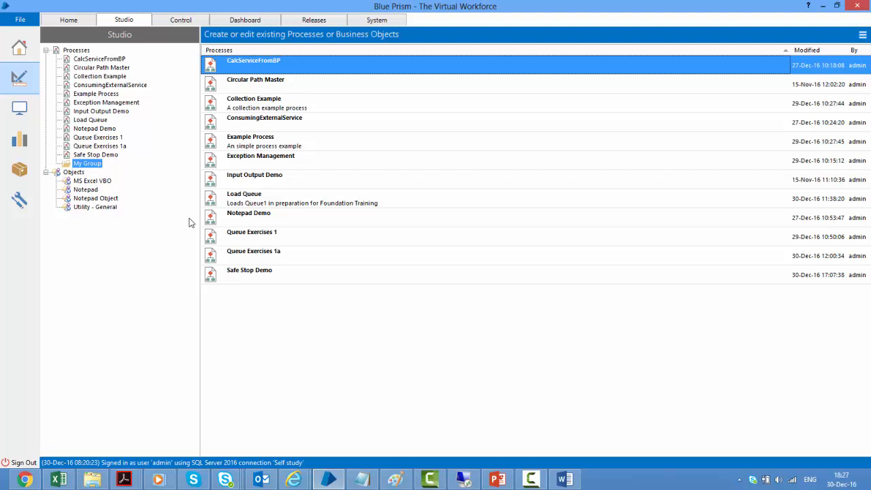
pyautogui.click(95, 155)
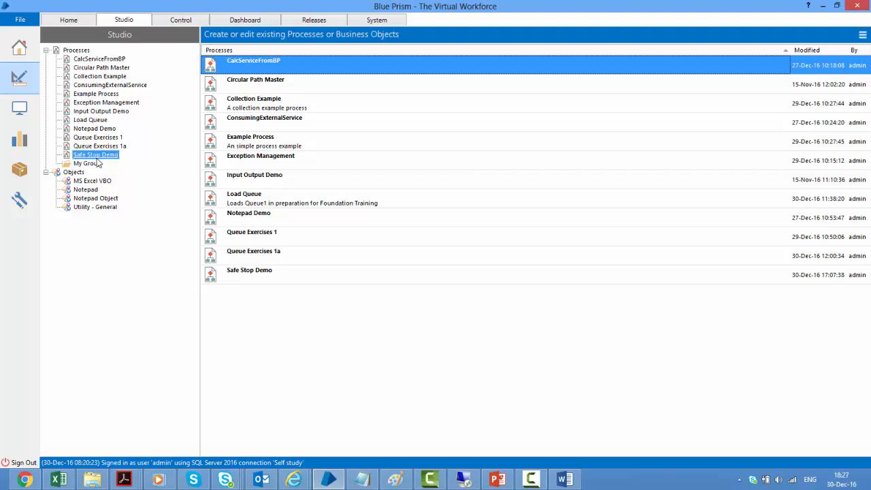
pyautogui.click(99, 146)
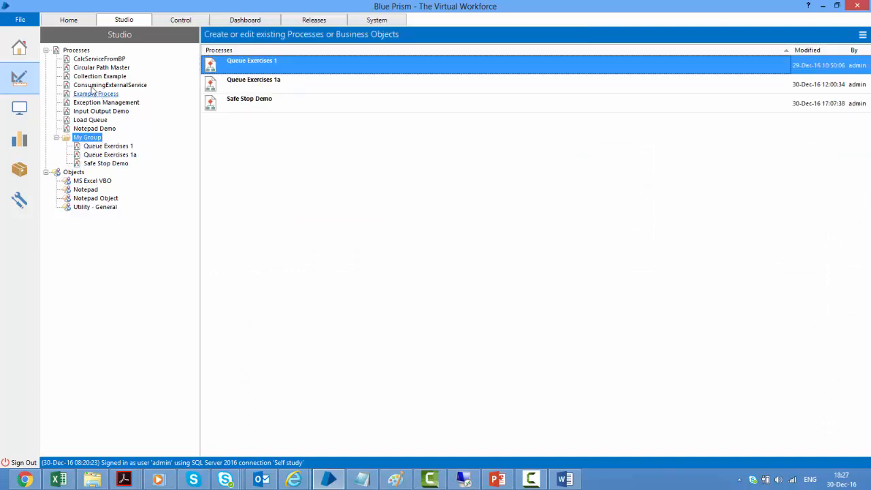
pyautogui.moveTo(155, 110)
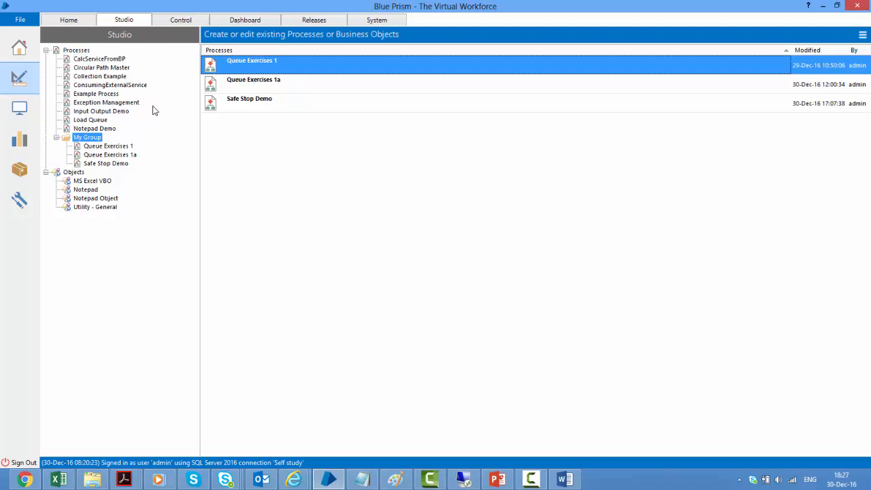
pyautogui.moveTo(139, 112)
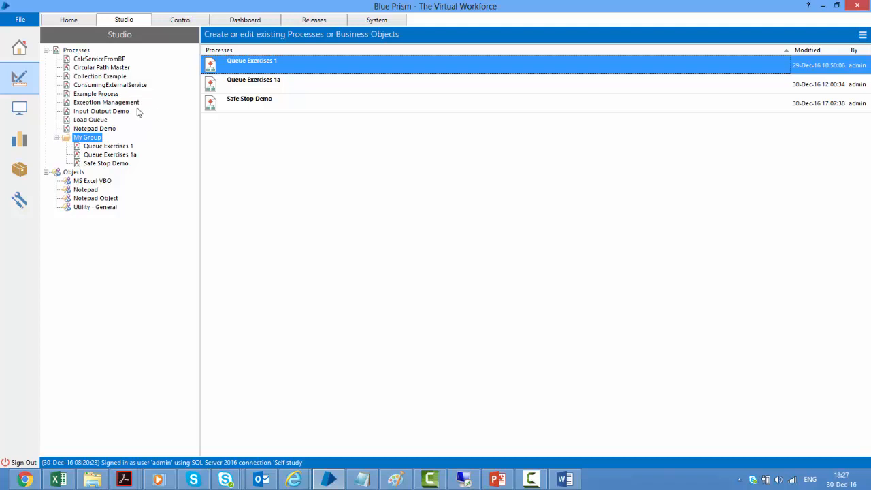
# Create a nested 'Sub group' inside My Group holding Safe Stop Demo.
pyautogui.rightClick(87, 137)
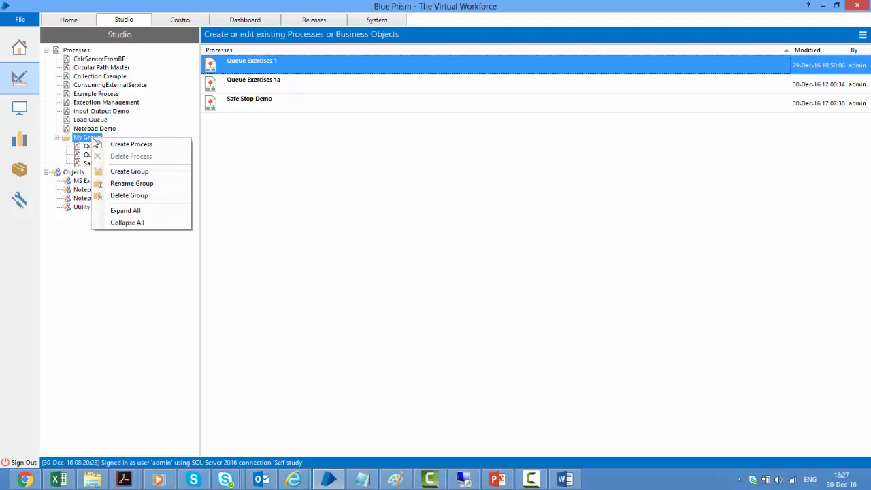
pyautogui.moveTo(130, 172)
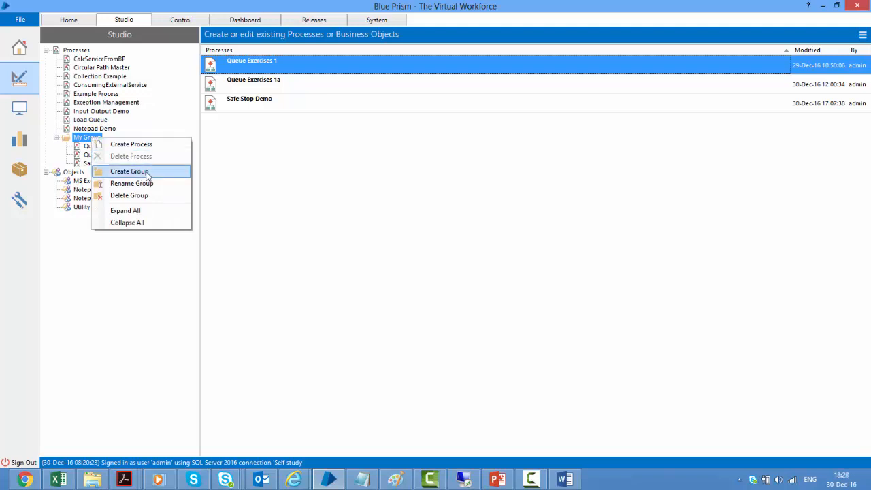
pyautogui.click(128, 171)
pyautogui.write('Sub group')
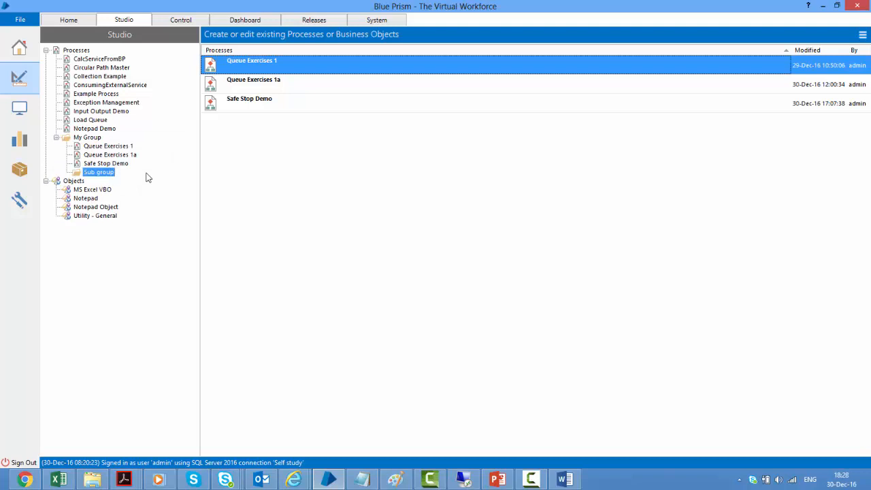
pyautogui.click(106, 163)
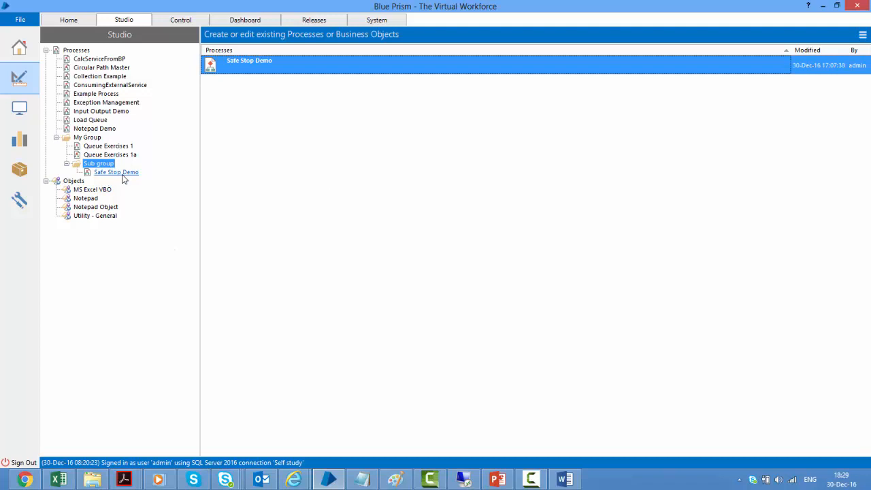
pyautogui.moveTo(87, 133)
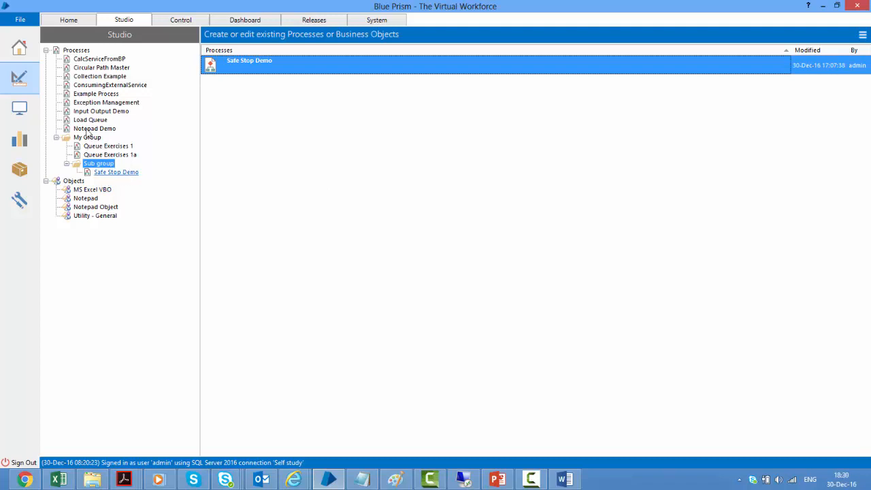
# Start a Process export and choose Safe Stop Demo from My Group.
pyautogui.click(19, 19)
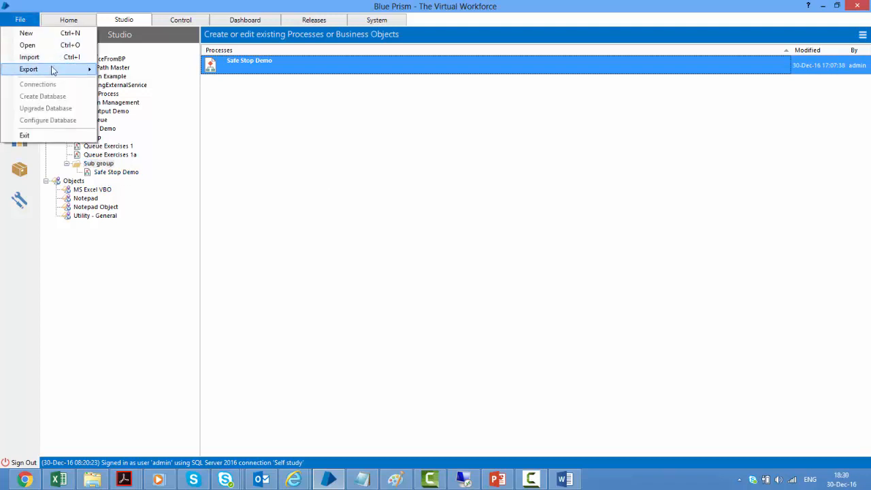
pyautogui.click(28, 69)
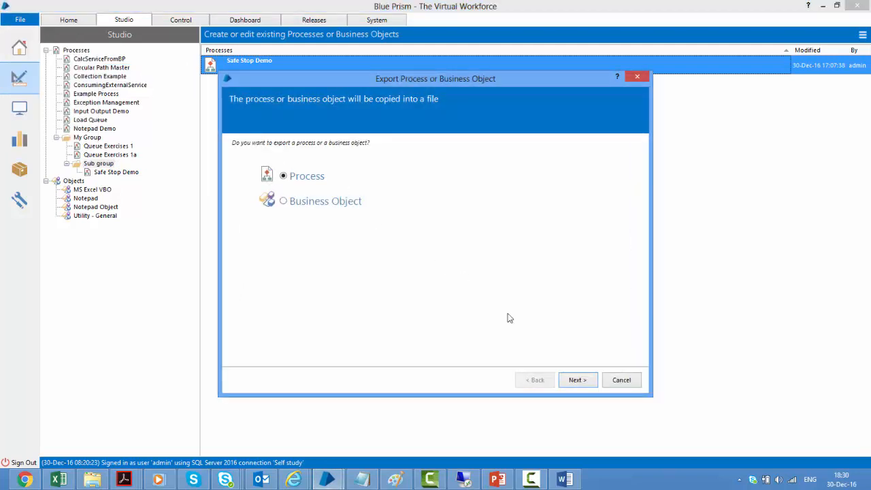
pyautogui.click(577, 380)
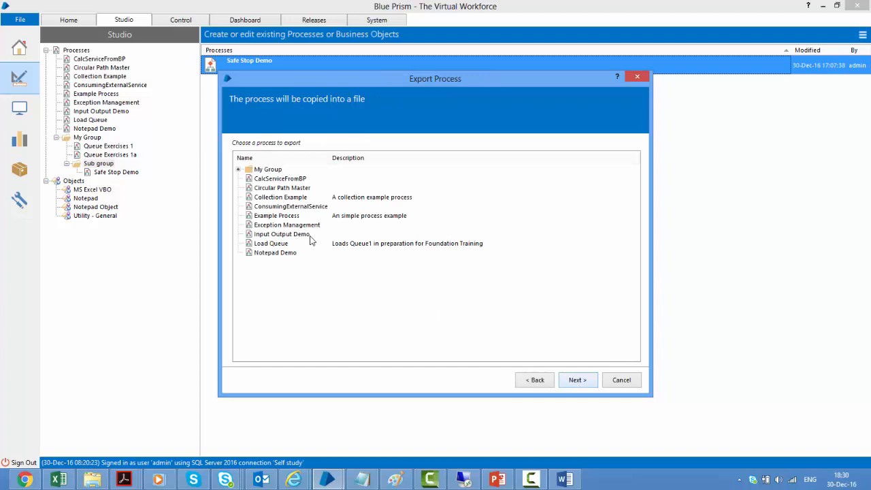
pyautogui.click(240, 168)
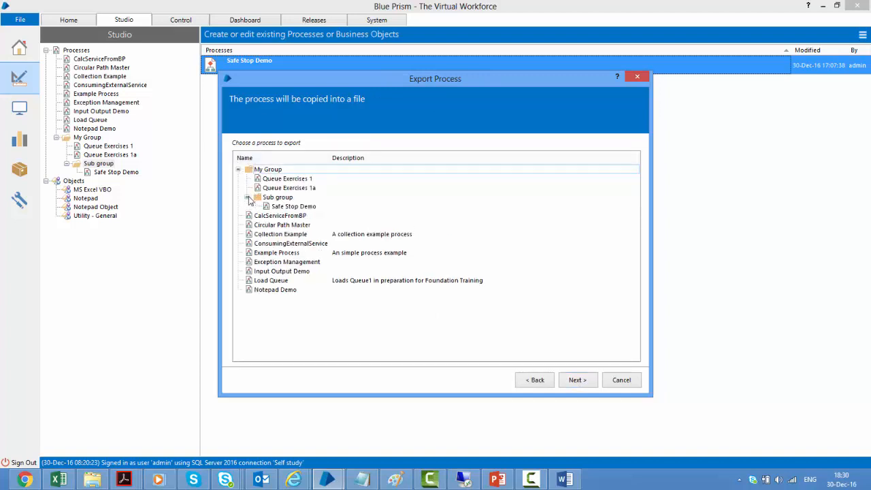
pyautogui.click(294, 205)
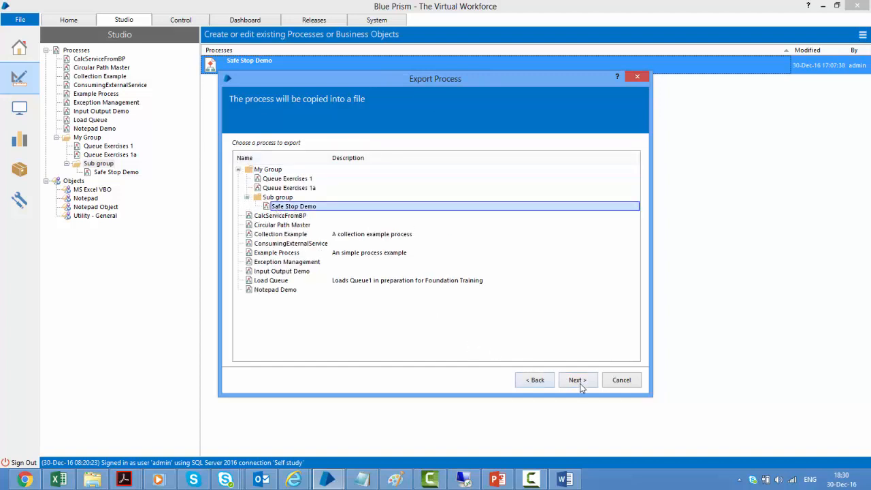
pyautogui.click(577, 380)
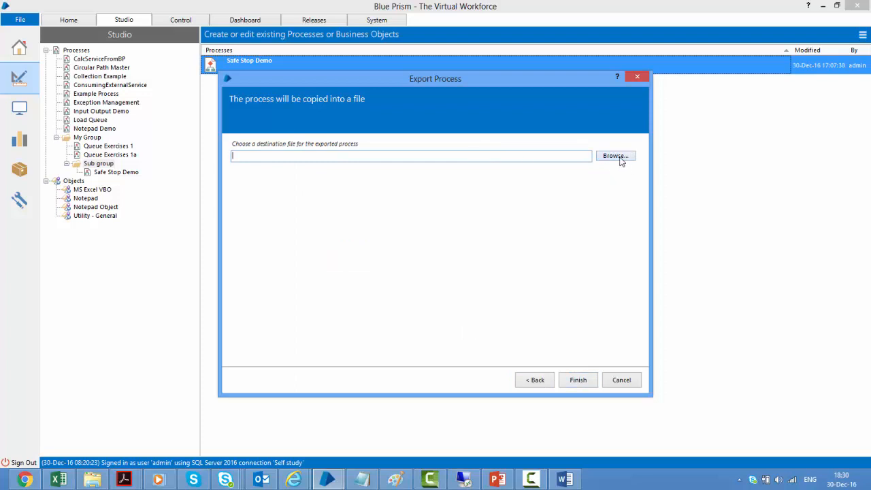
# Save the export as 'BPA Process - Safe Stop Demo.xml' in Documents and finish.
pyautogui.click(615, 155)
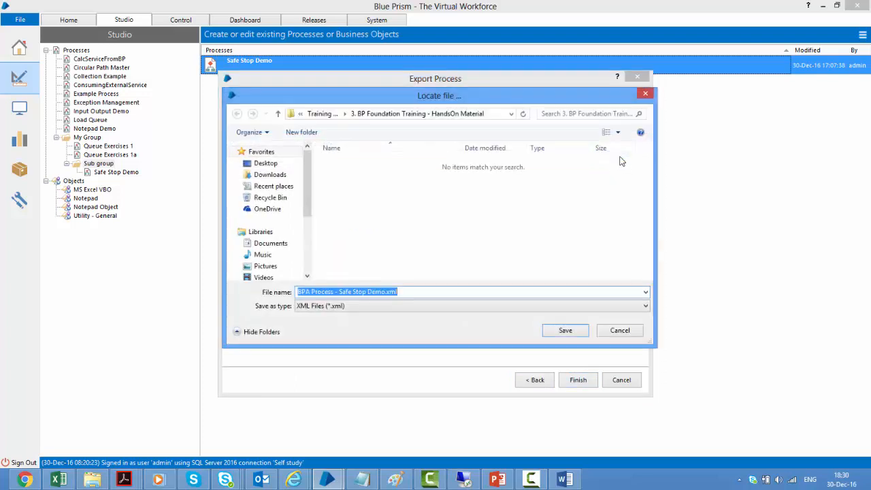
pyautogui.click(269, 242)
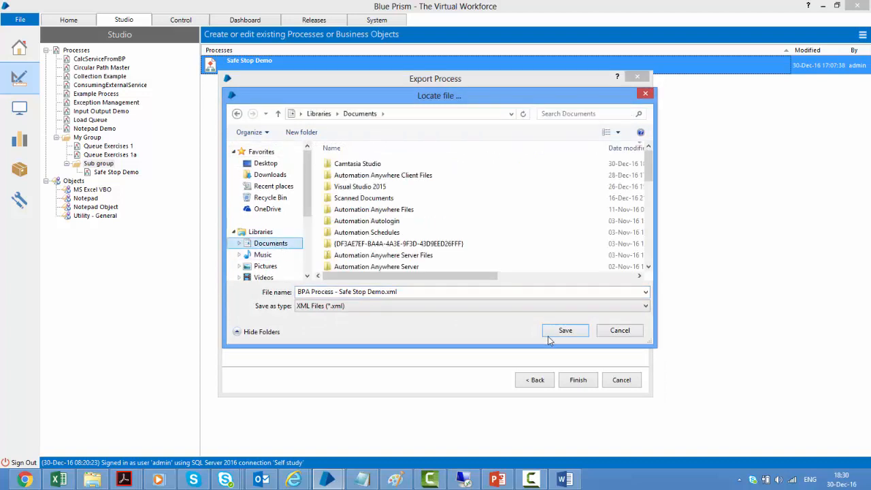
pyautogui.click(565, 331)
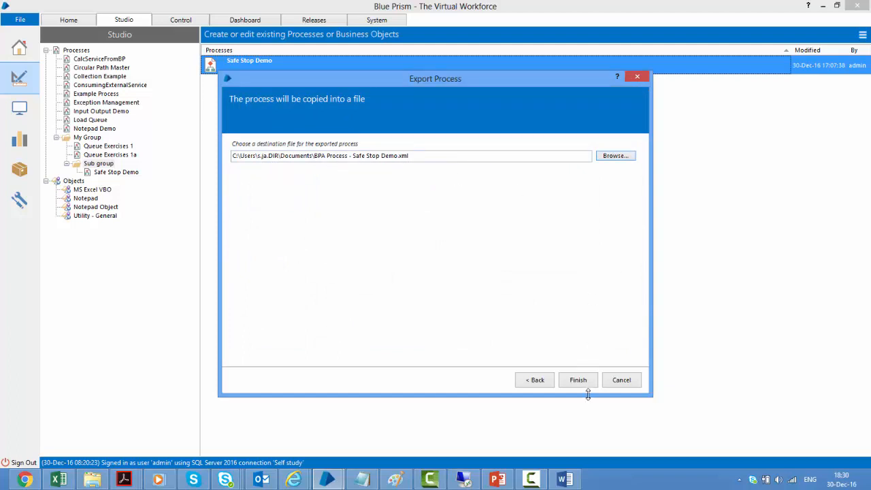
pyautogui.click(577, 380)
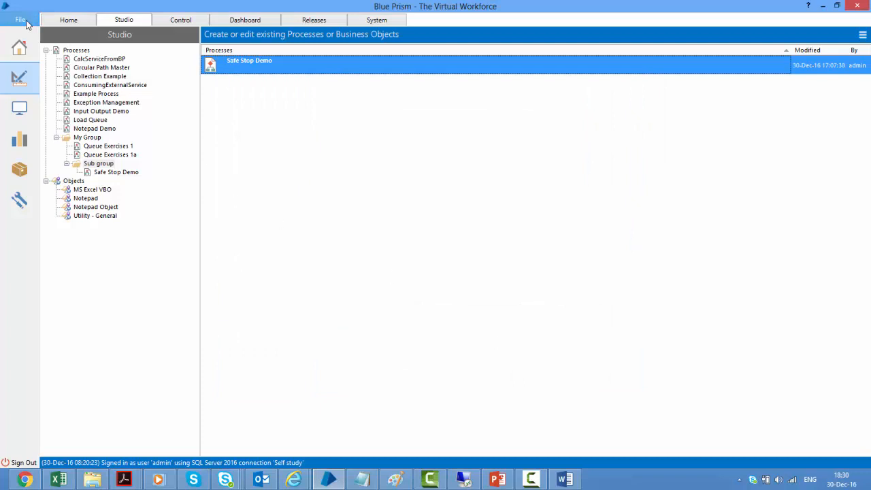
pyautogui.click(21, 19)
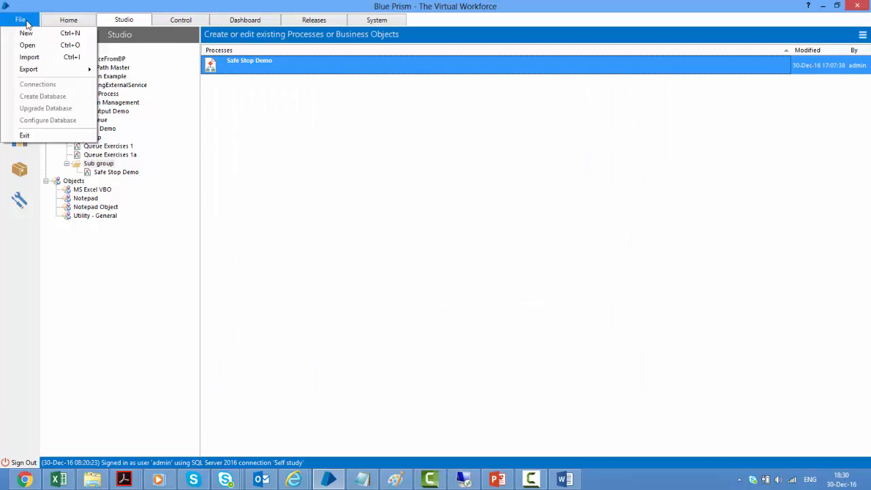
# Start an import and choose the exported Safe Stop Demo XML file from Documents.
pyautogui.click(30, 57)
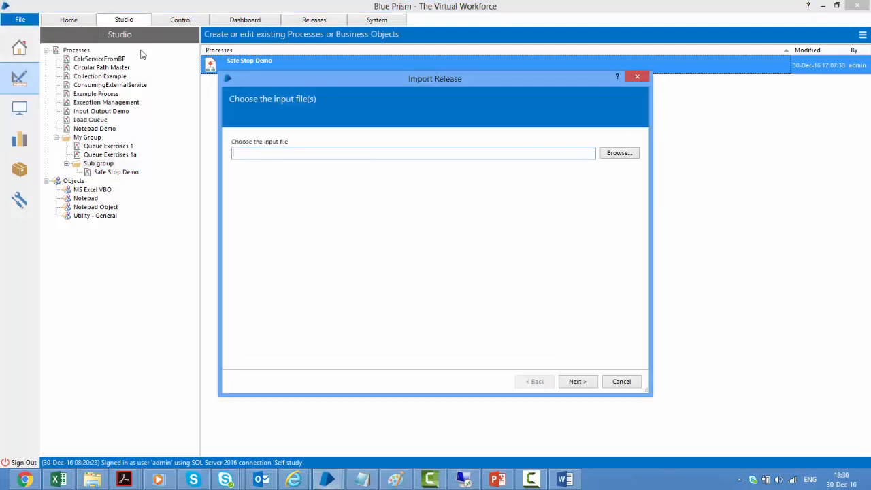
pyautogui.click(618, 153)
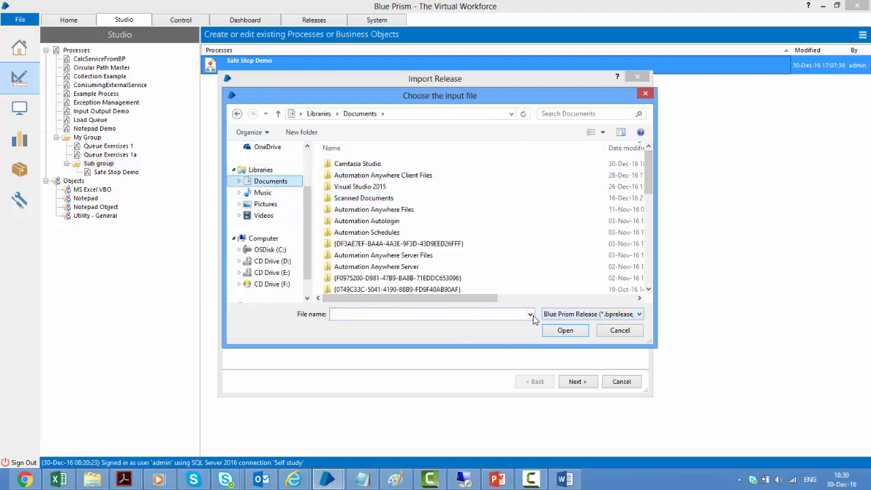
pyautogui.scroll(-3)
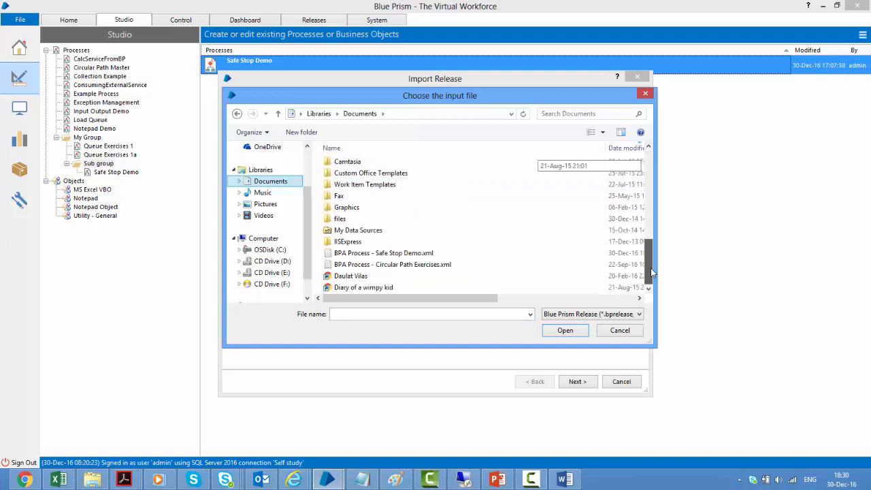
pyautogui.click(384, 252)
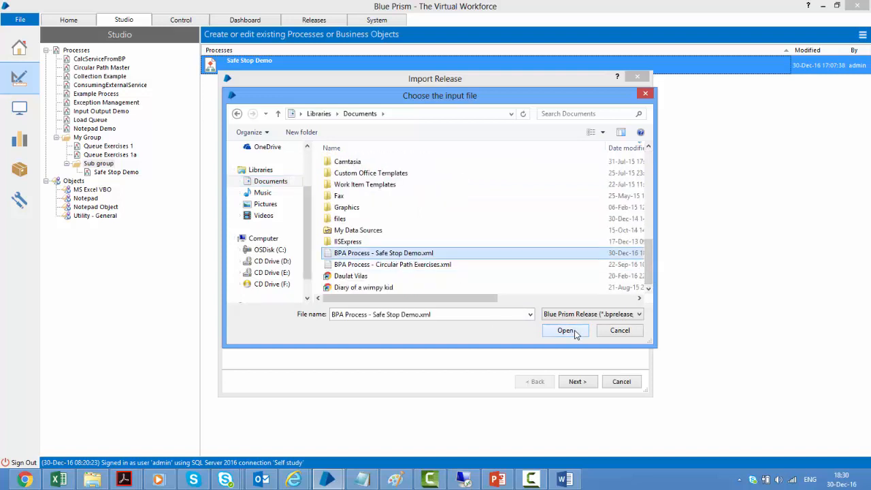
pyautogui.click(566, 330)
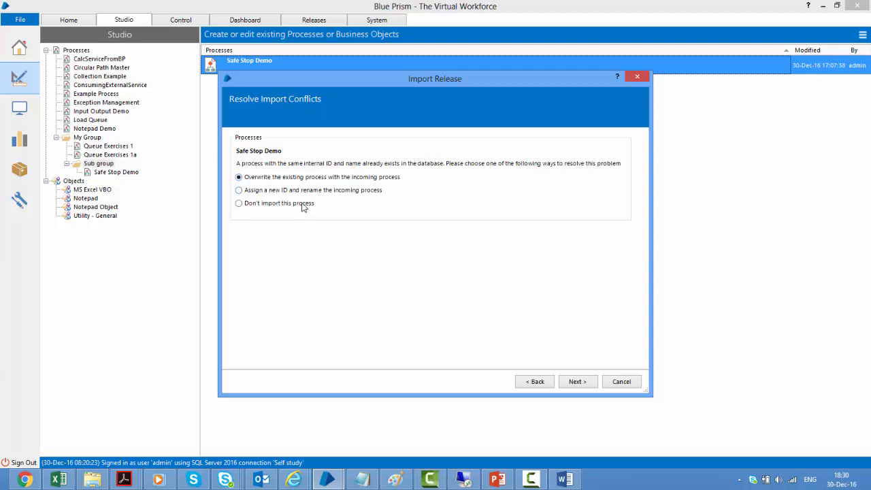
pyautogui.moveTo(312, 215)
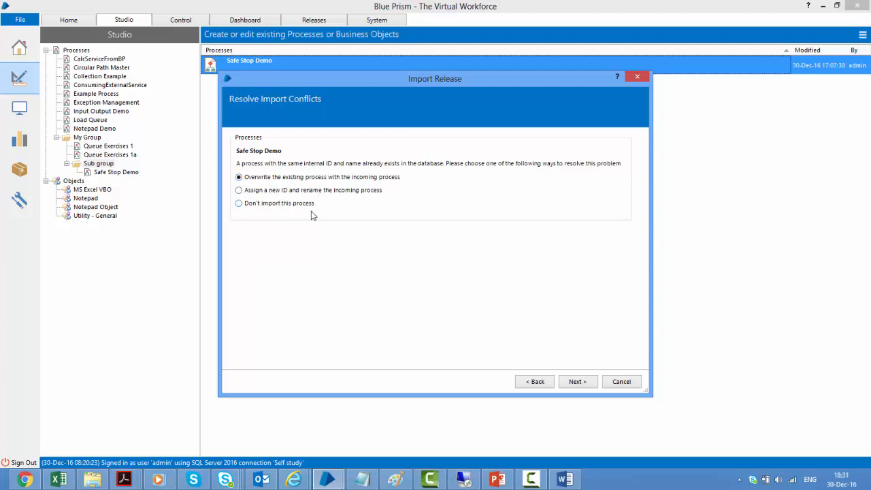
pyautogui.moveTo(341, 177)
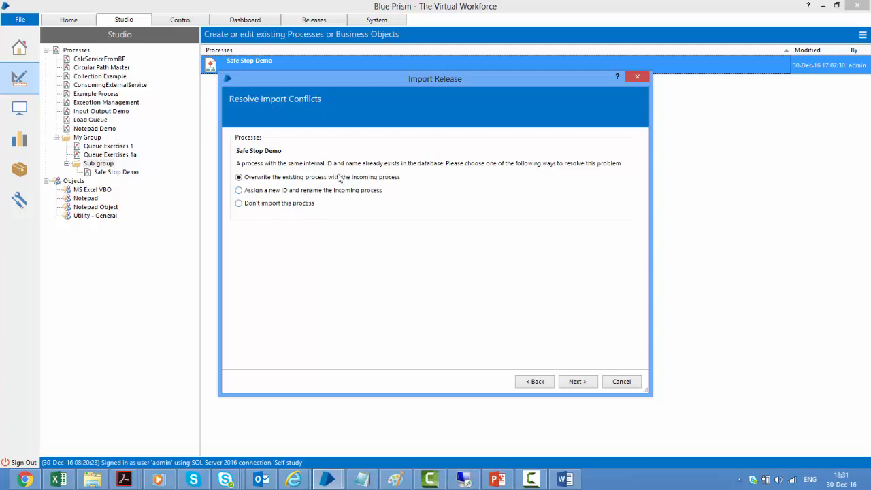
# Resolve the conflict by assigning a new ID and the name 'Imported Process', then finish the import.
pyautogui.click(239, 190)
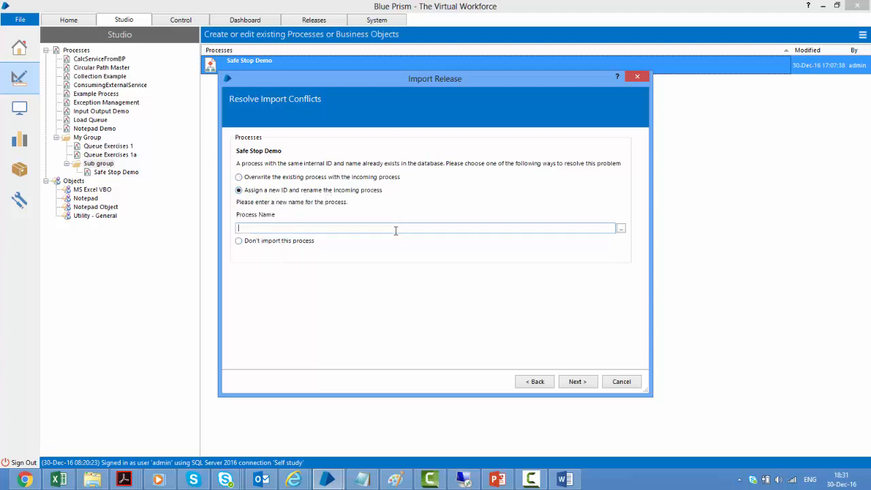
pyautogui.write('Imported Process')
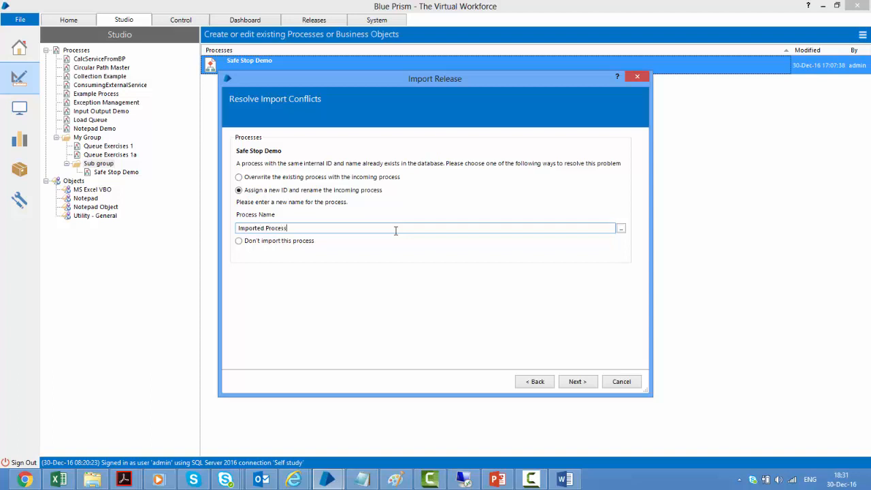
pyautogui.click(577, 381)
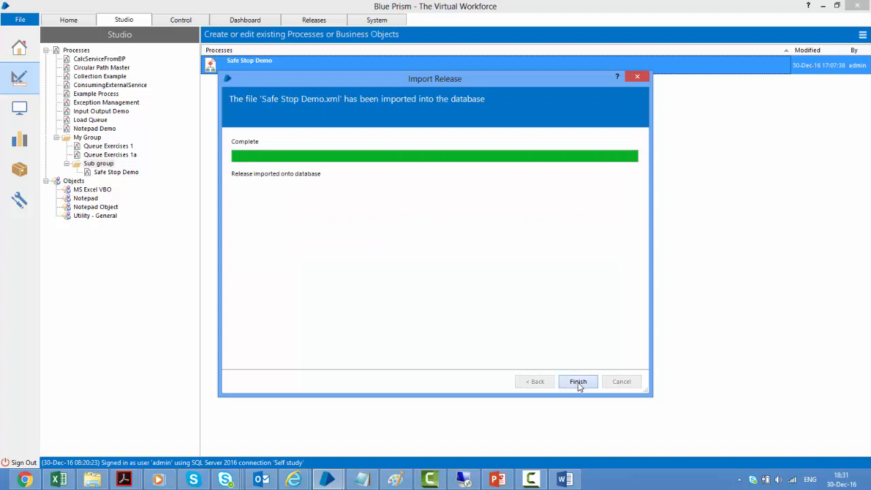
pyautogui.click(577, 381)
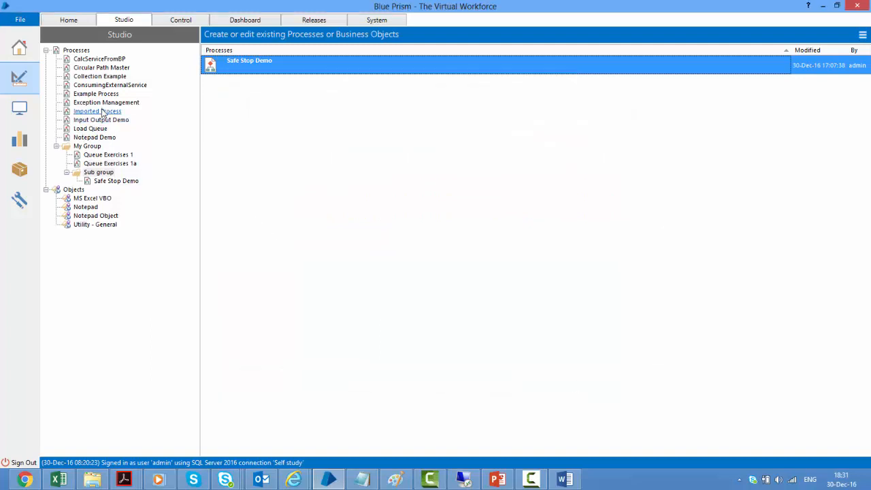
# View Imported Process's stop-check loop flow in Process Studio, then close back to its details.
pyautogui.click(97, 112)
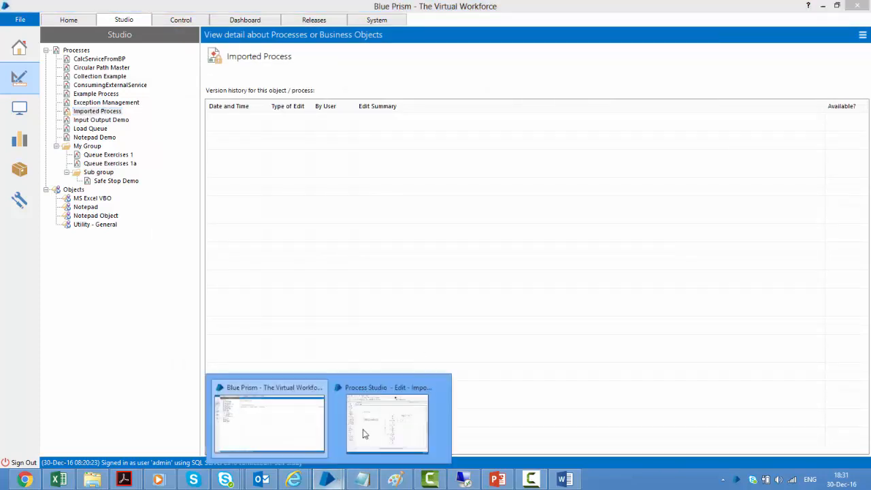
pyautogui.click(386, 421)
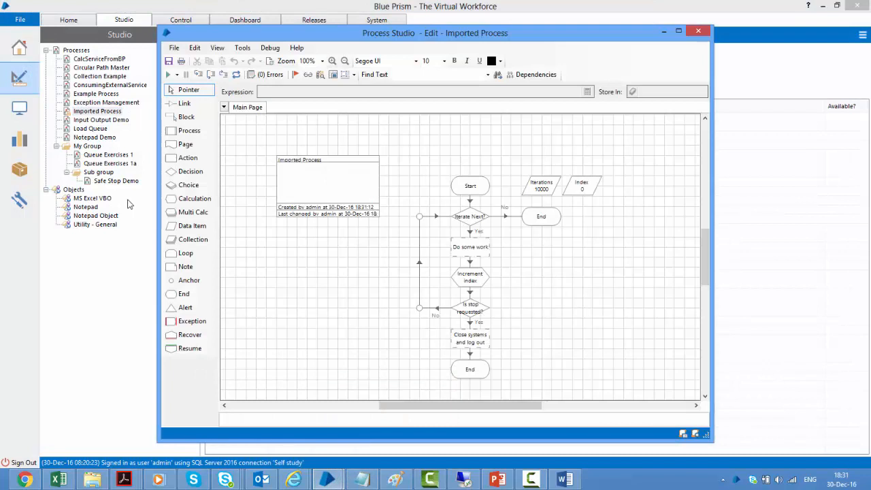
pyautogui.moveTo(487, 112)
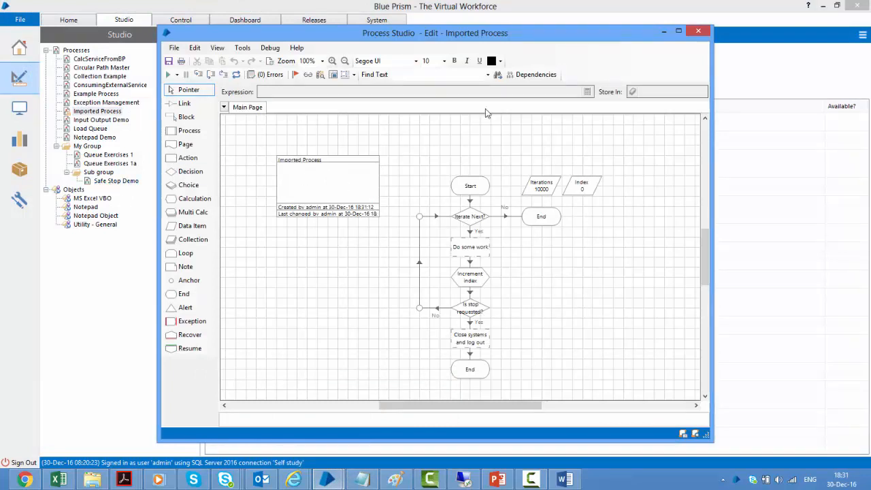
pyautogui.click(698, 30)
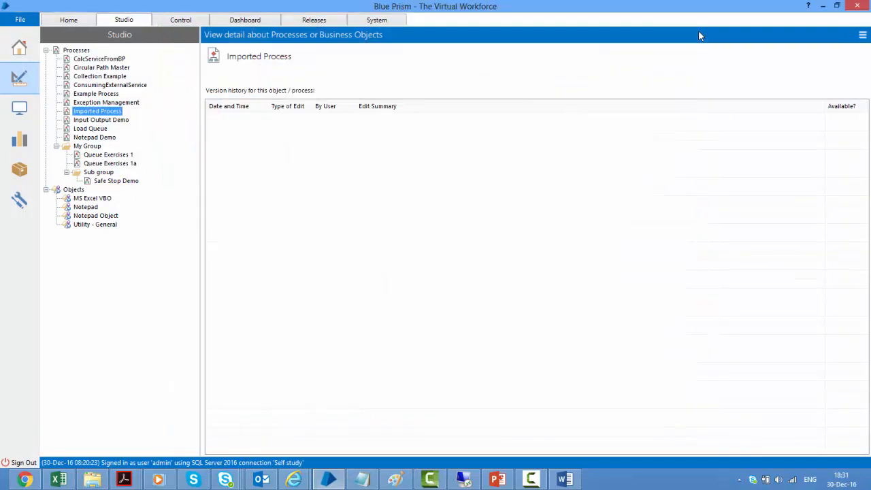
pyautogui.moveTo(365, 248)
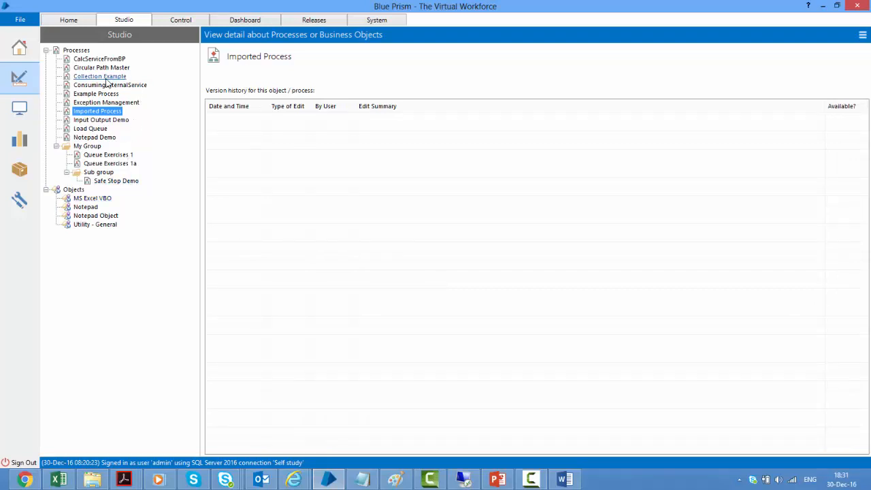
pyautogui.moveTo(74, 190)
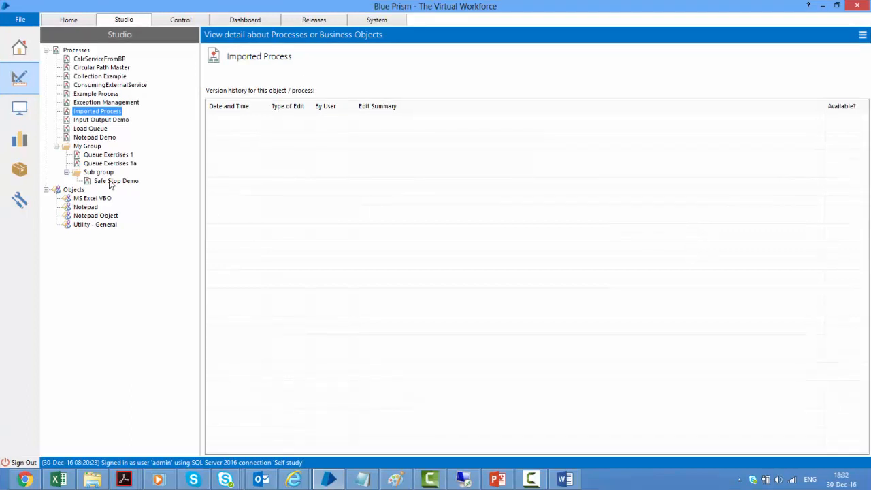
# In Releases, start a New Package from the Package Overview.
pyautogui.click(313, 19)
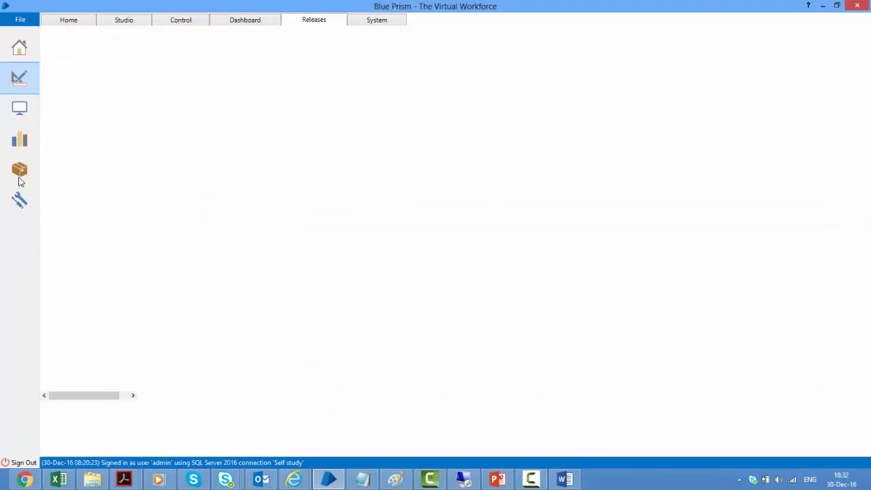
pyautogui.click(19, 169)
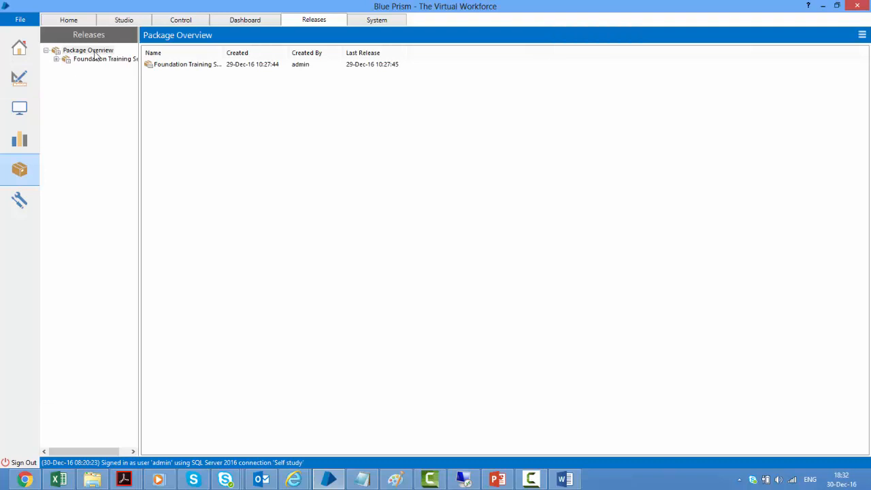
pyautogui.rightClick(87, 49)
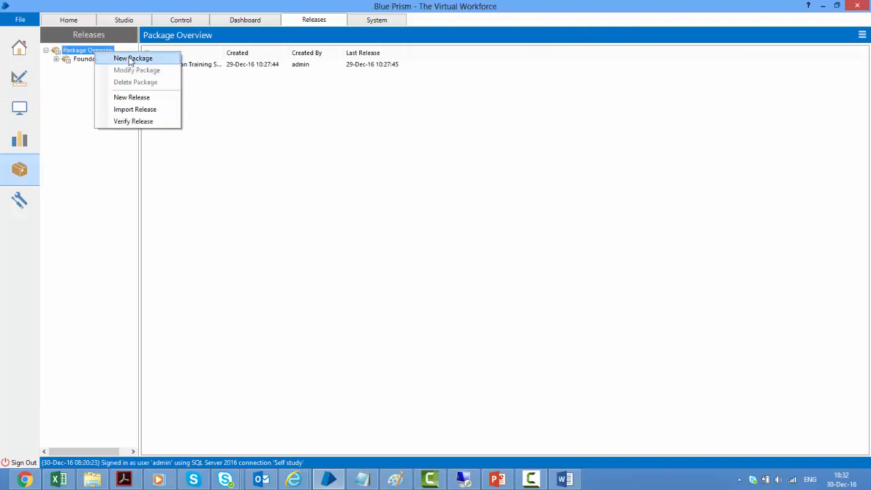
pyautogui.click(134, 58)
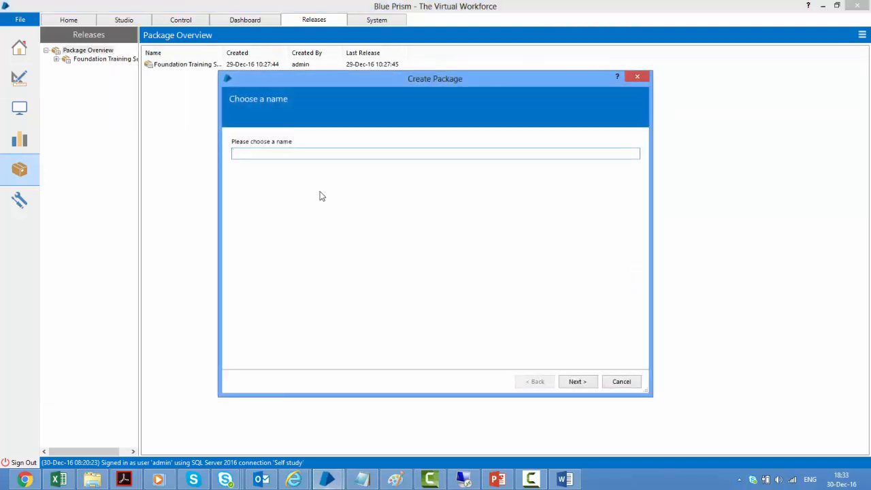
# Name the package 'Backup Package' and continue to the description step.
pyautogui.write('Demo P')
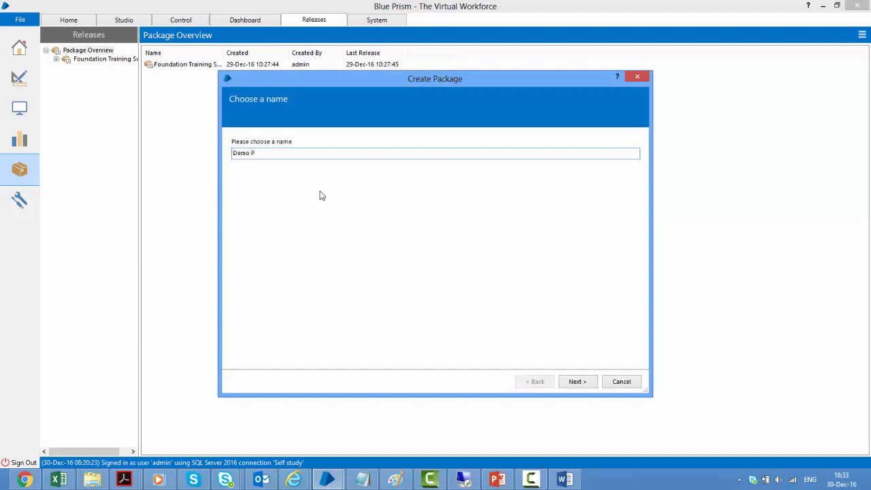
pyautogui.write('ackage')
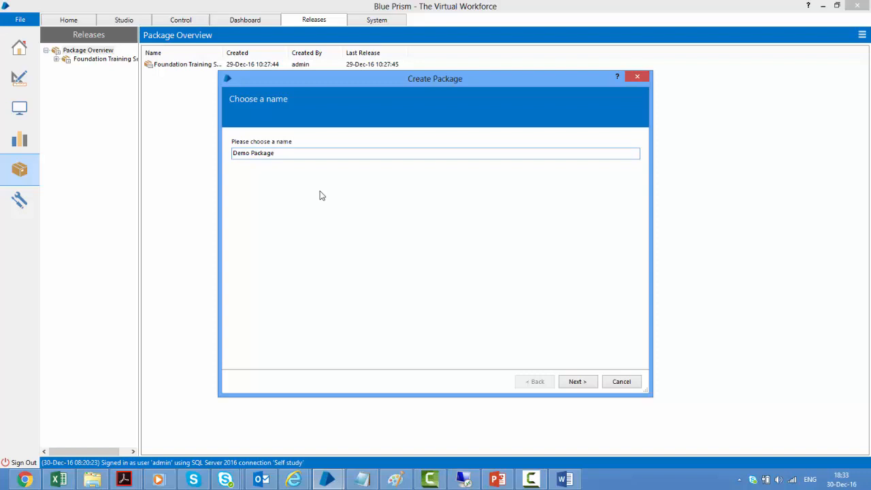
pyautogui.doubleClick(239, 153)
pyautogui.write('Backup')
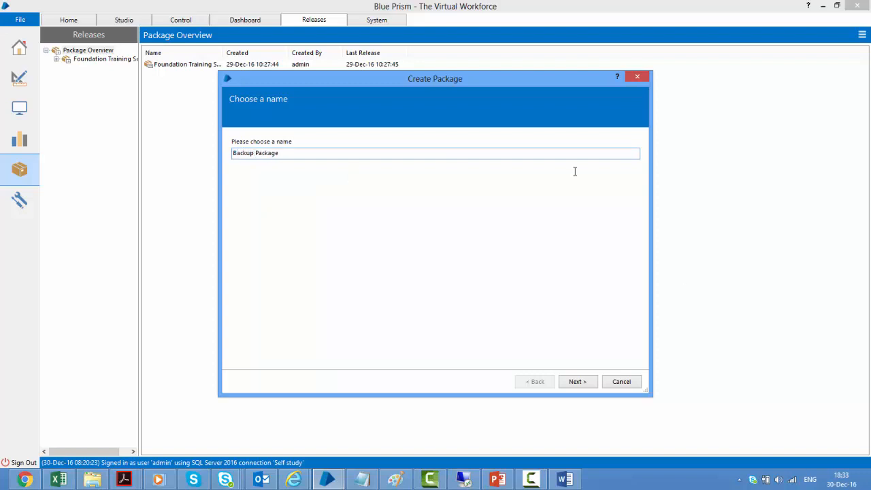
pyautogui.click(577, 381)
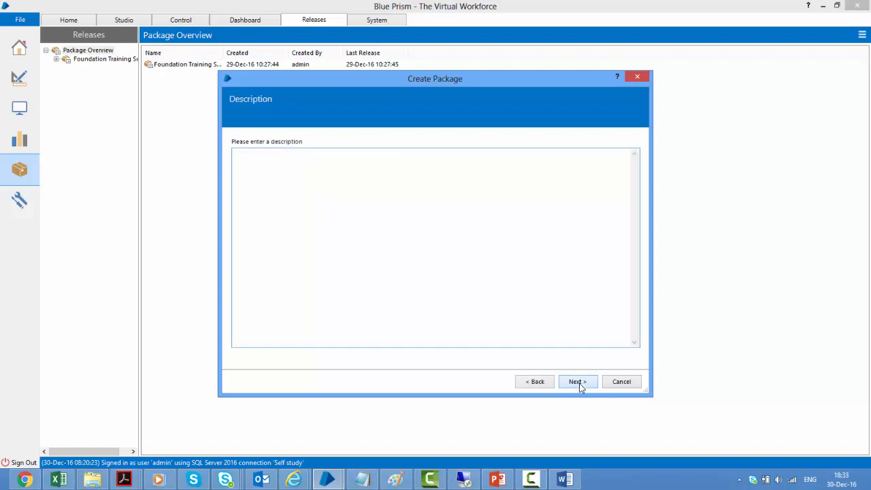
# Skip the description and add the business objects and work queues to the package contents.
pyautogui.click(577, 381)
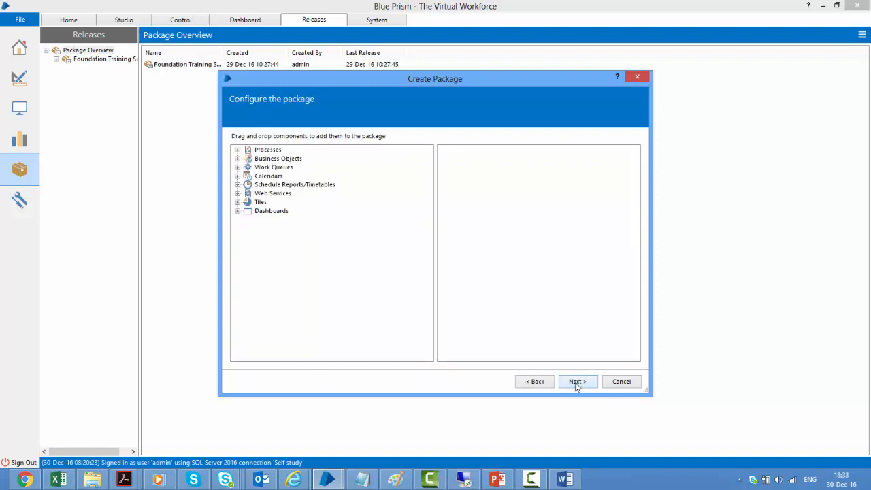
pyautogui.moveTo(264, 282)
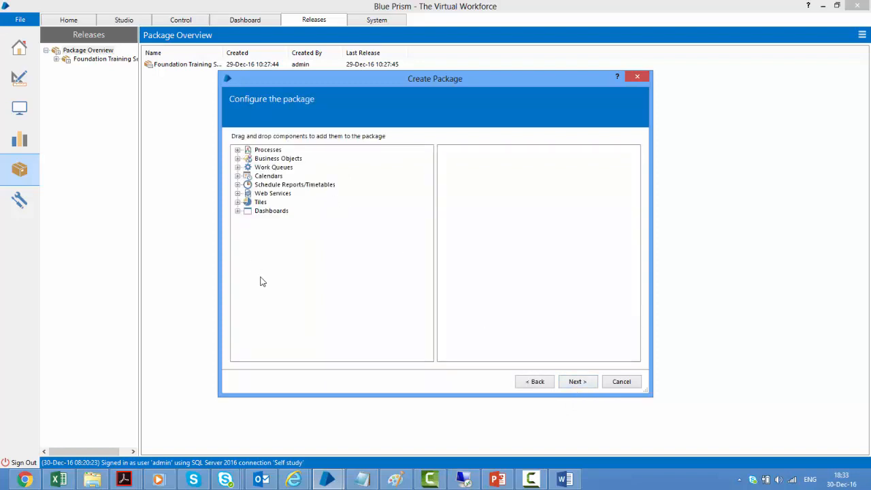
pyautogui.click(237, 150)
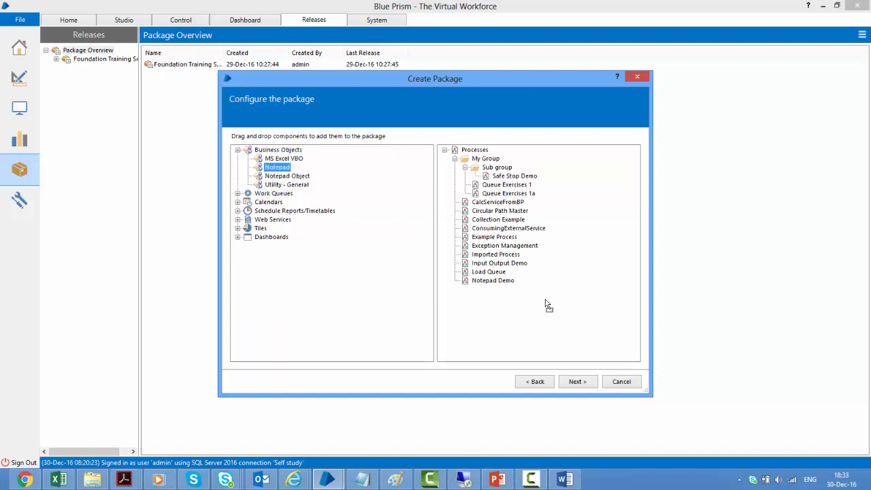
pyautogui.moveTo(277, 166); pyautogui.dragTo(484, 297)
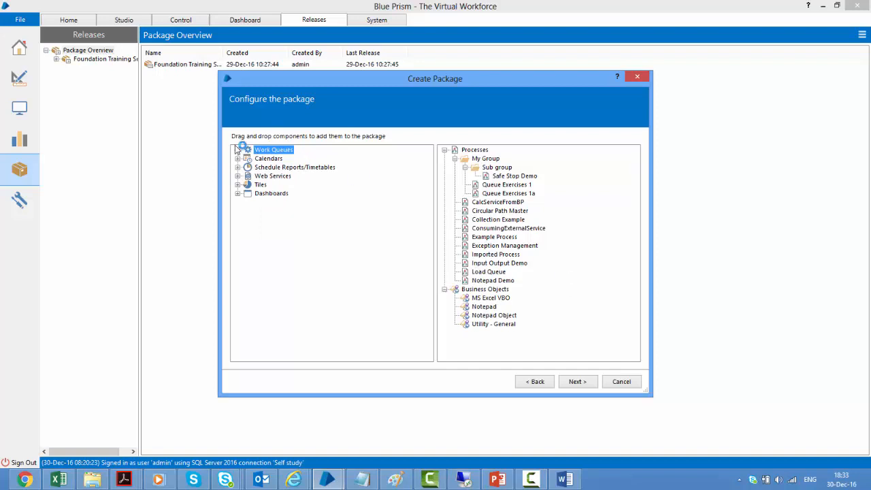
pyautogui.click(238, 148)
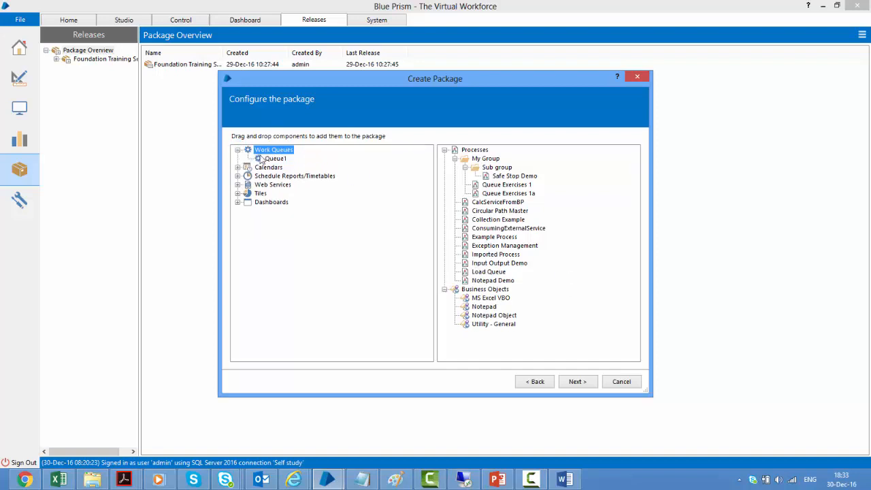
pyautogui.moveTo(274, 149); pyautogui.dragTo(482, 340)
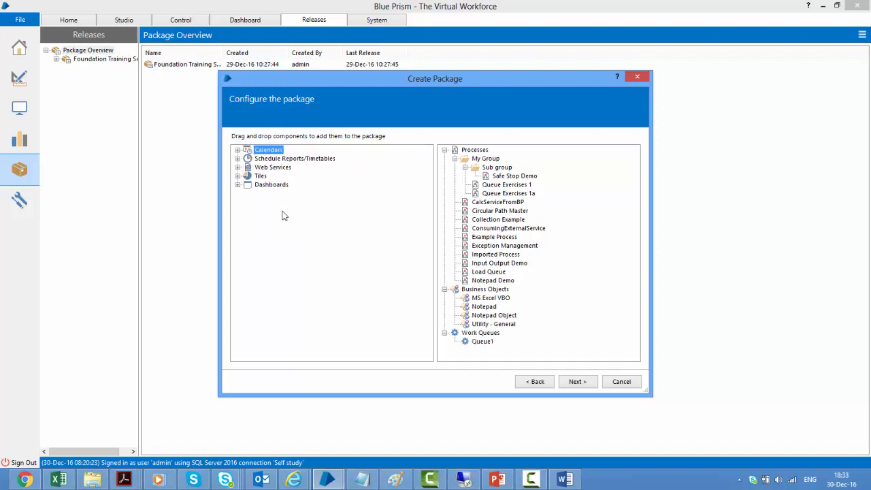
pyautogui.moveTo(307, 168)
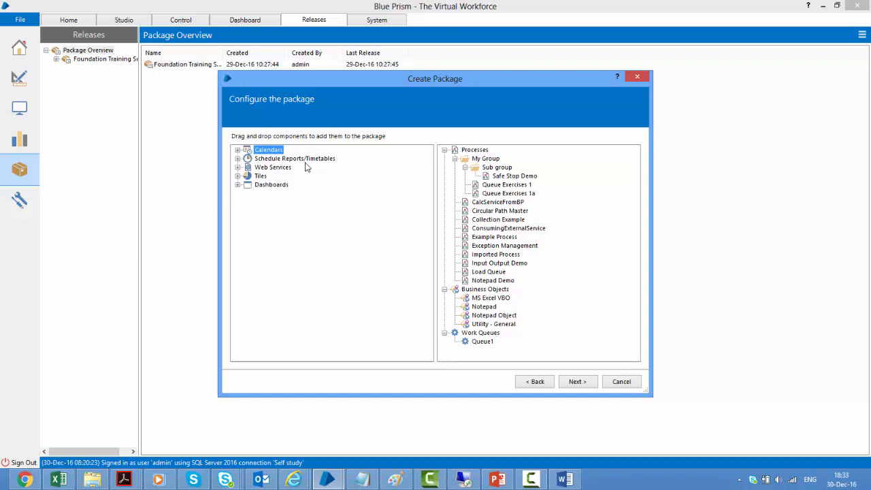
# Expand Dashboards and the Default dashboard's tiles, then create the package.
pyautogui.click(236, 166)
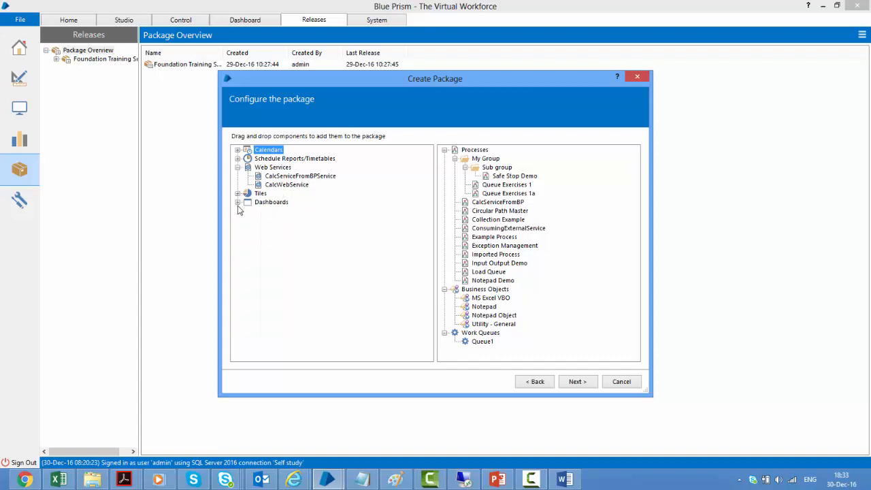
pyautogui.click(238, 201)
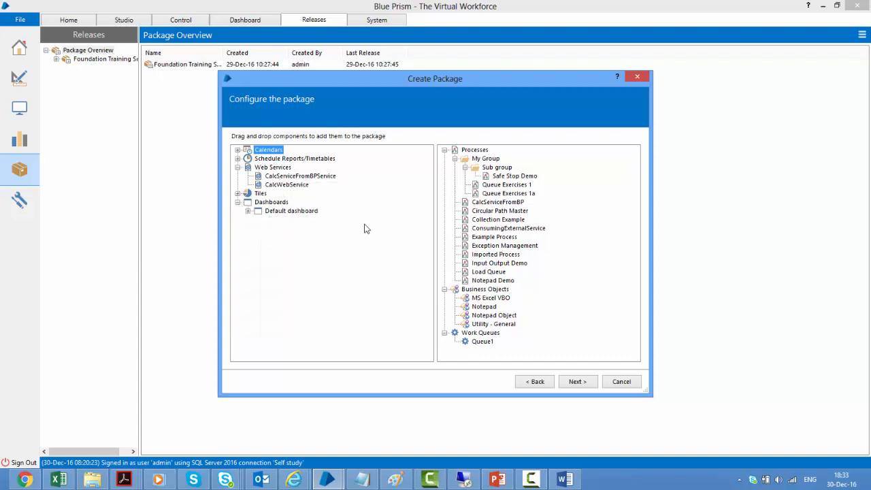
pyautogui.click(248, 211)
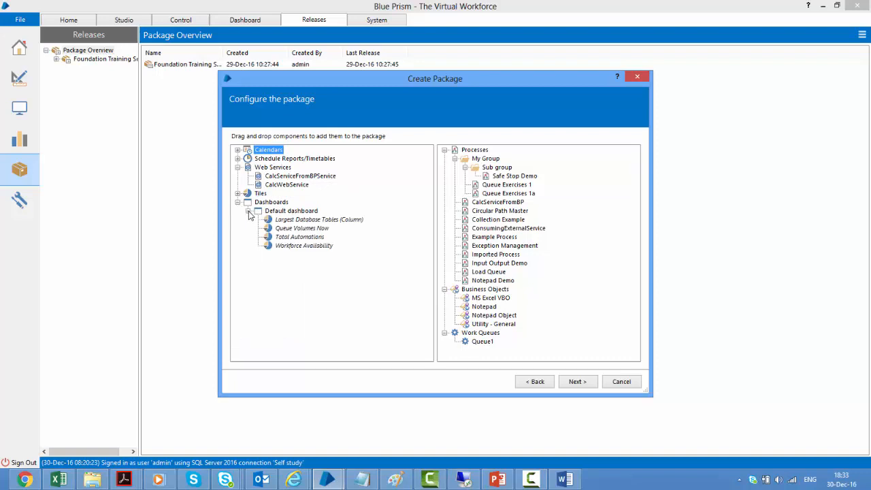
pyautogui.moveTo(302, 229)
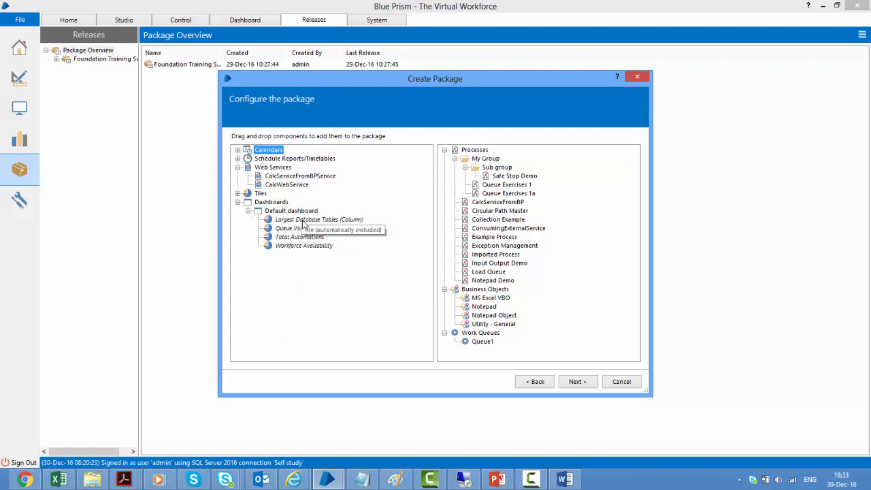
pyautogui.moveTo(554, 198)
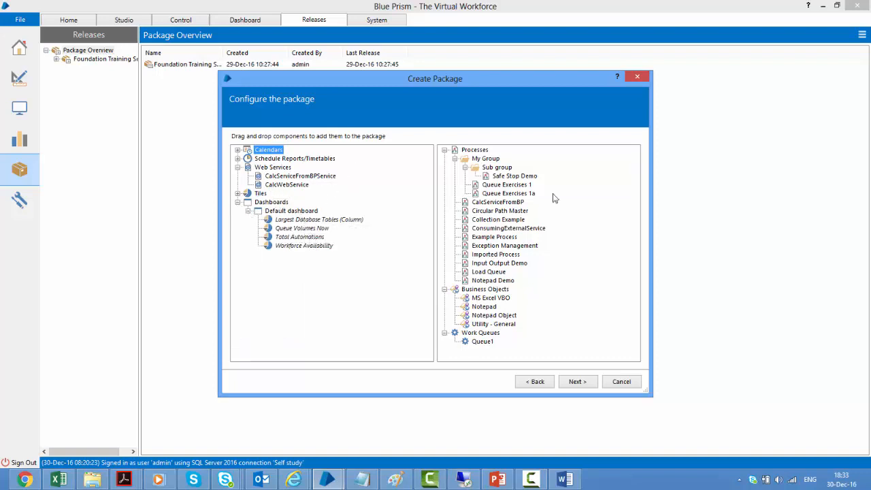
pyautogui.moveTo(411, 139)
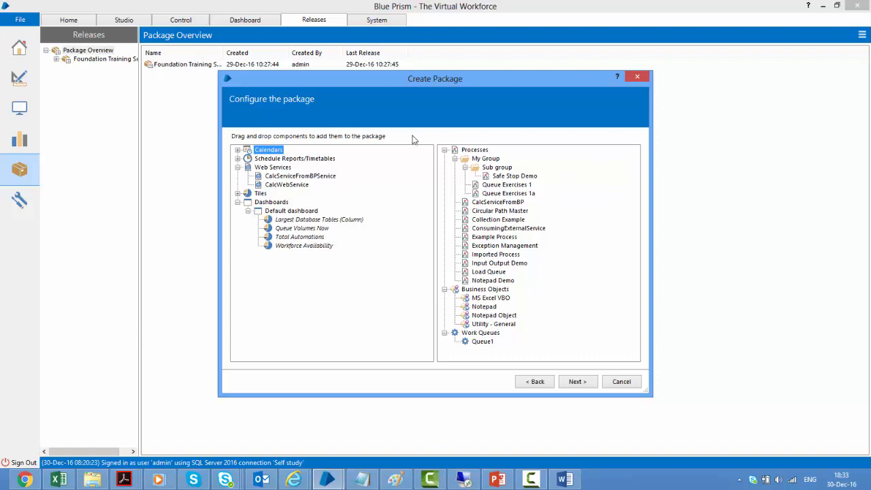
pyautogui.moveTo(509, 310)
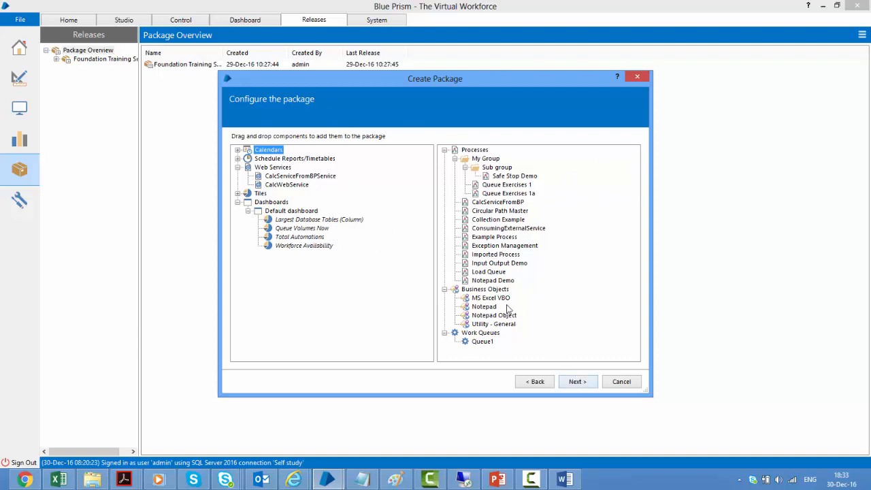
pyautogui.click(577, 381)
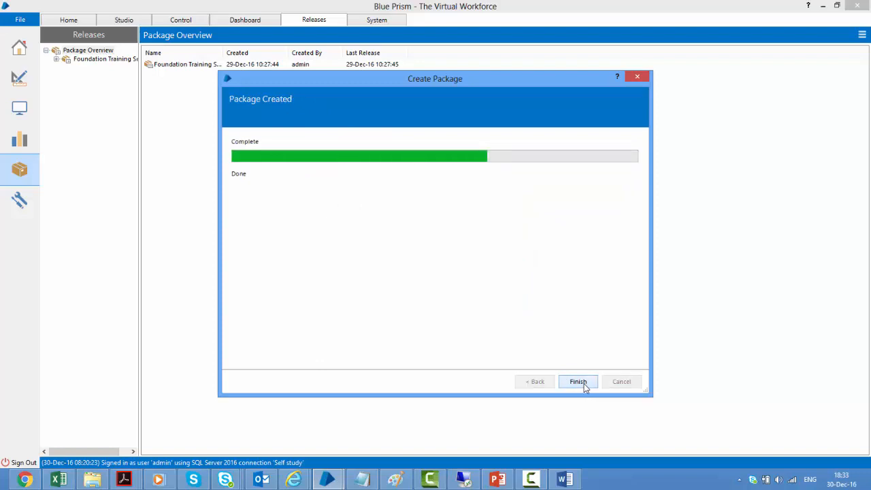
# Finish the wizard and review Backup Package's contents and empty releases list.
pyautogui.click(577, 381)
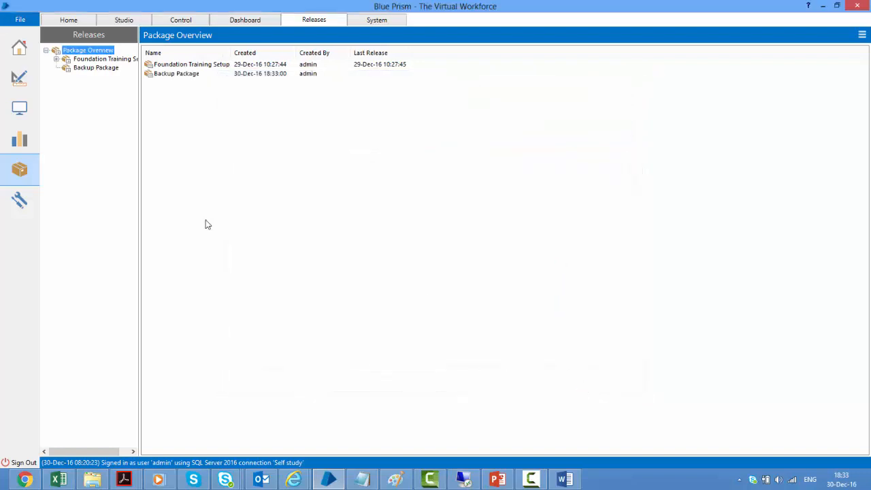
pyautogui.click(96, 68)
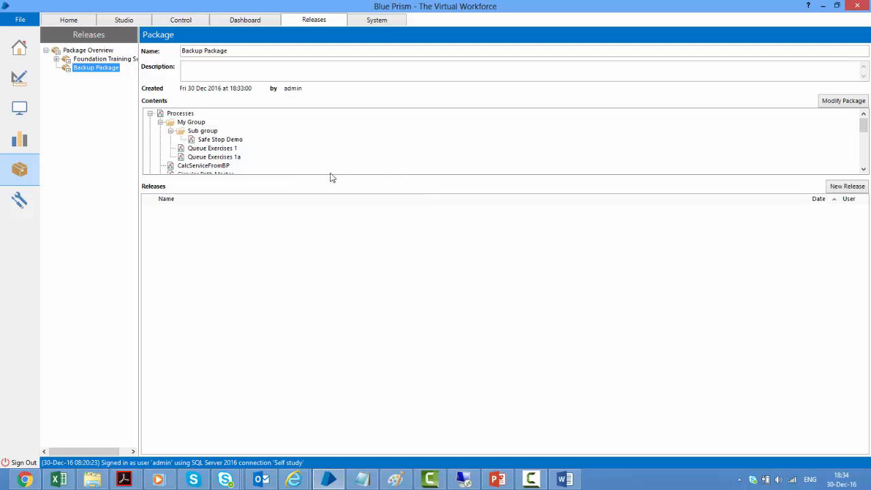
pyautogui.moveTo(244, 166)
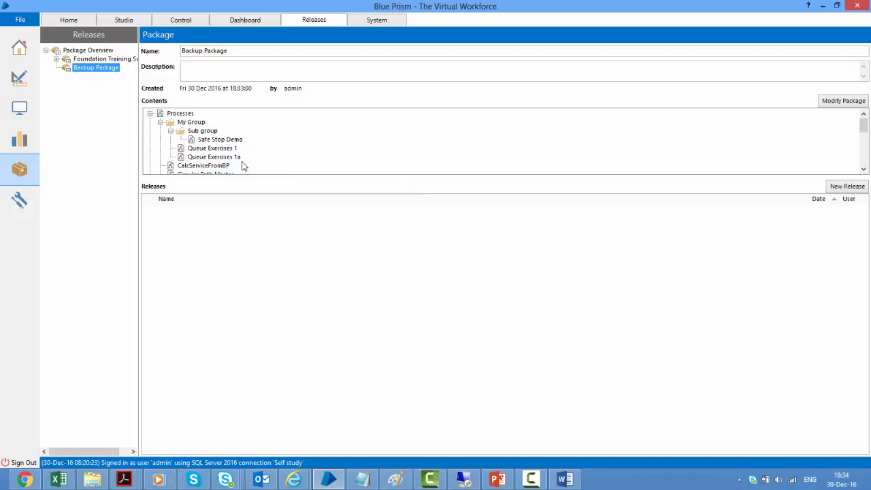
pyautogui.moveTo(384, 185)
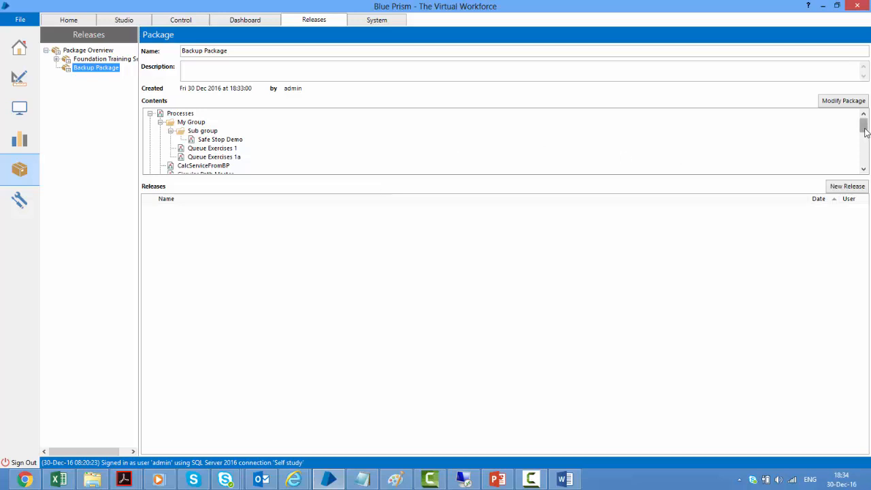
pyautogui.scroll(-3)
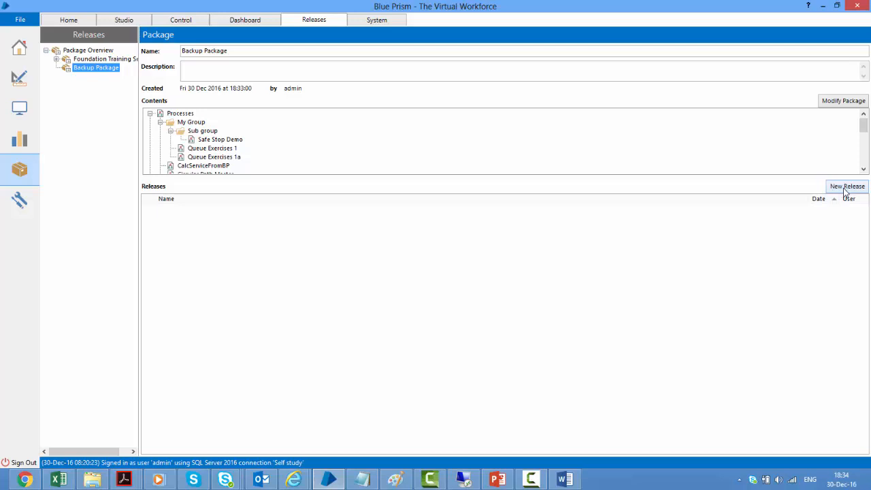
# Create a release named 'First Iteration' and export it as a .bprelease file in Documents.
pyautogui.click(846, 185)
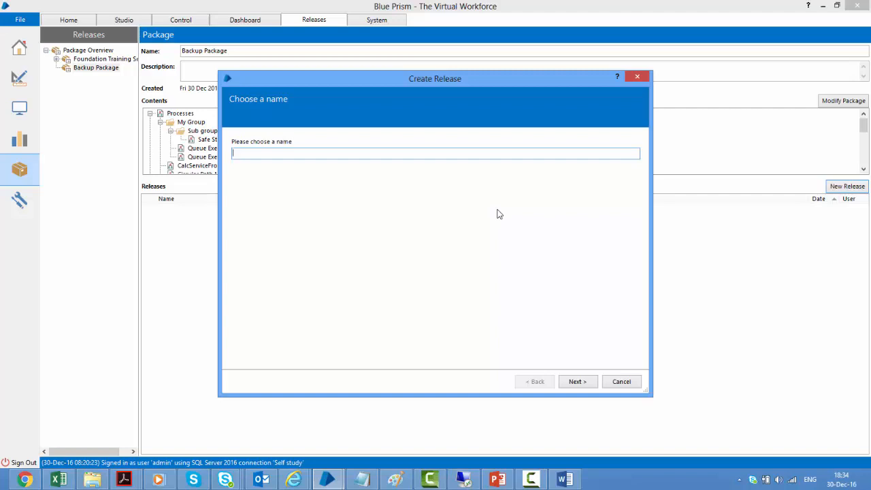
pyautogui.write('First')
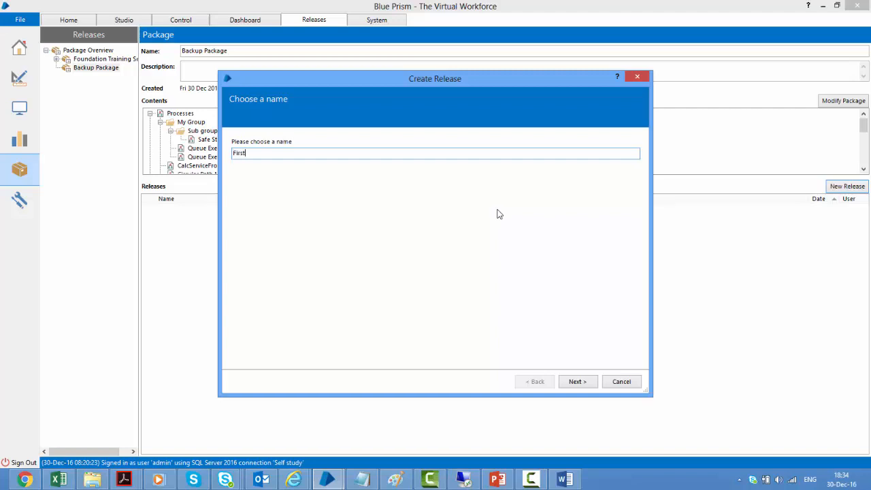
pyautogui.write('Iteration')
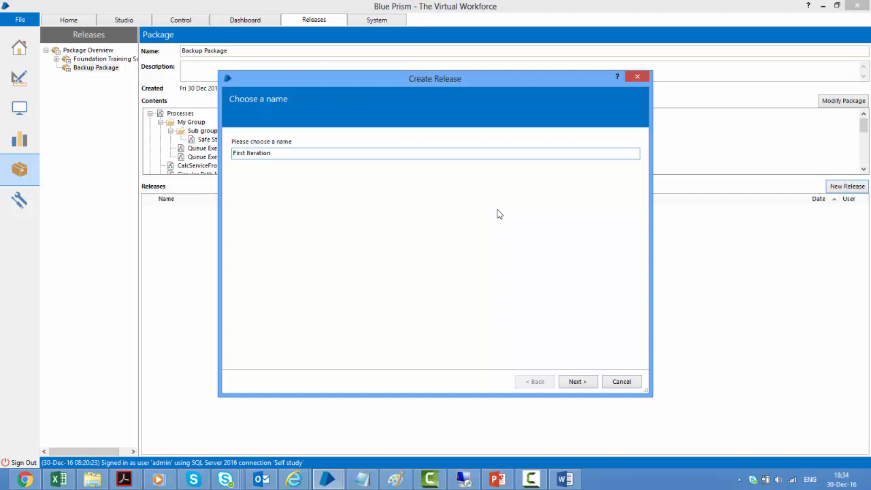
pyautogui.click(577, 381)
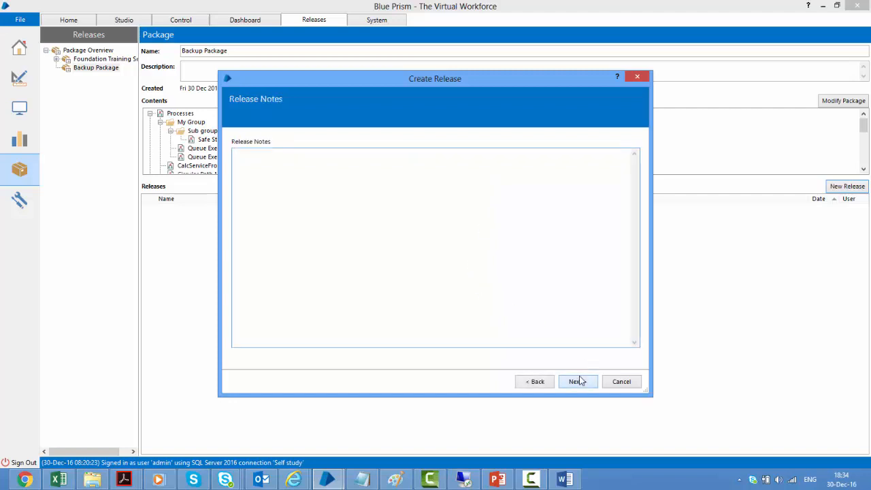
pyautogui.click(574, 381)
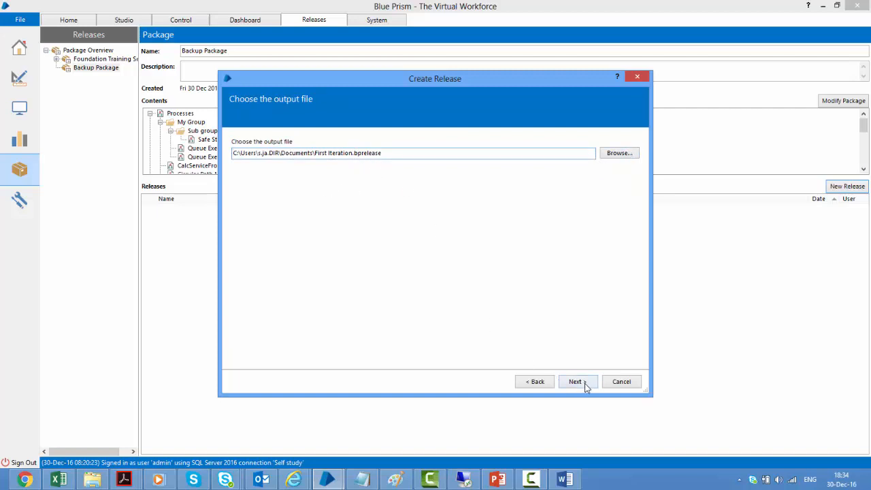
pyautogui.click(575, 381)
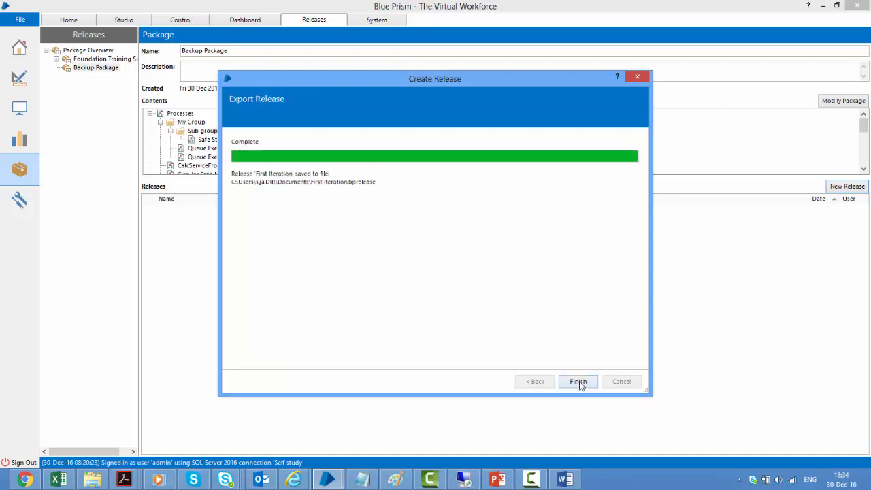
pyautogui.click(577, 381)
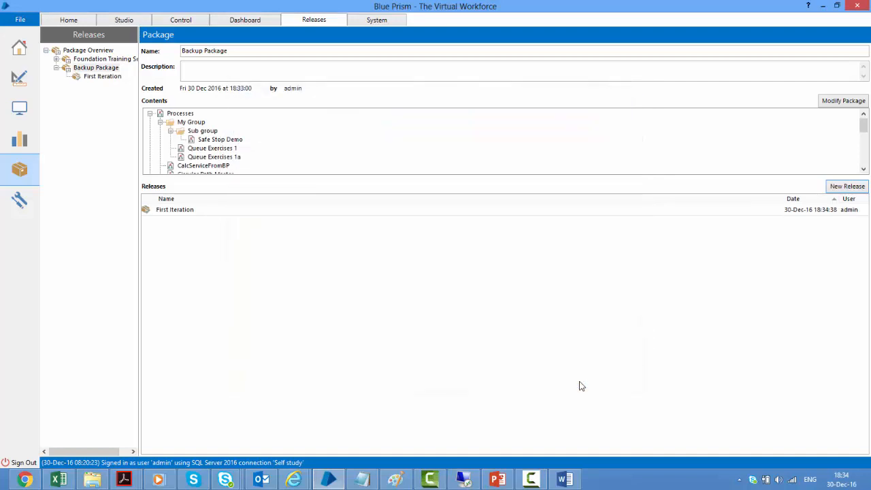
pyautogui.moveTo(255, 190)
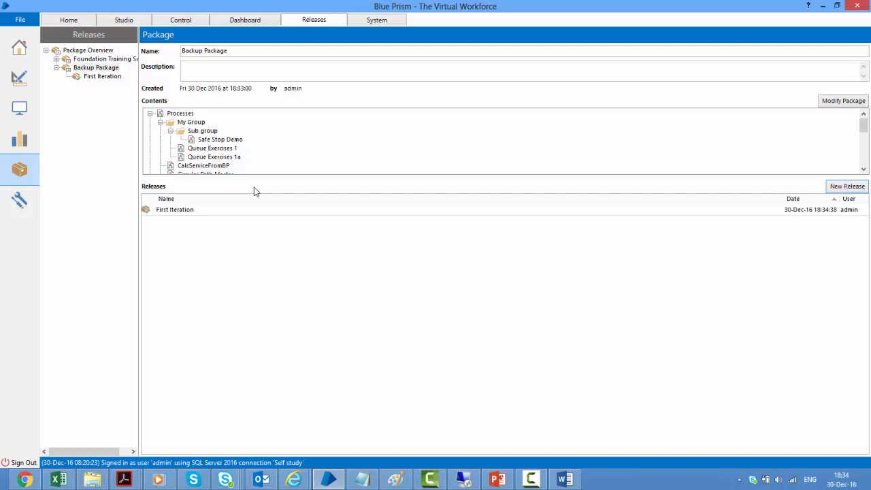
pyautogui.scroll(-3)
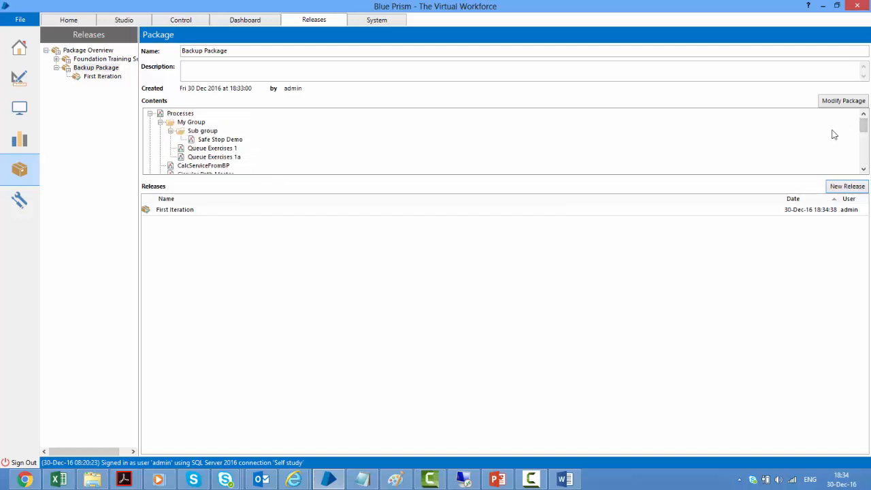
pyautogui.scroll(-3)
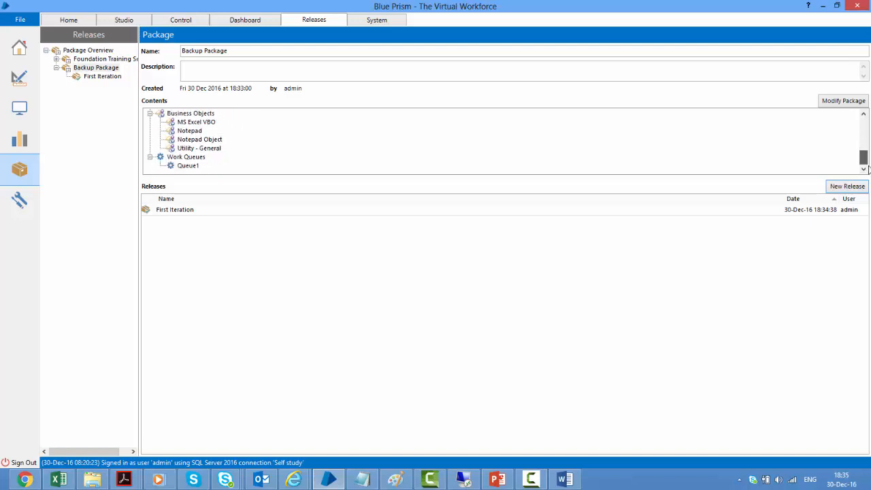
pyautogui.scroll(-3)
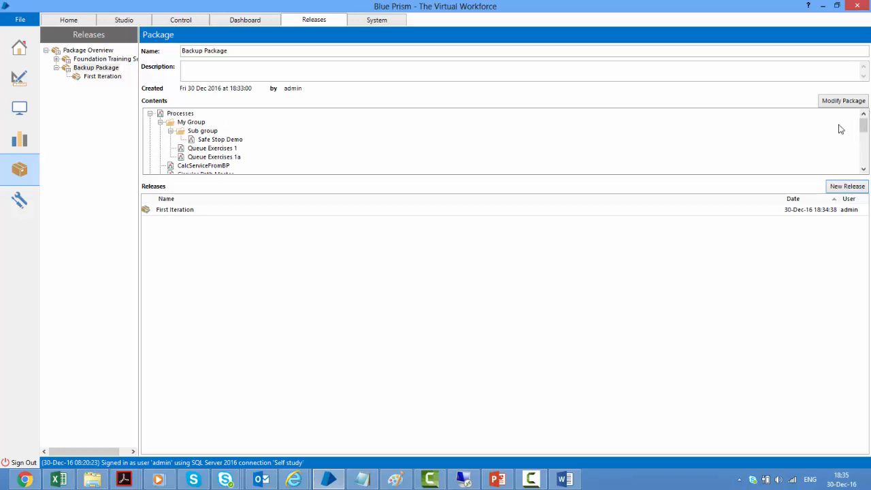
pyautogui.moveTo(238, 158)
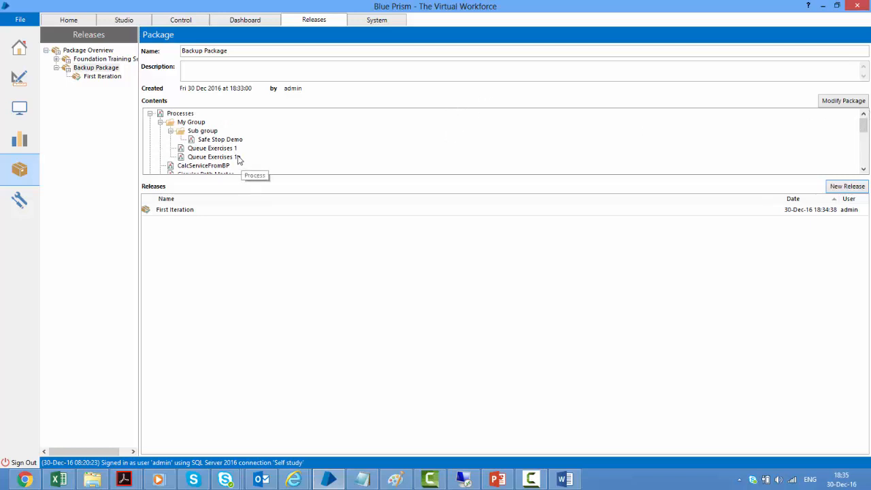
pyautogui.moveTo(329, 252)
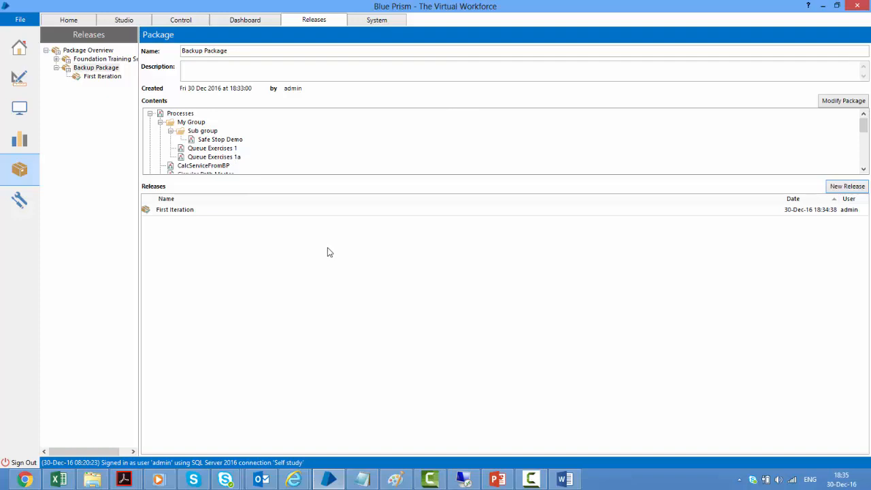